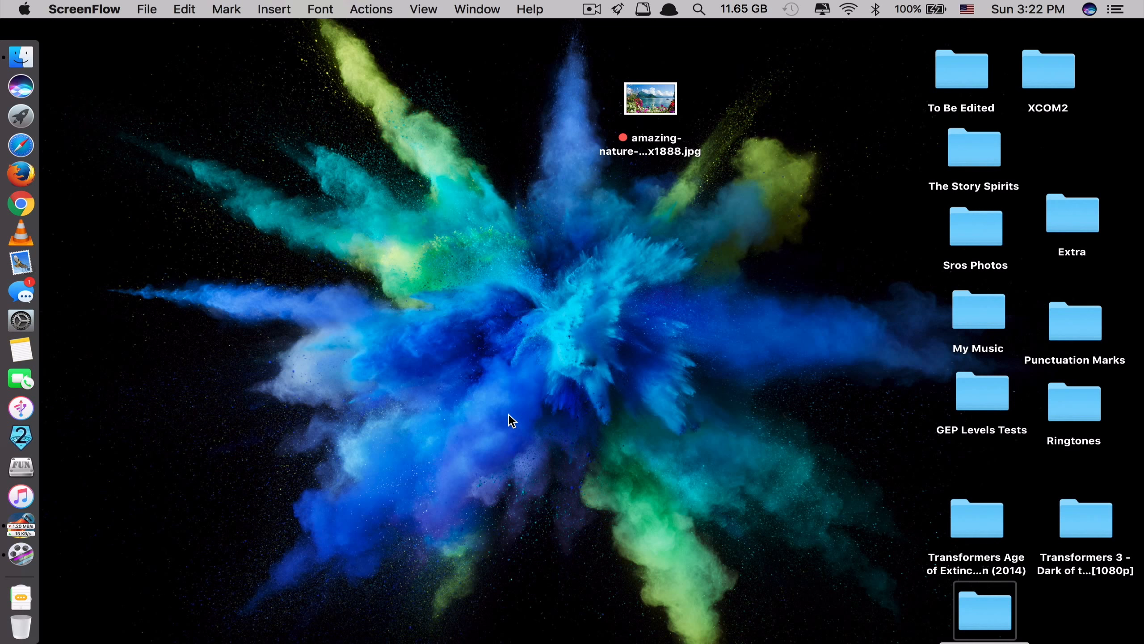
Launch the Squash image compressor by searching Spotlight for 'squash'.
text(squash)
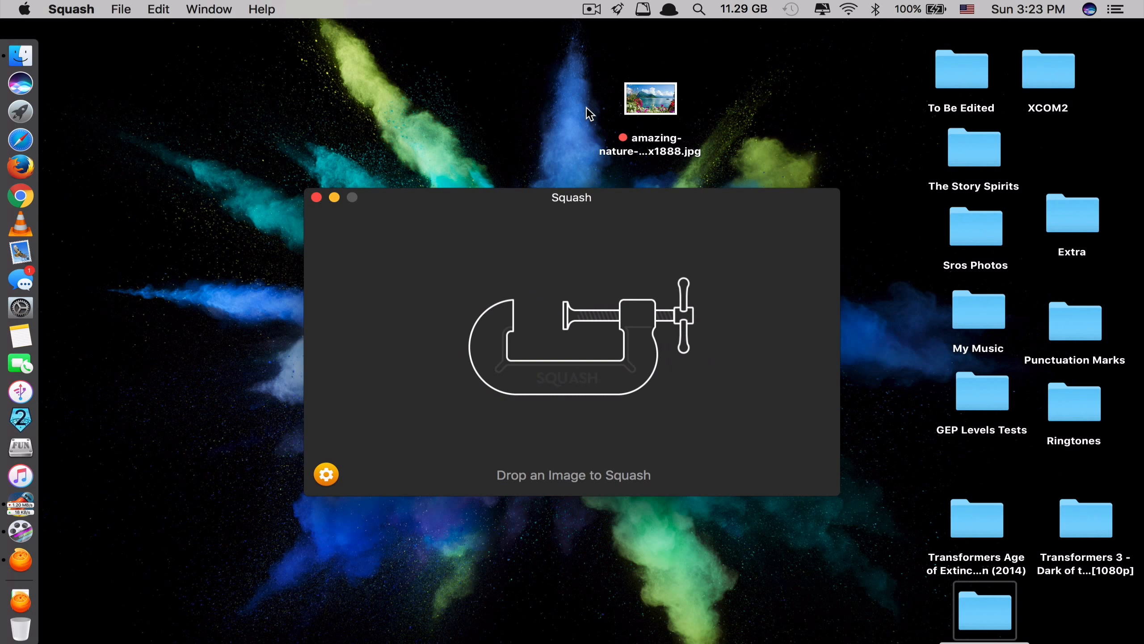
Compress the nature wallpaper JPG in Squash and save the squashed copy to Desktop.
drag(572, 197, 500, 186)
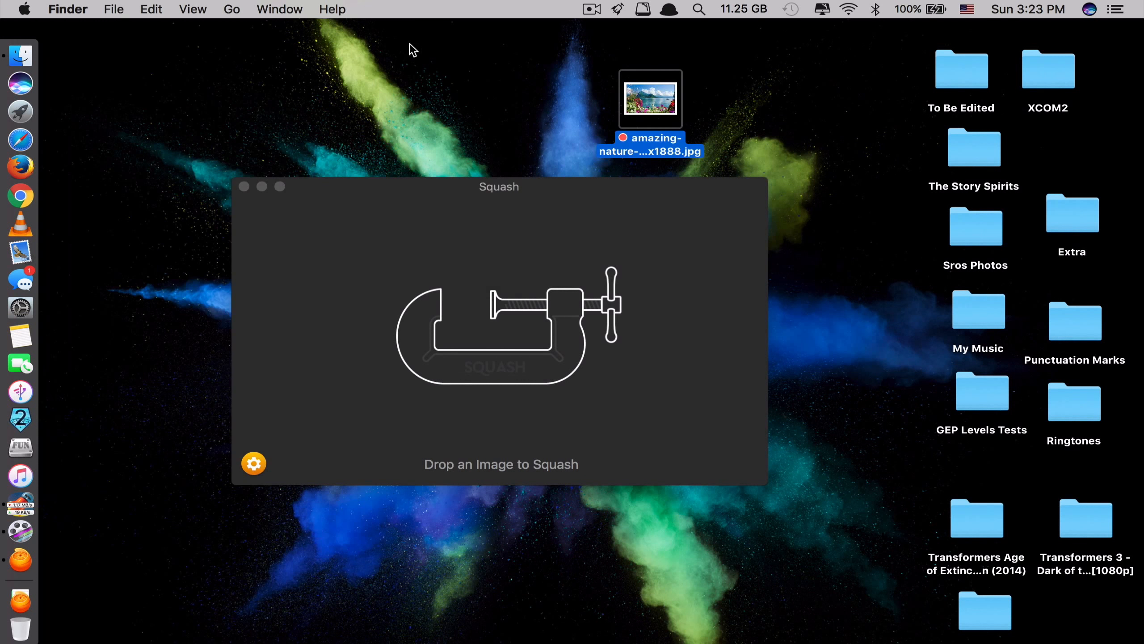
mouse_move(613, 97)
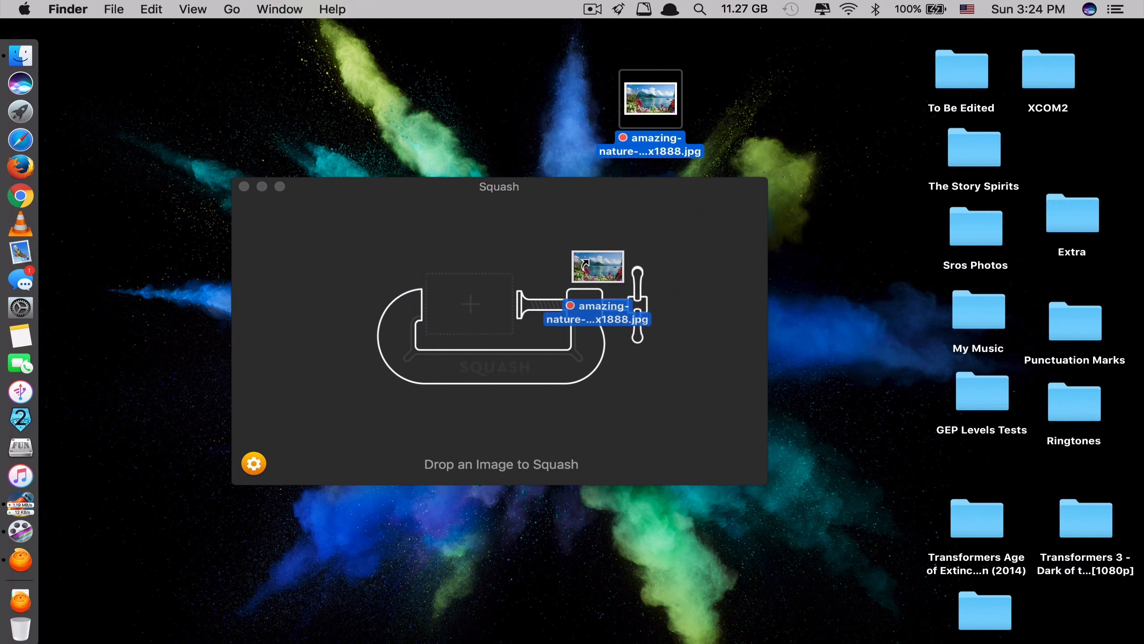
drag(597, 312, 472, 303)
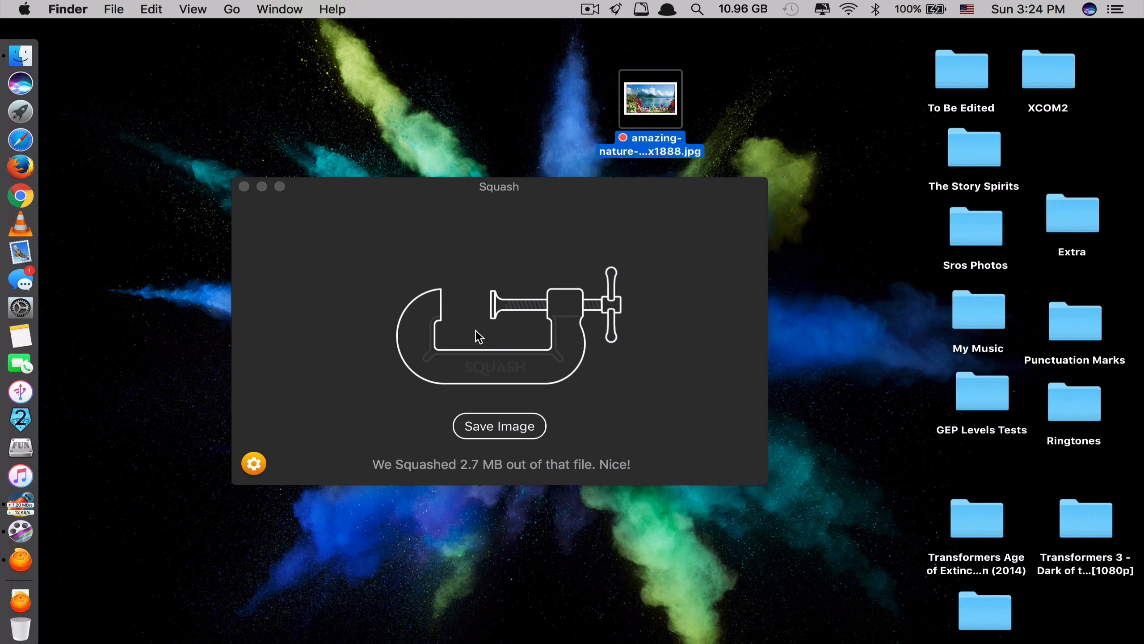
mouse_move(395, 482)
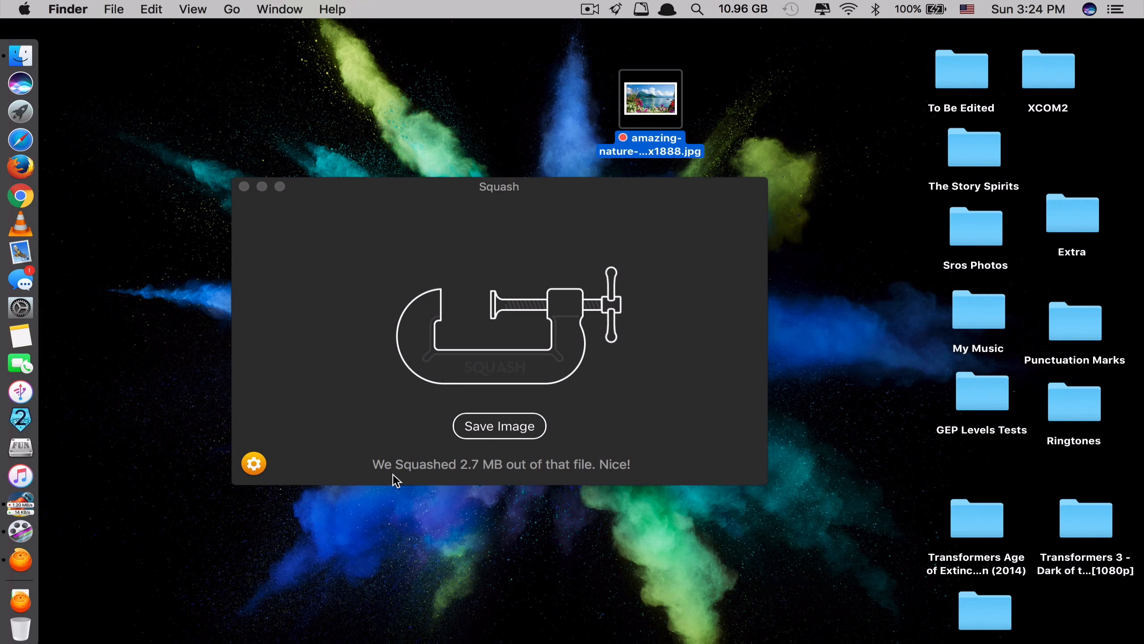
mouse_move(505, 469)
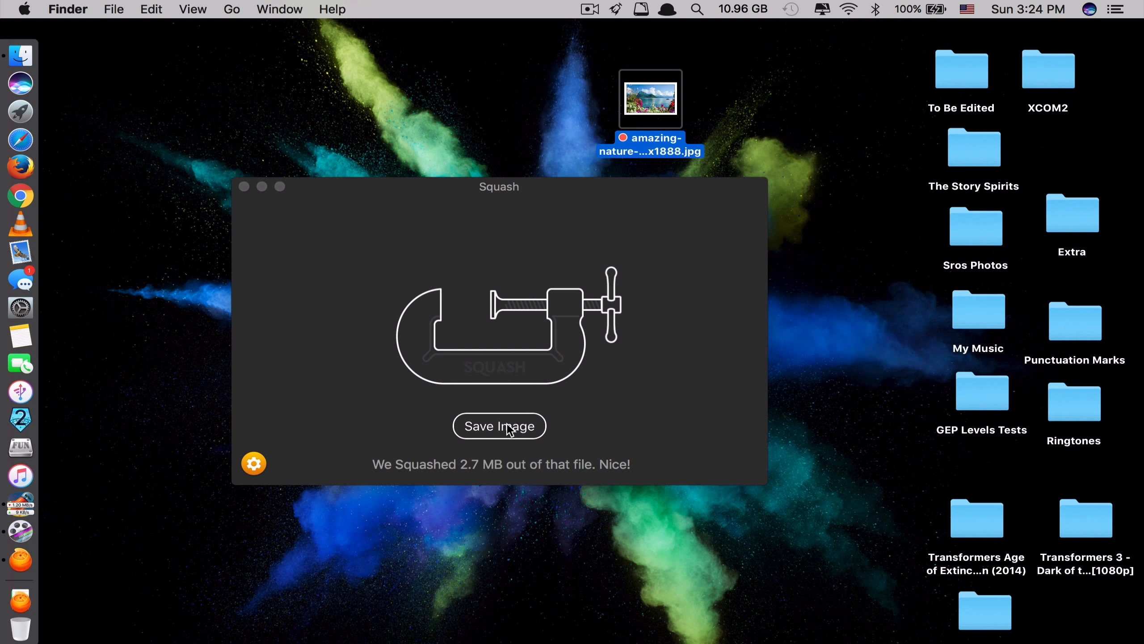
click(499, 426)
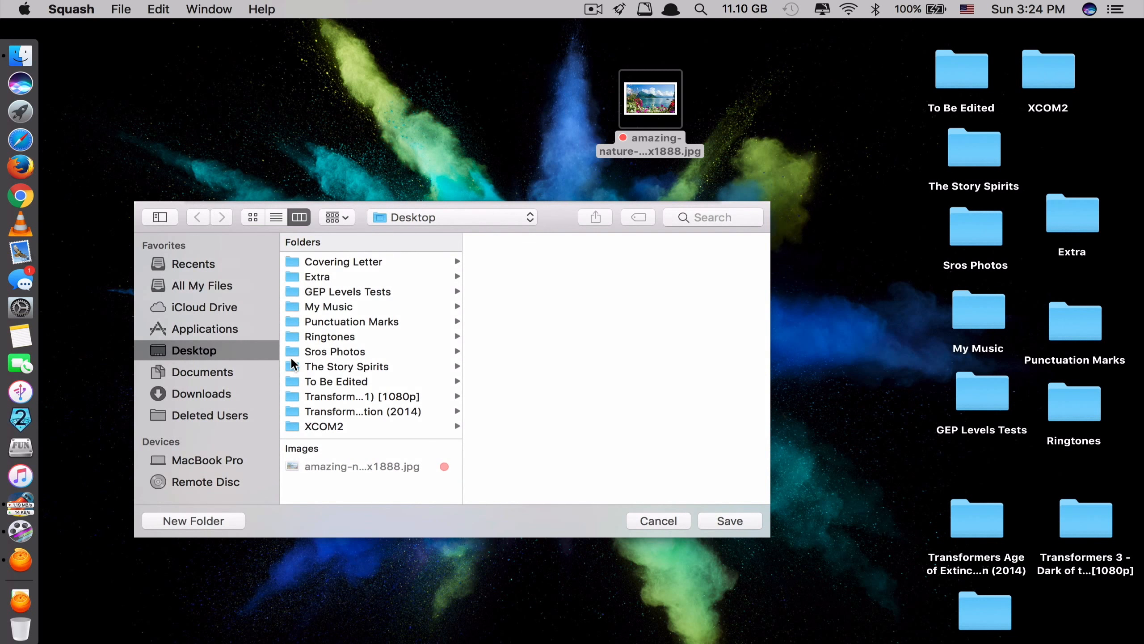
mouse_move(429, 243)
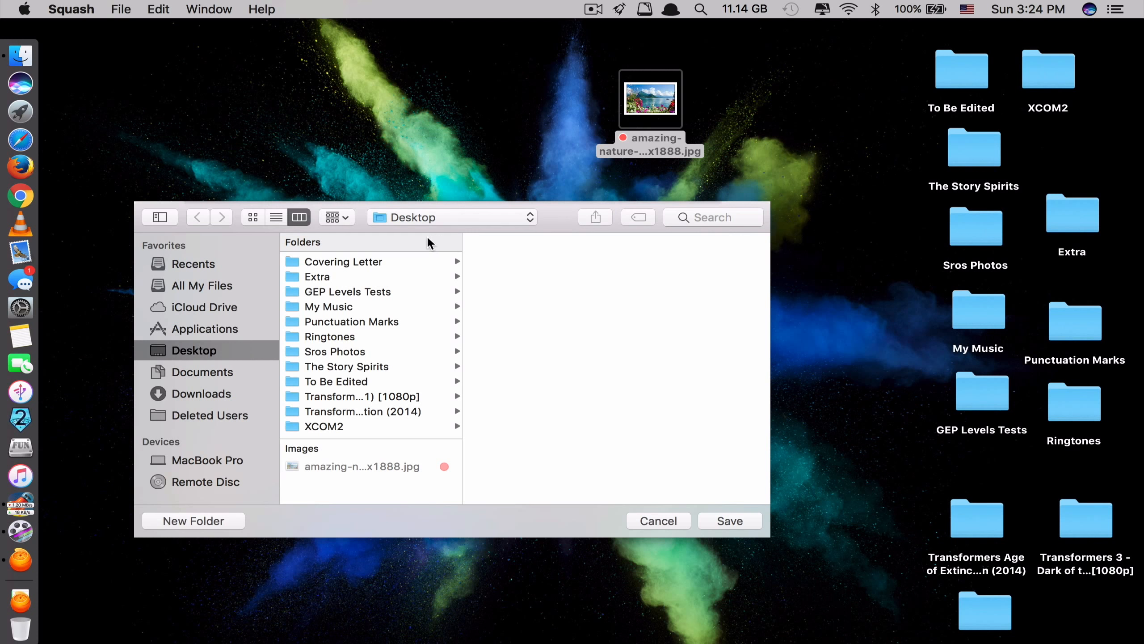
click(729, 520)
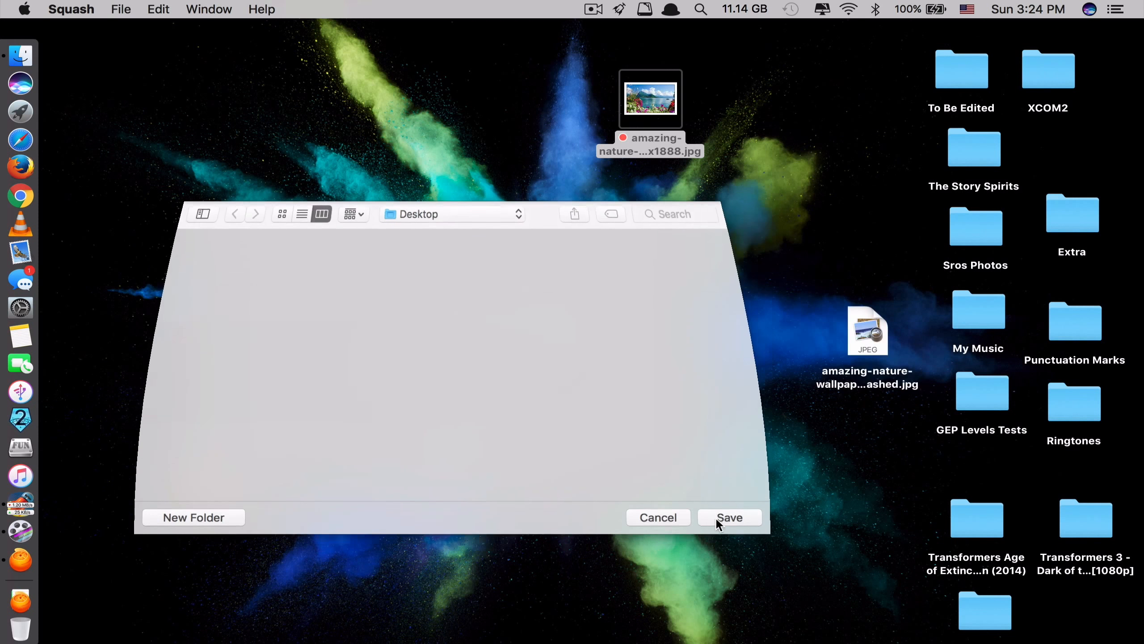
click(728, 517)
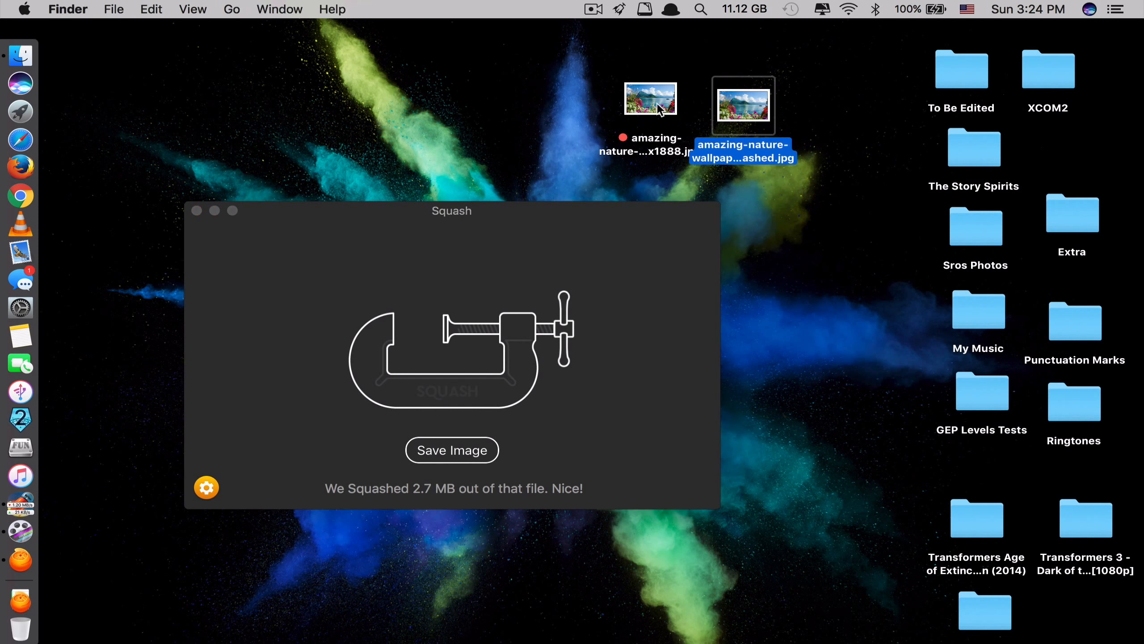
mouse_move(637, 98)
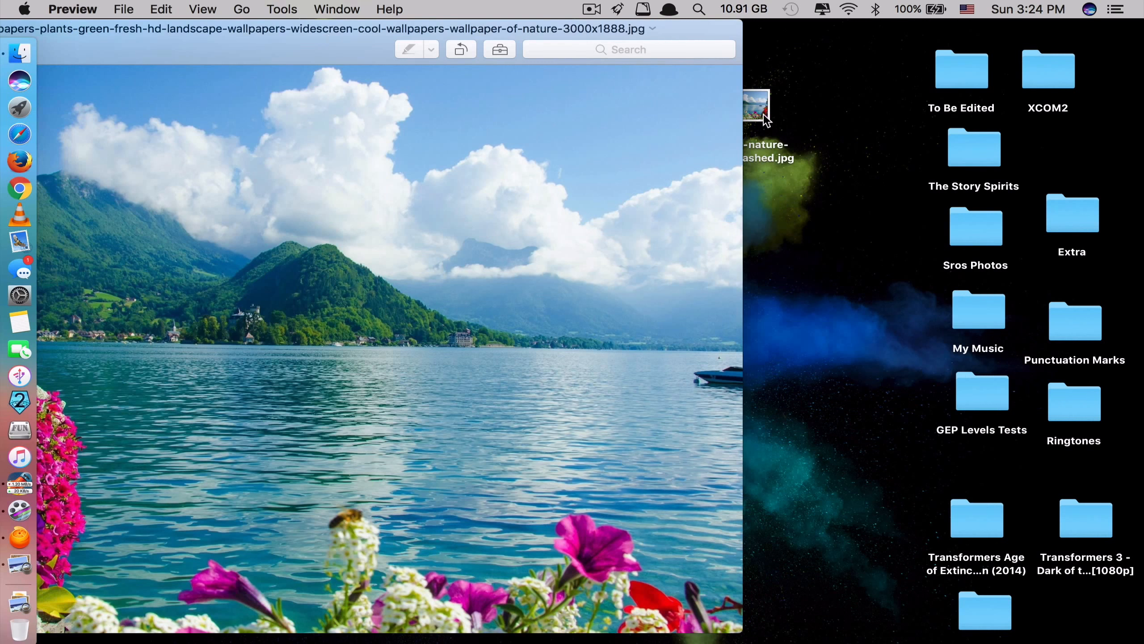
Move the squashed wallpaper copy away from the original and open it in Preview.
drag(757, 108, 868, 211)
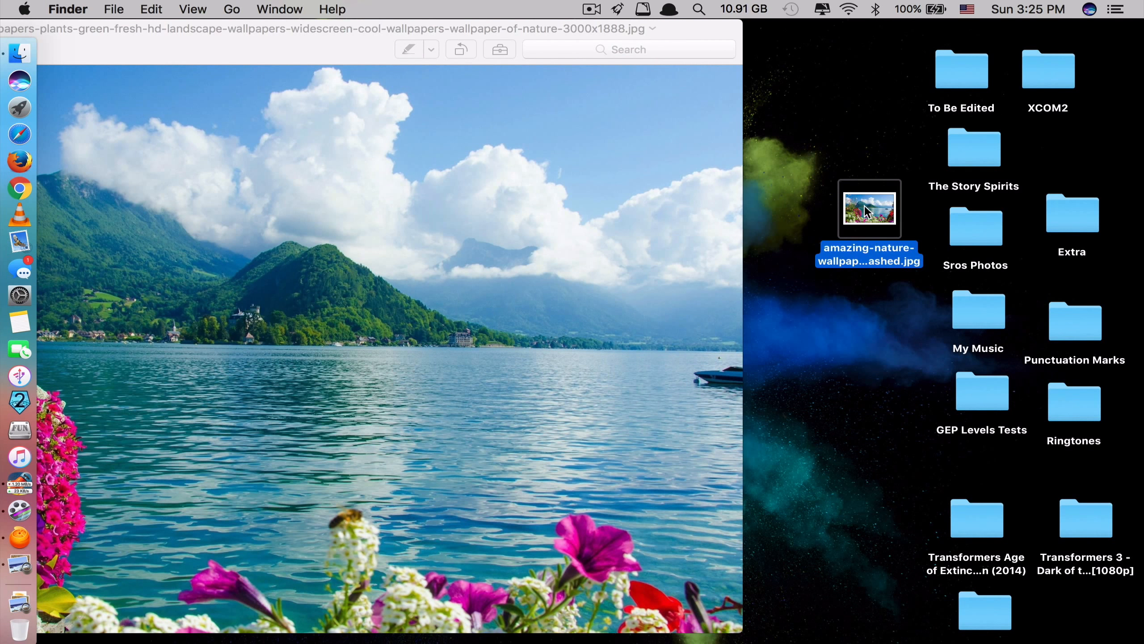
double_click(869, 210)
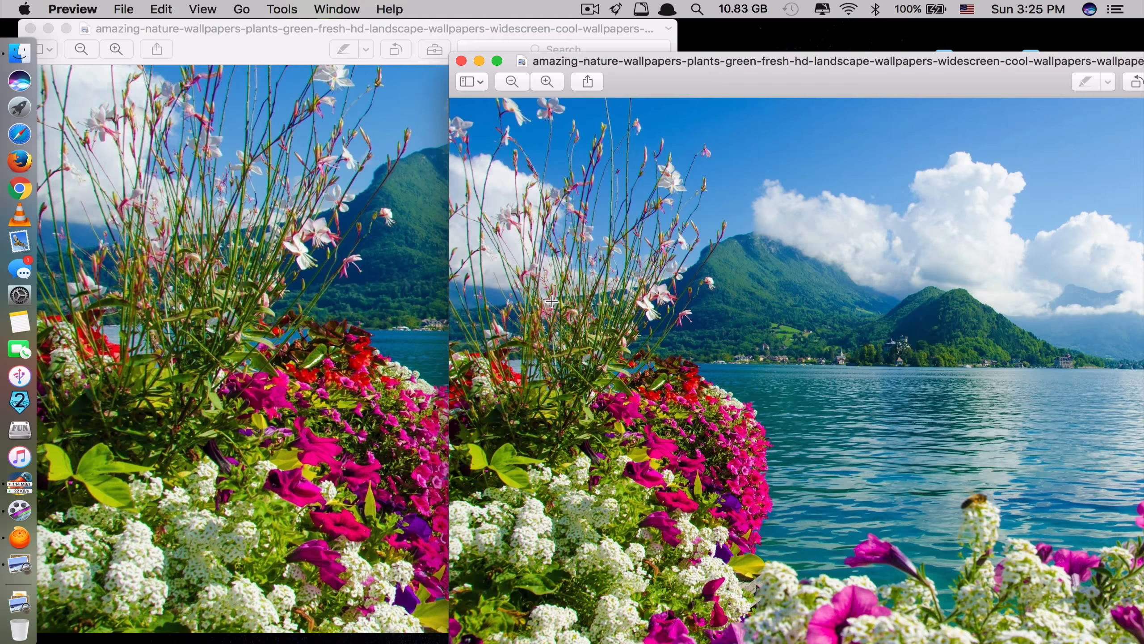
mouse_move(511, 310)
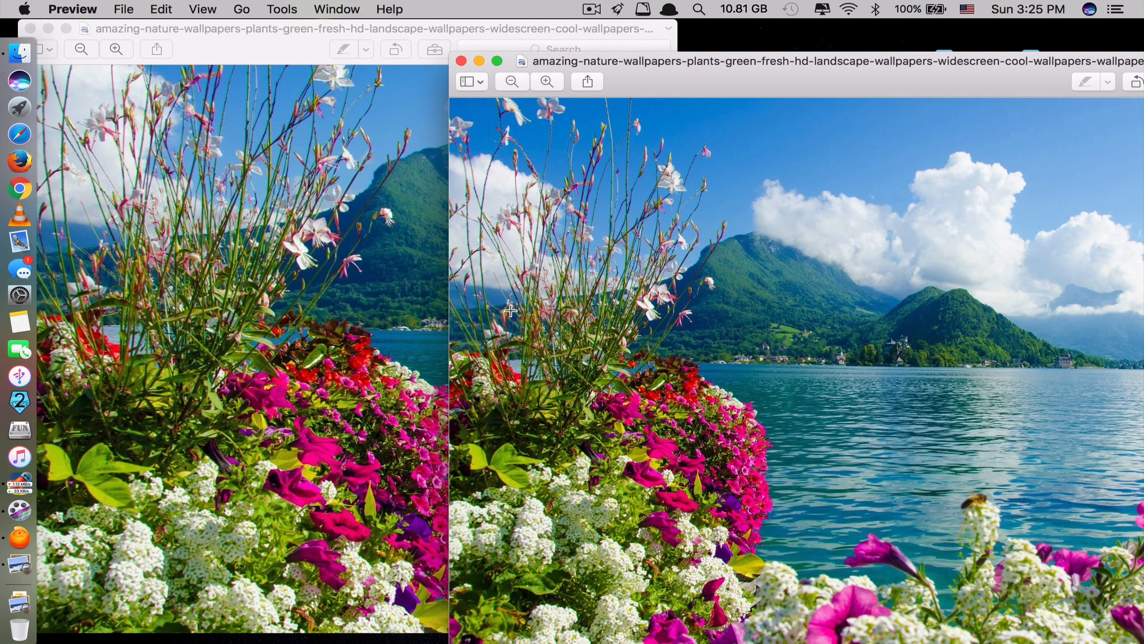
mouse_move(550, 333)
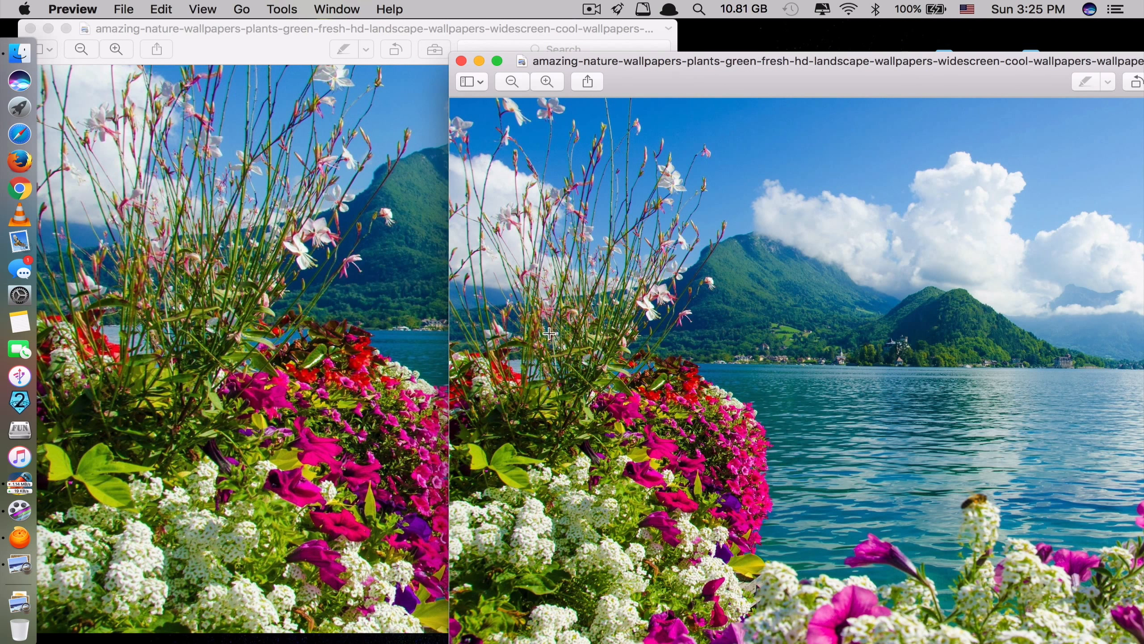
mouse_move(523, 262)
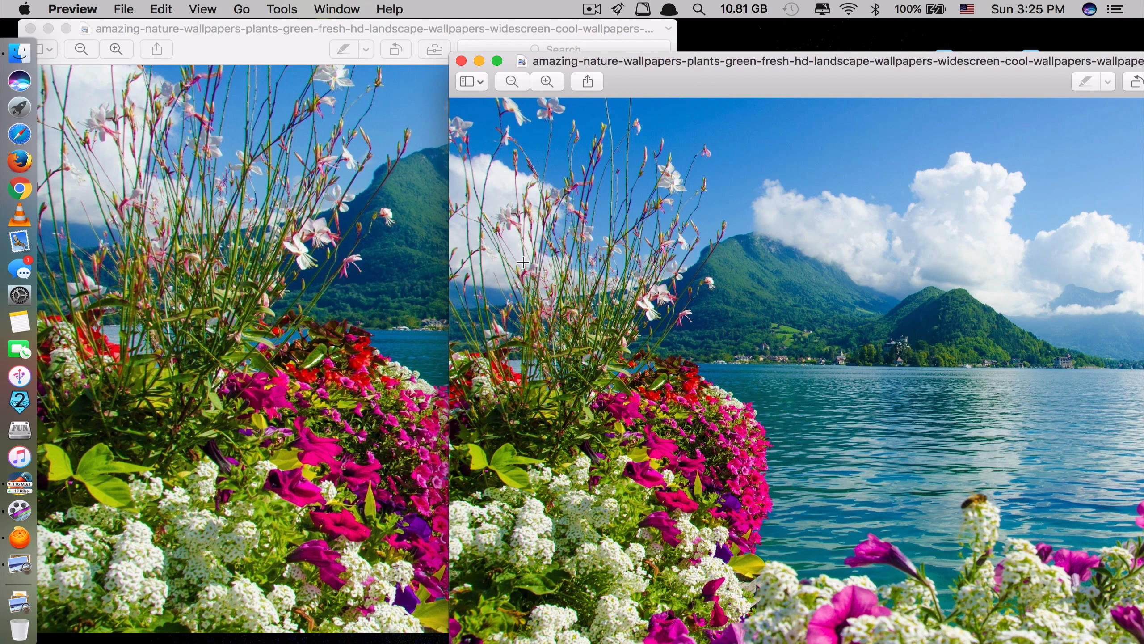
mouse_move(498, 233)
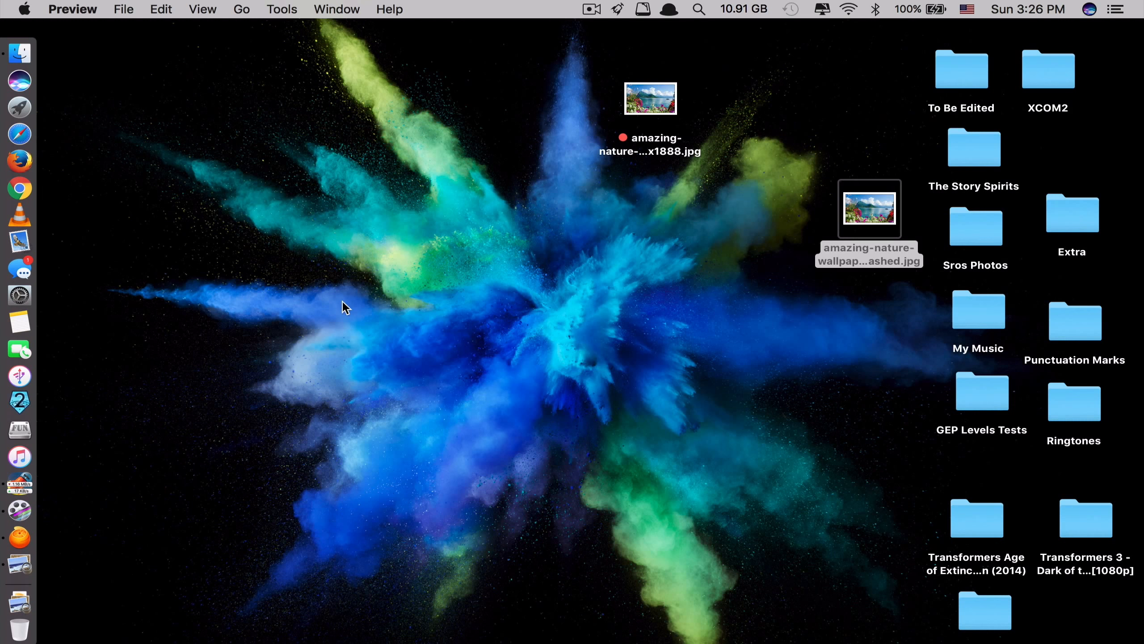
Search Launchpad for 'vellum' to find the Vellum app.
text(vellum)
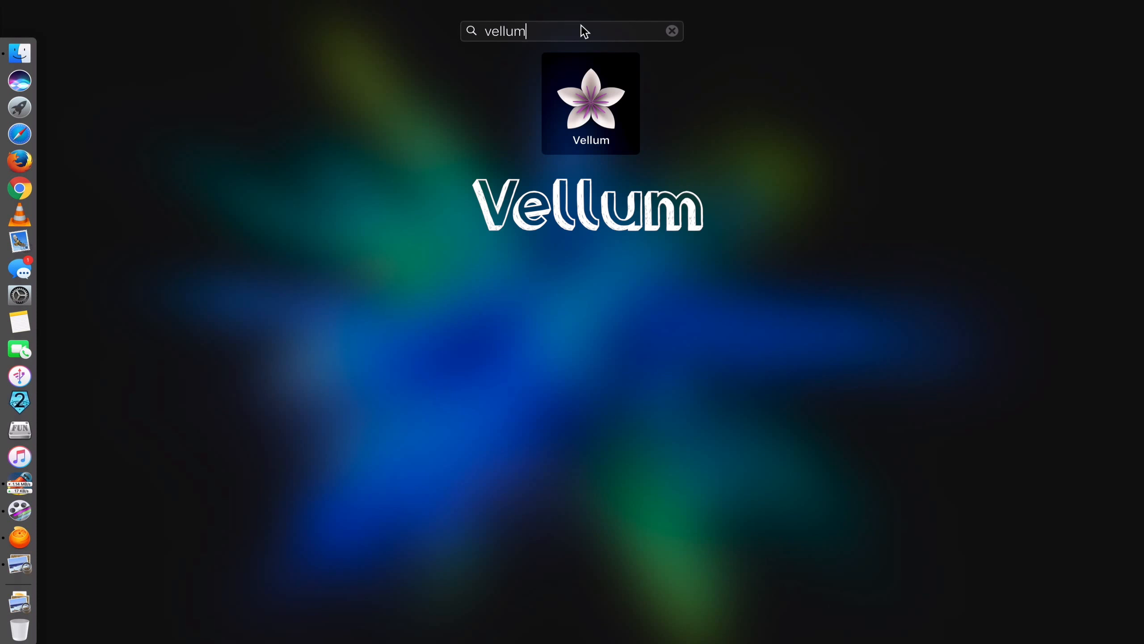
mouse_move(567, 109)
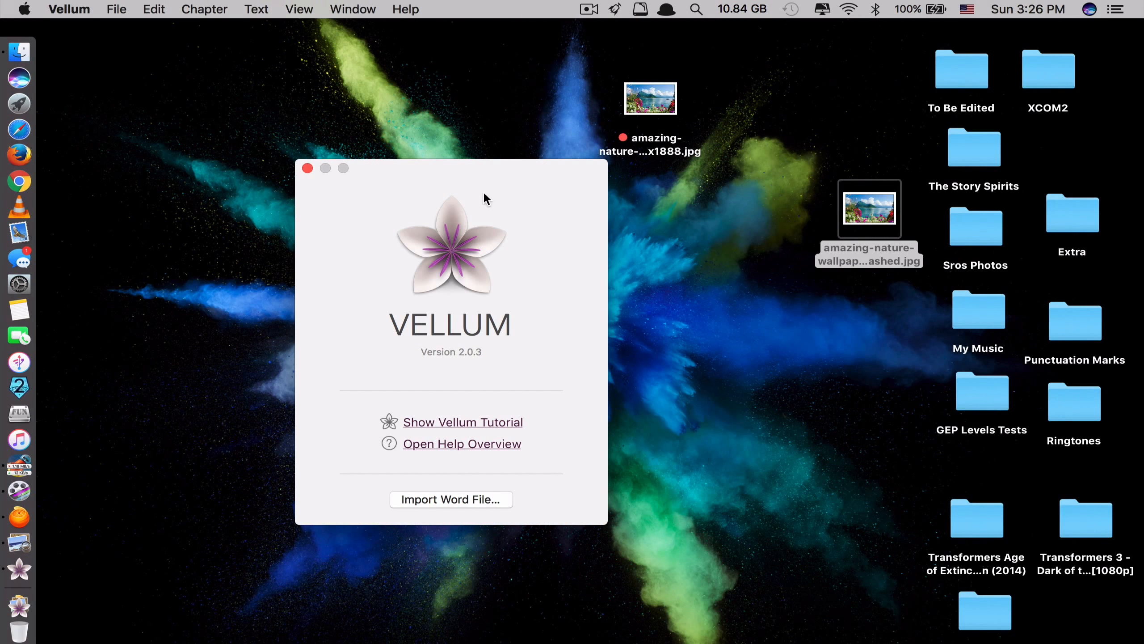
mouse_move(418, 215)
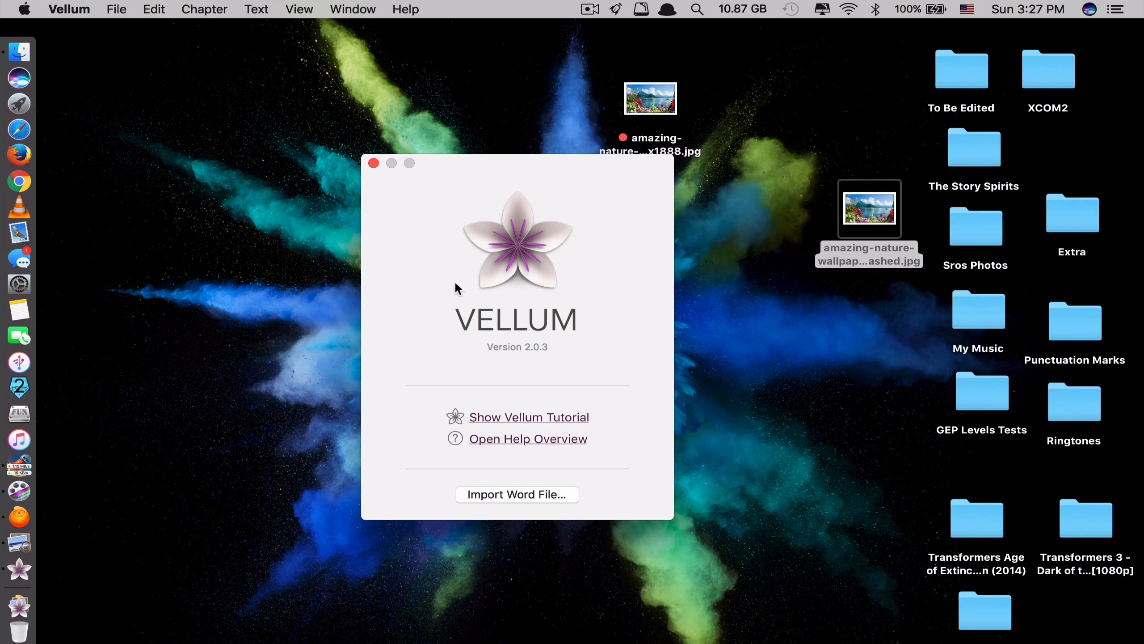
mouse_move(399, 458)
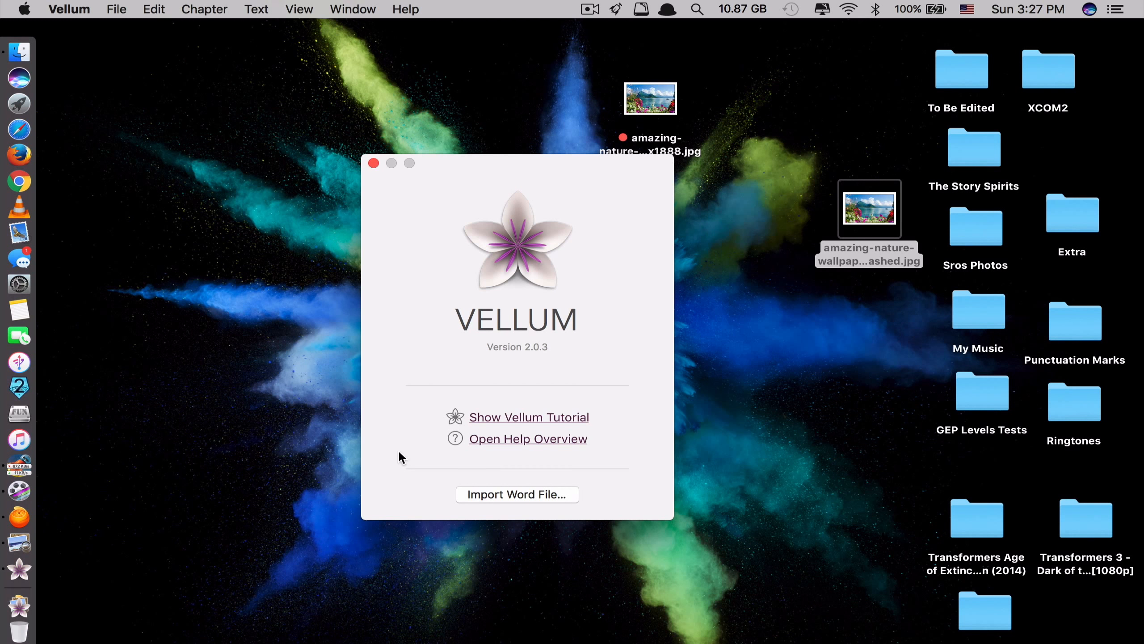
Import Written Project.docx from the Desktop into Vellum as a new book.
drag(517, 163, 493, 47)
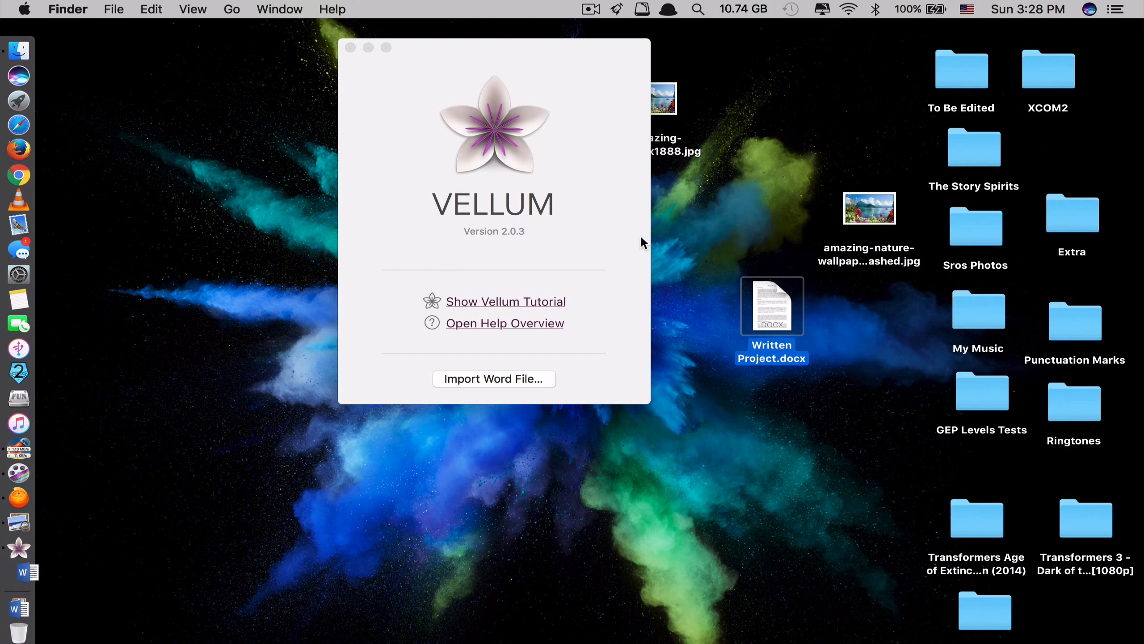
click(17, 572)
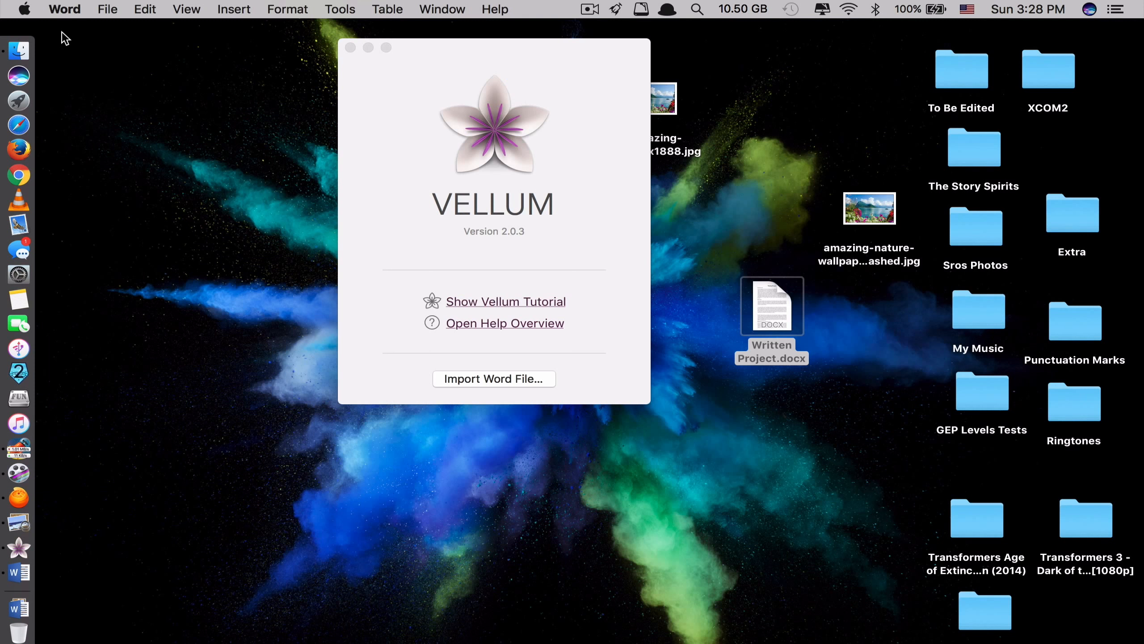
mouse_move(663, 233)
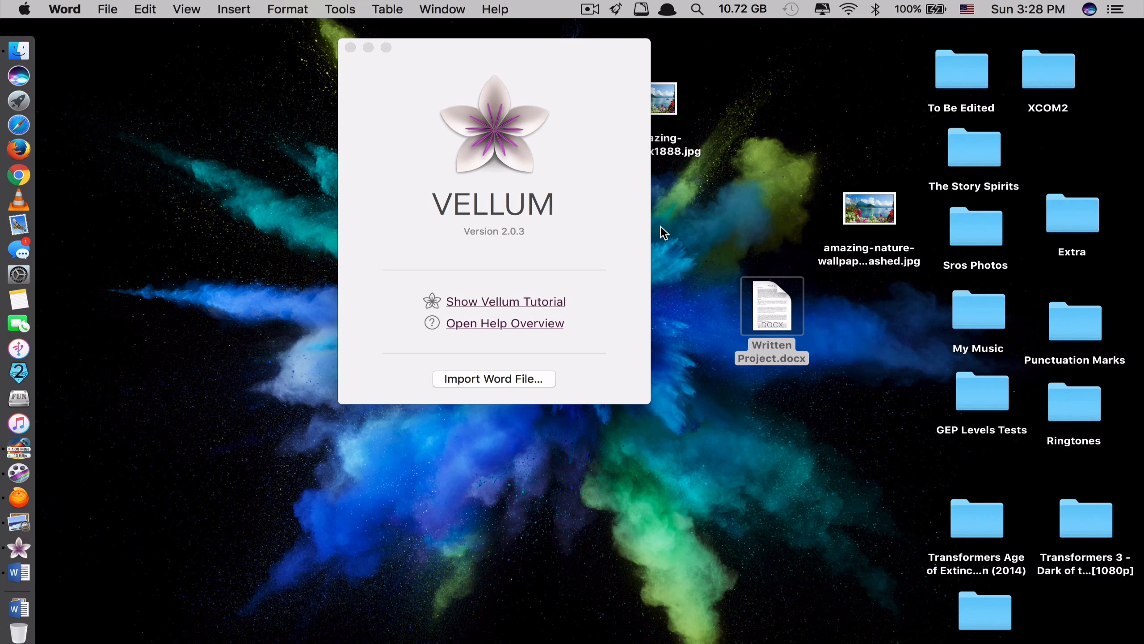
mouse_move(493, 401)
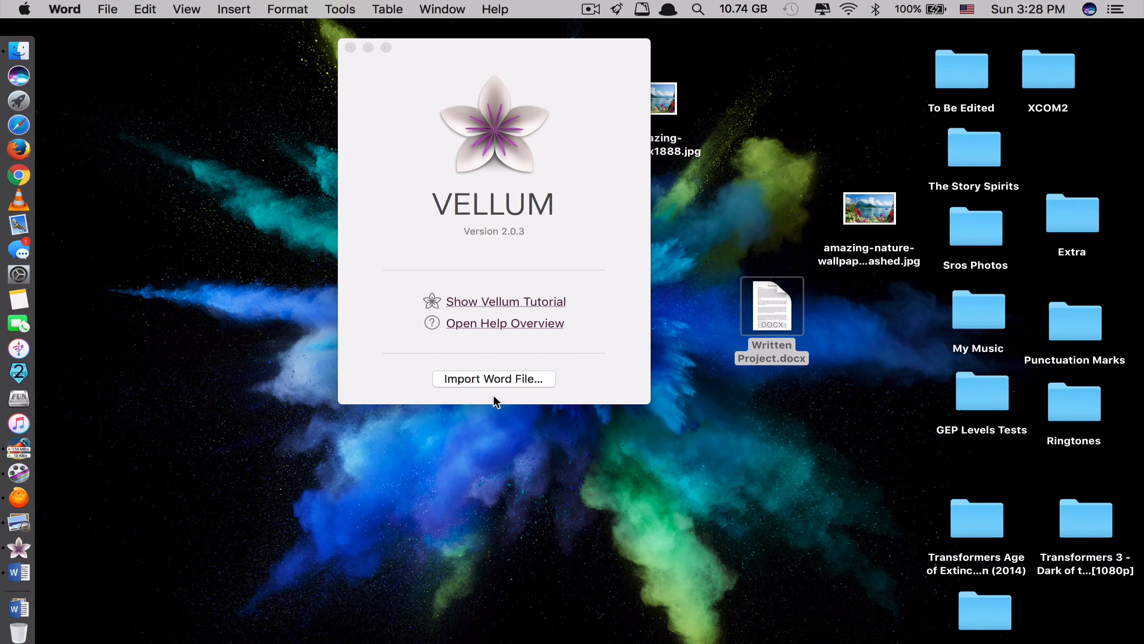
click(493, 379)
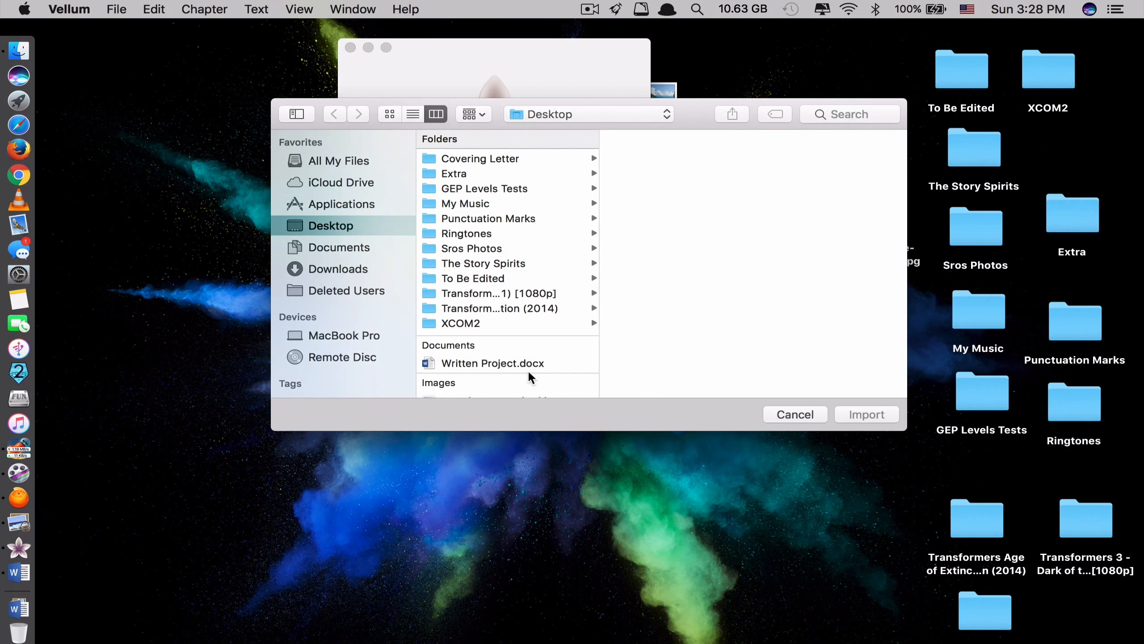
mouse_move(483, 244)
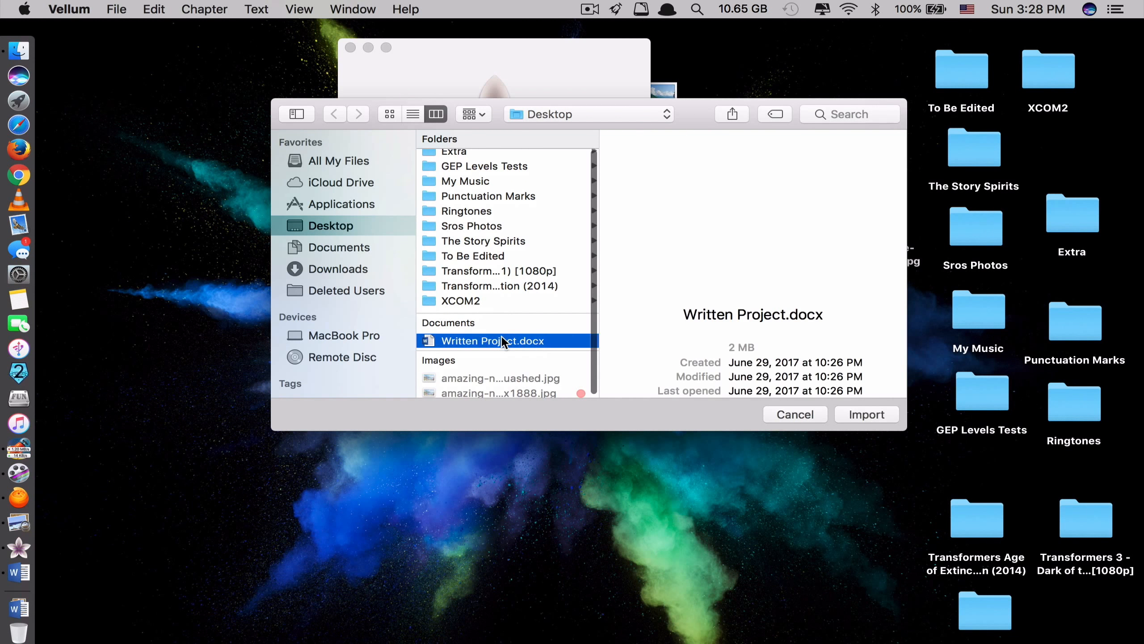
click(794, 413)
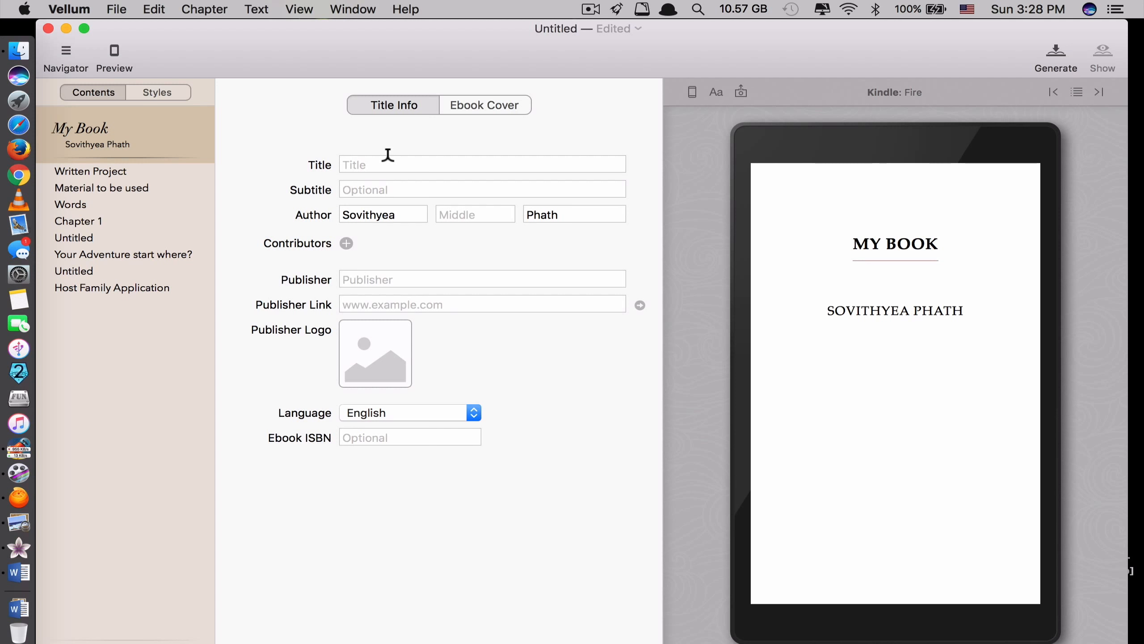
Enter 'Testing' as the book's title.
click(482, 164)
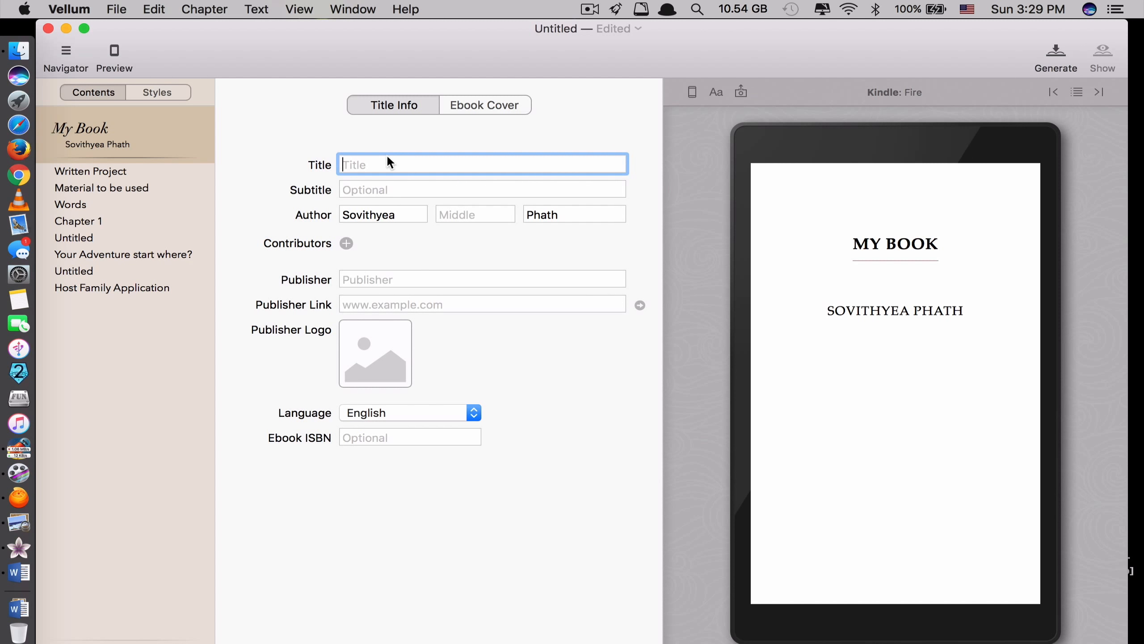
text(Testing)
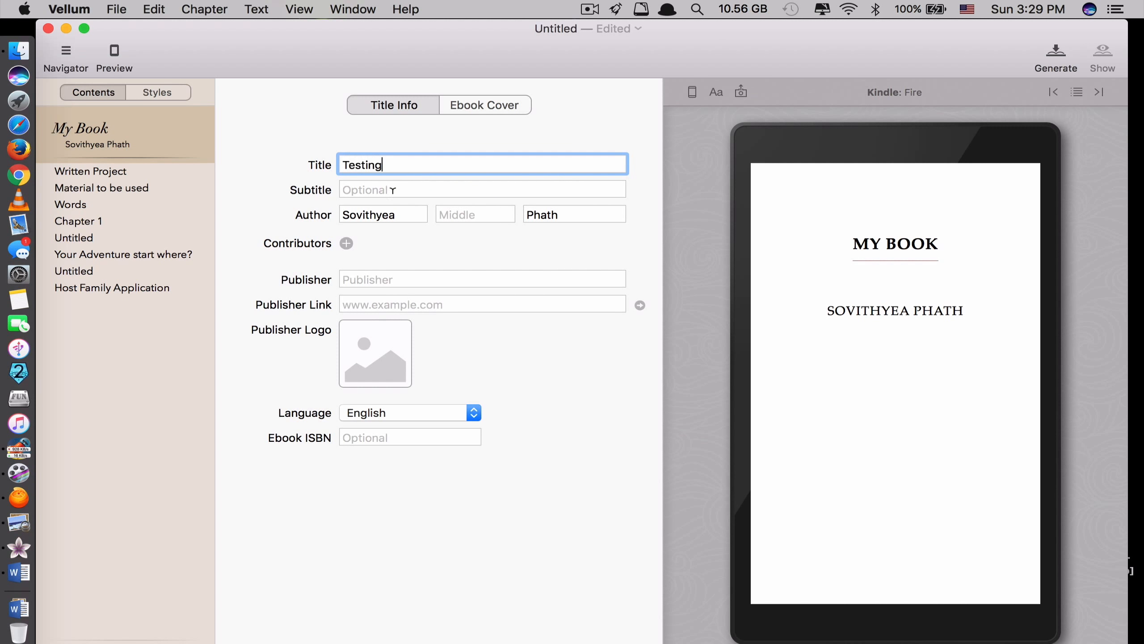
click(482, 189)
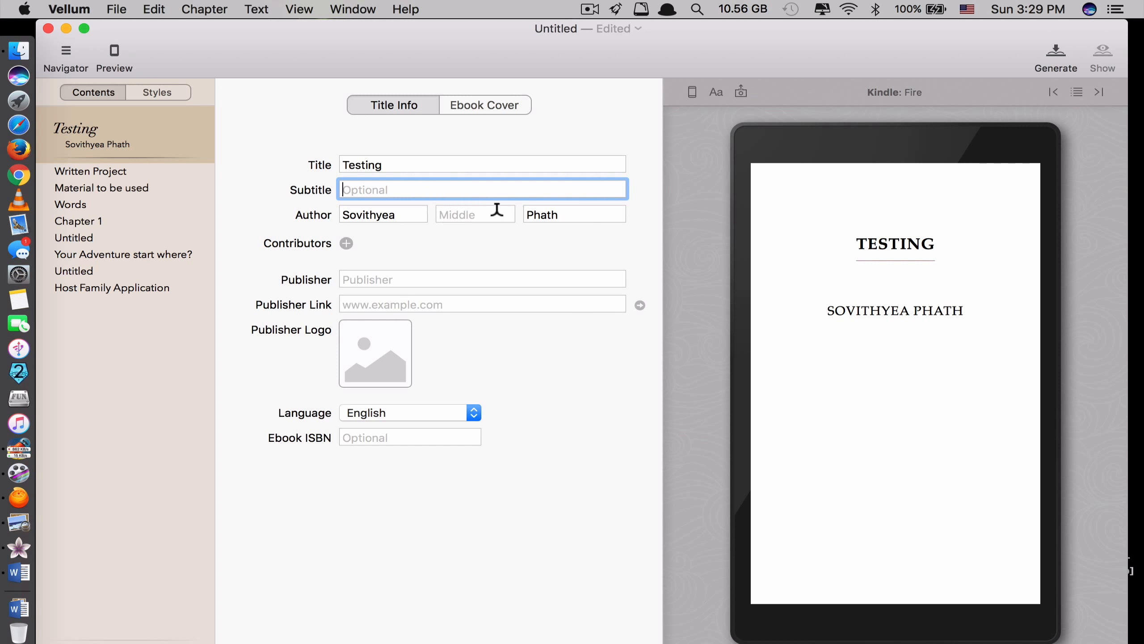
click(482, 304)
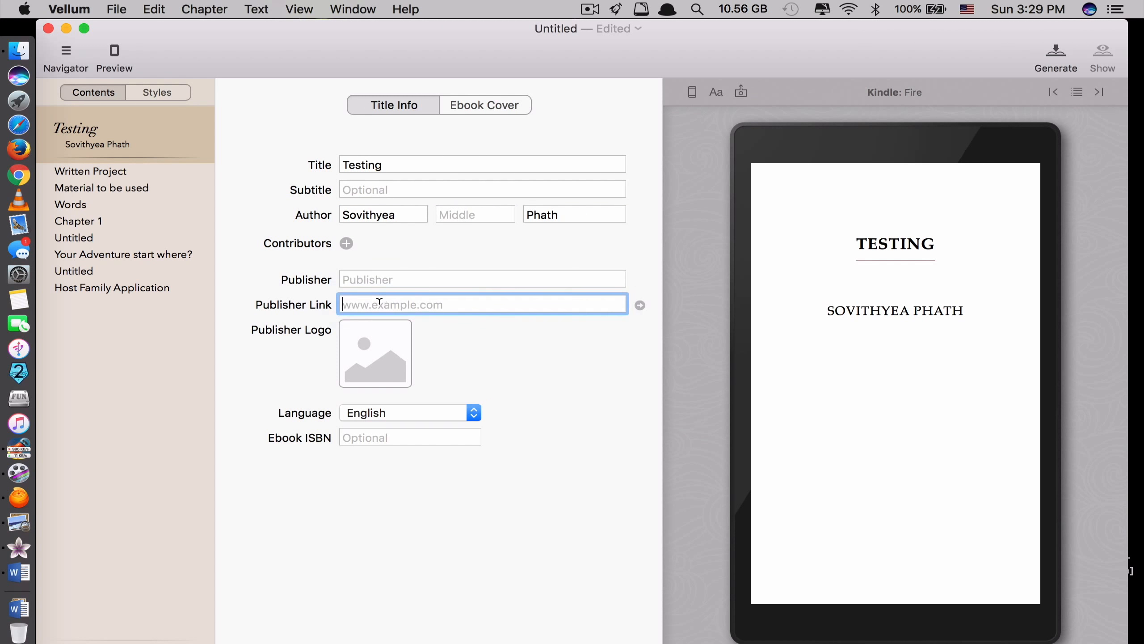
Set the nature wallpaper landscape JPG as the ebook cover.
click(484, 104)
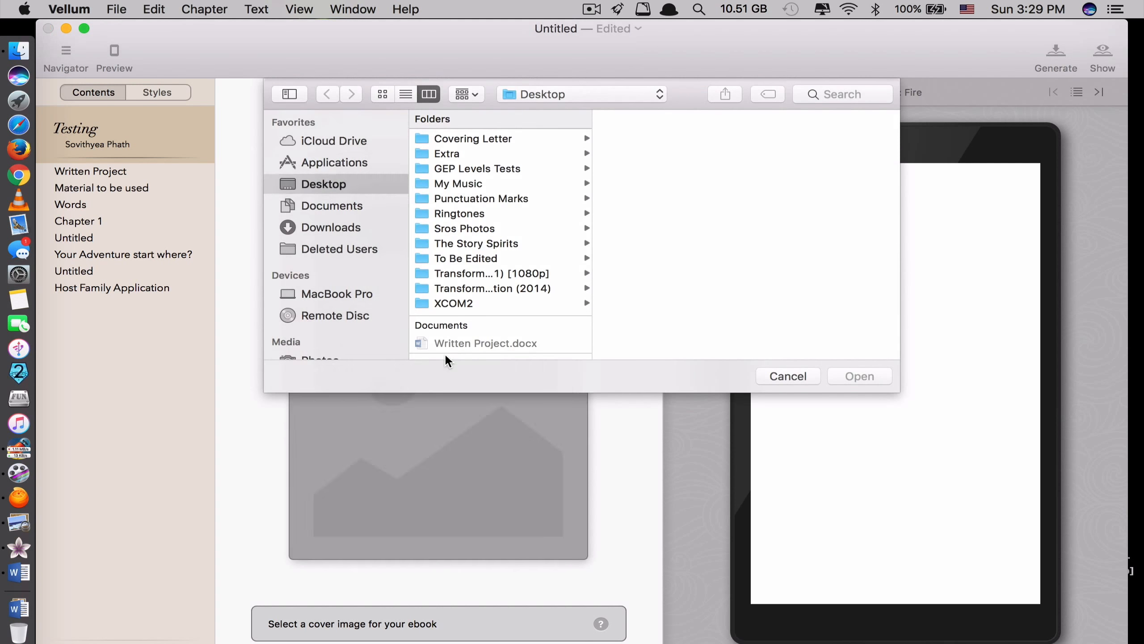
click(493, 336)
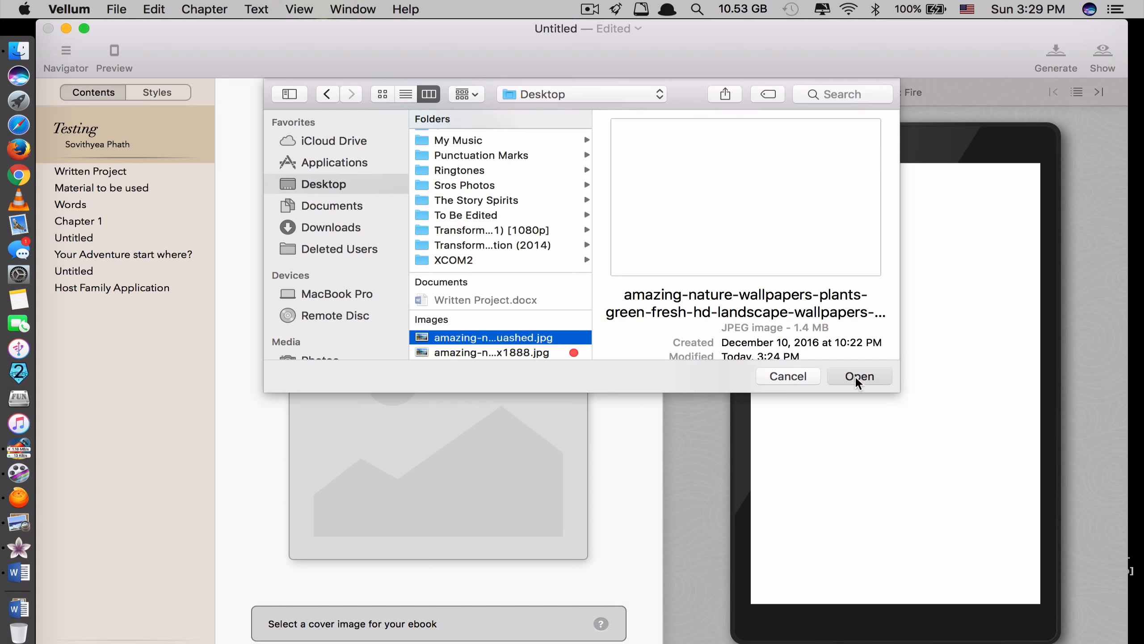
click(859, 376)
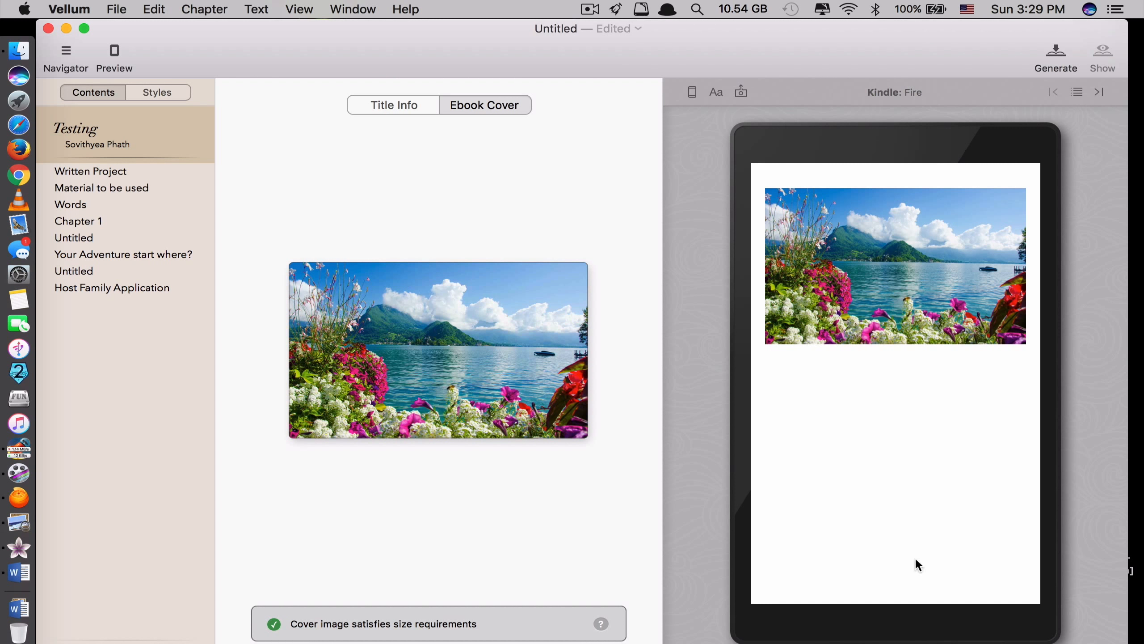
mouse_move(755, 533)
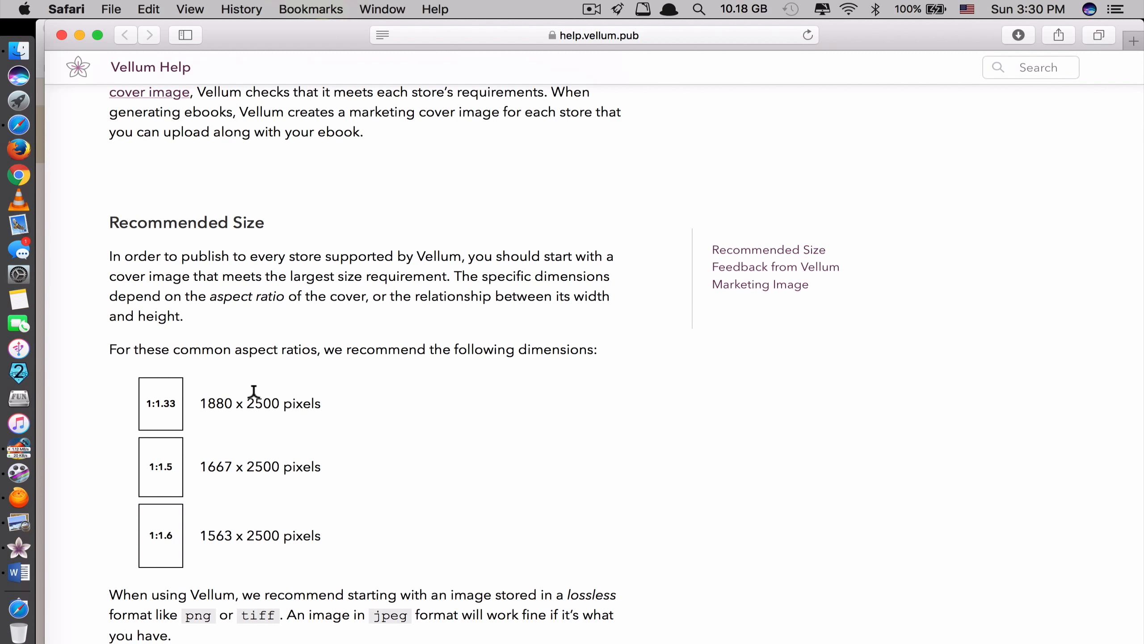
mouse_move(214, 455)
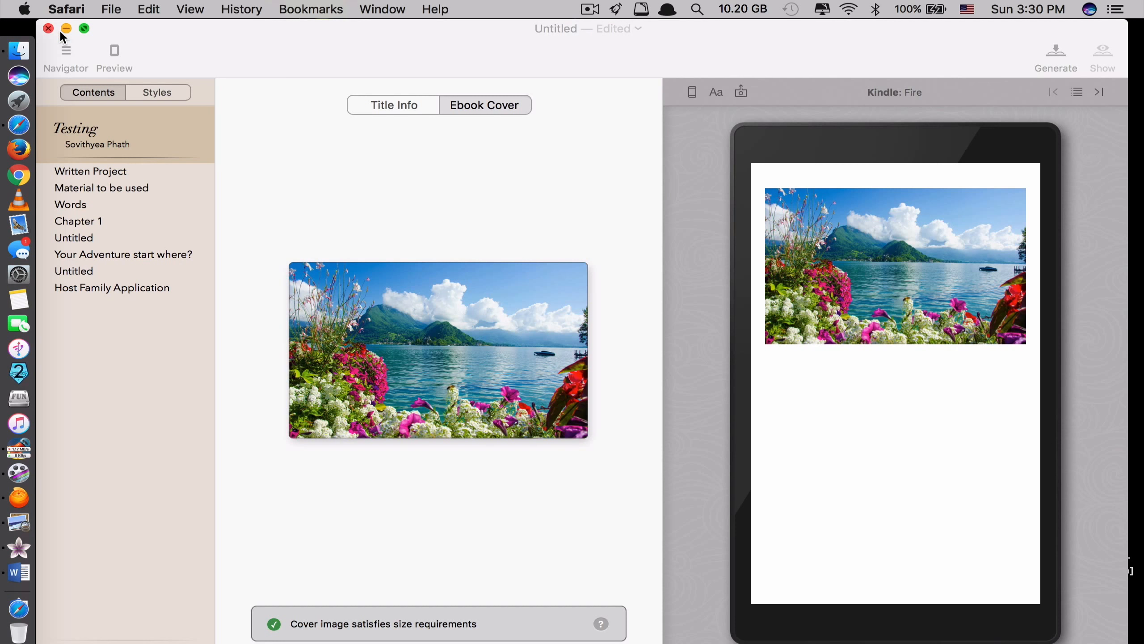
mouse_move(529, 183)
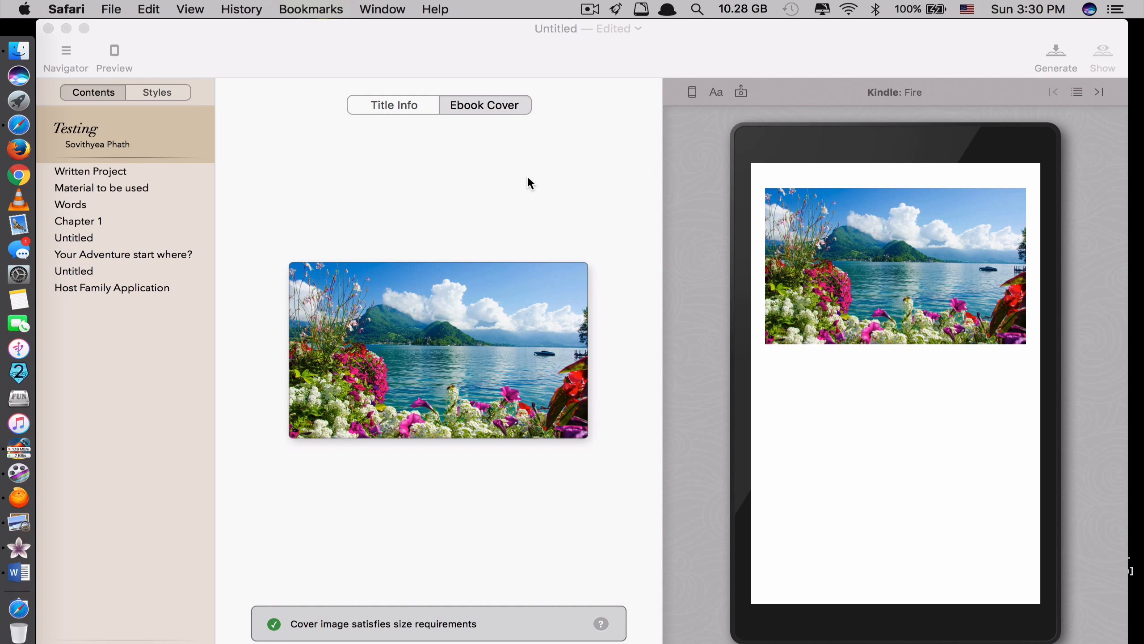
mouse_move(494, 275)
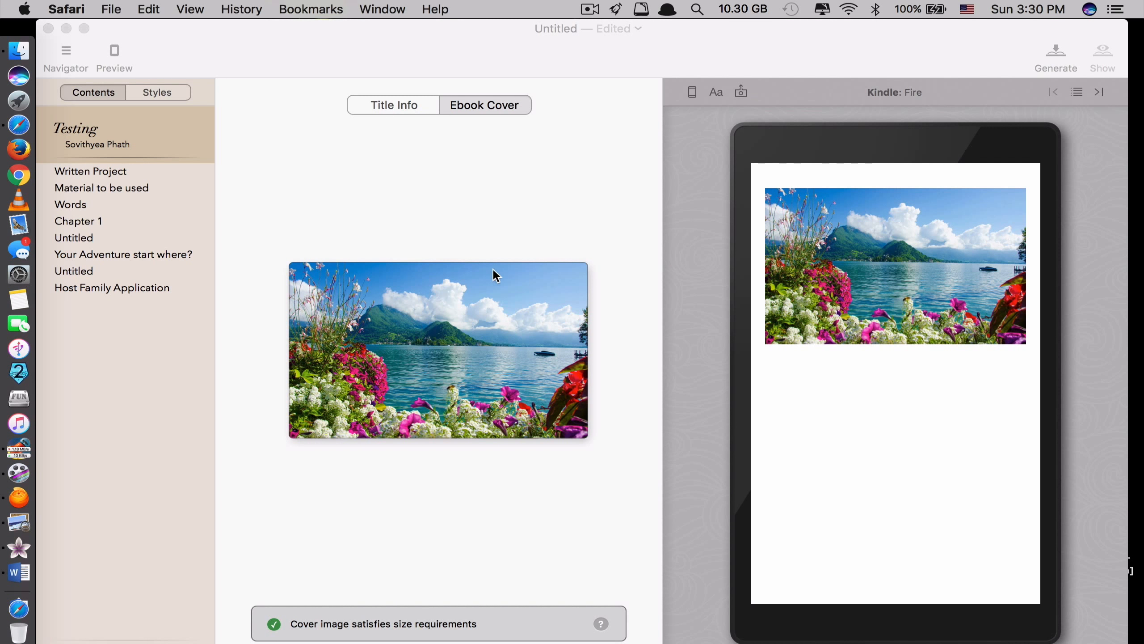
mouse_move(669, 249)
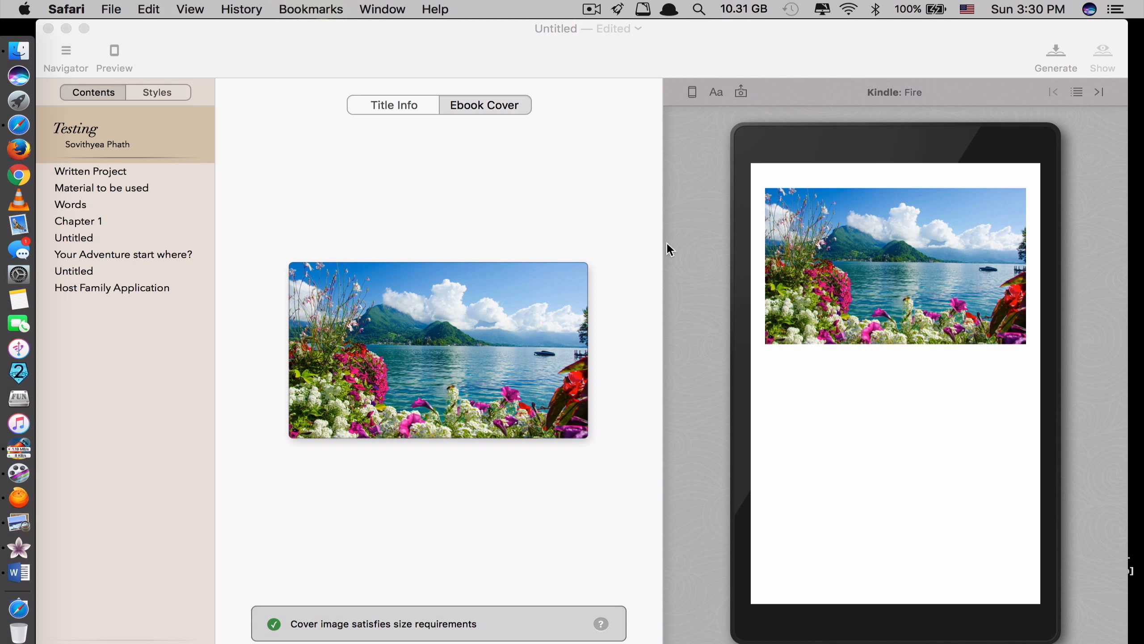
Browse the Written Project and Chapter 1 entries in the Contents list.
click(90, 171)
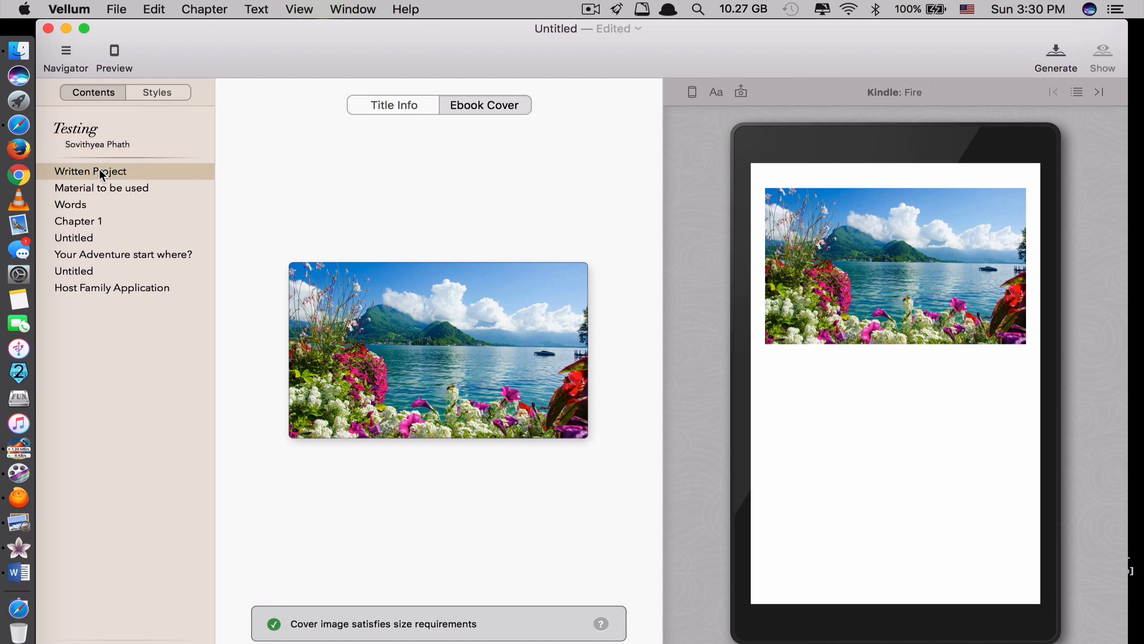
click(71, 204)
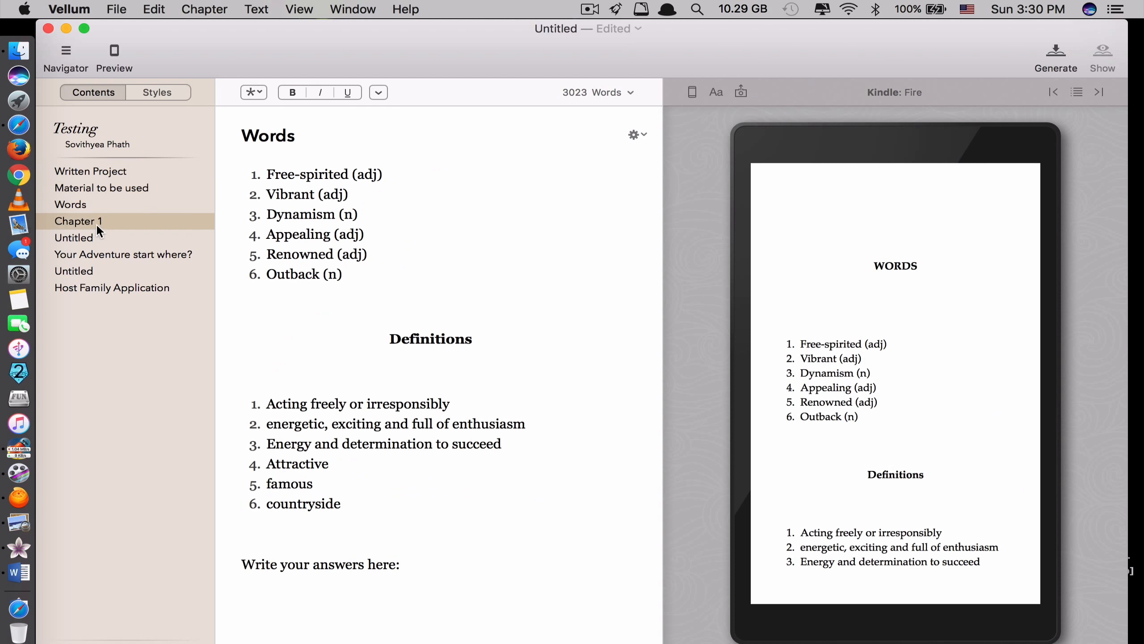
click(91, 171)
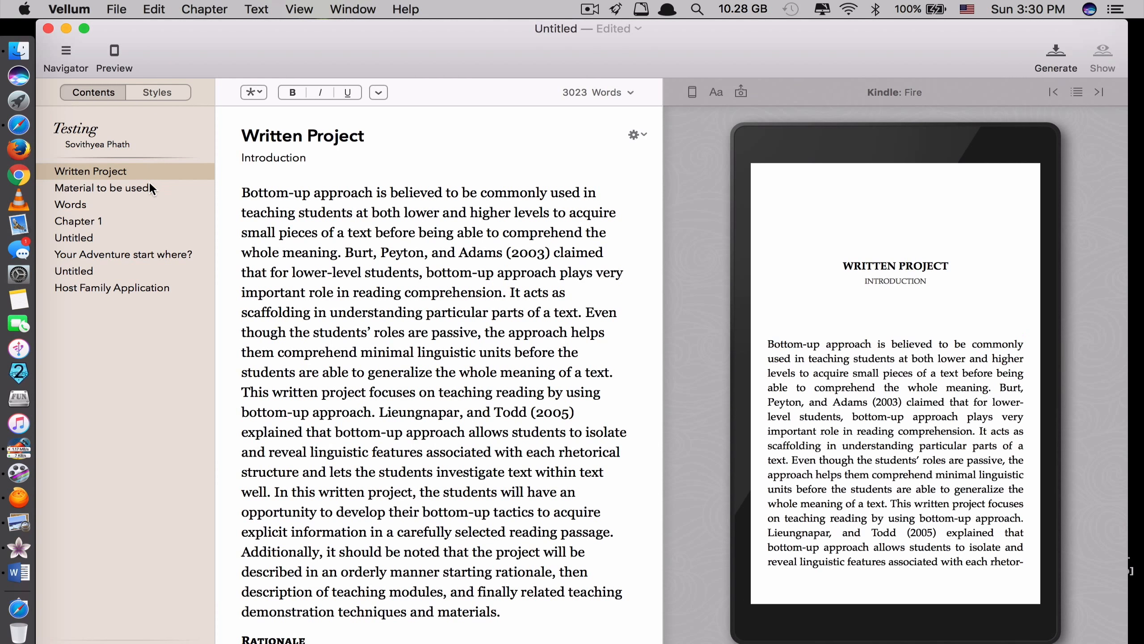
Choose a different chapter heading style, then return to the chapter text.
click(157, 92)
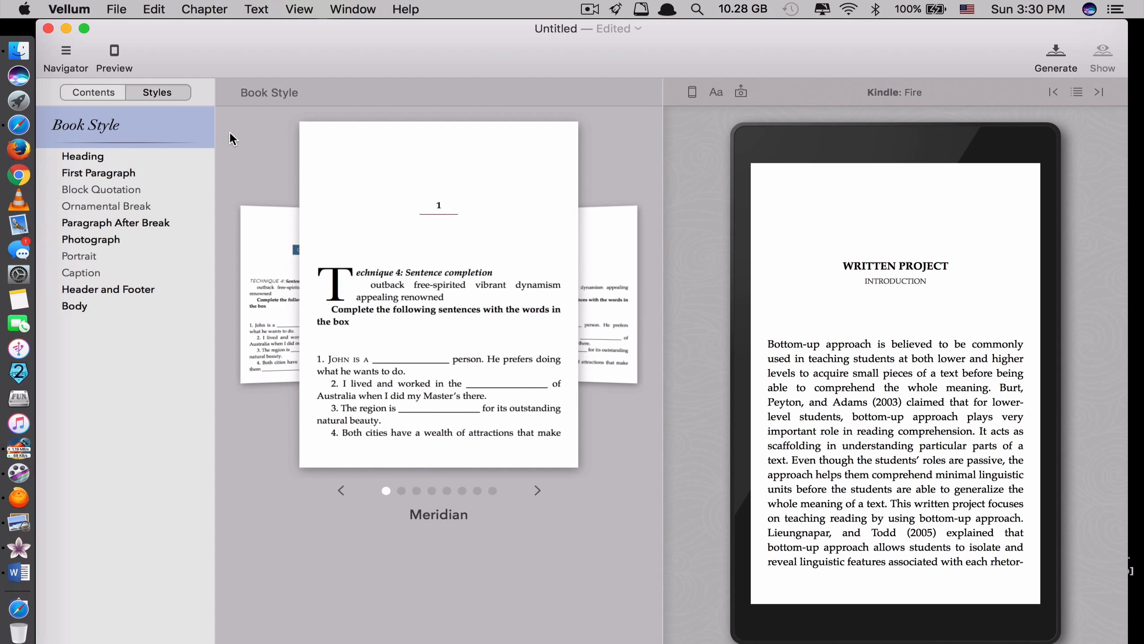
click(83, 156)
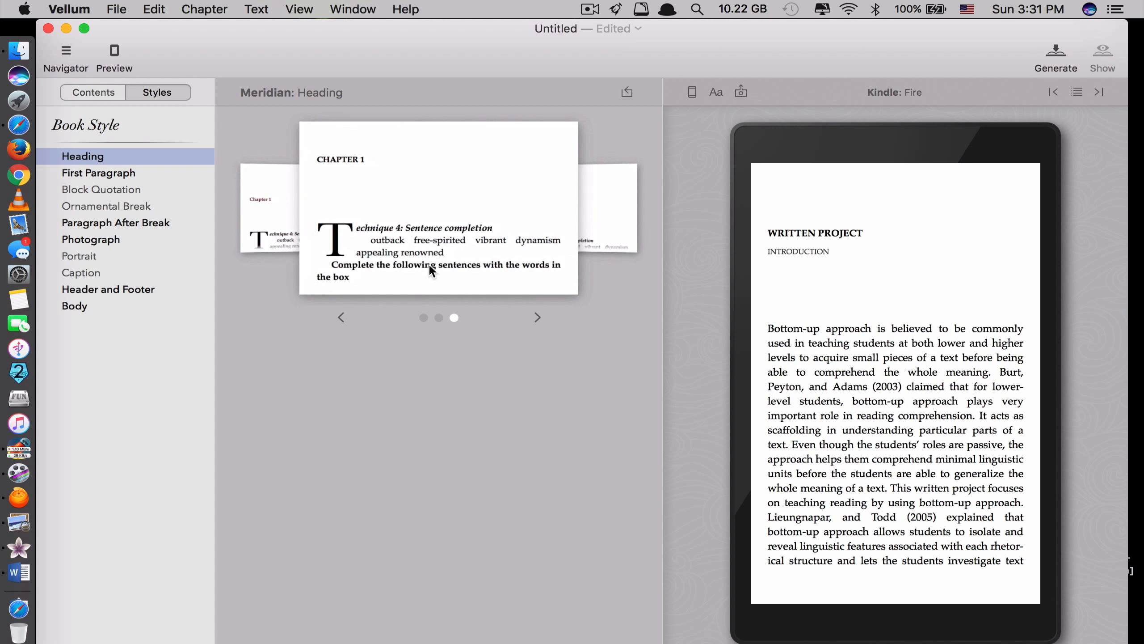
click(92, 92)
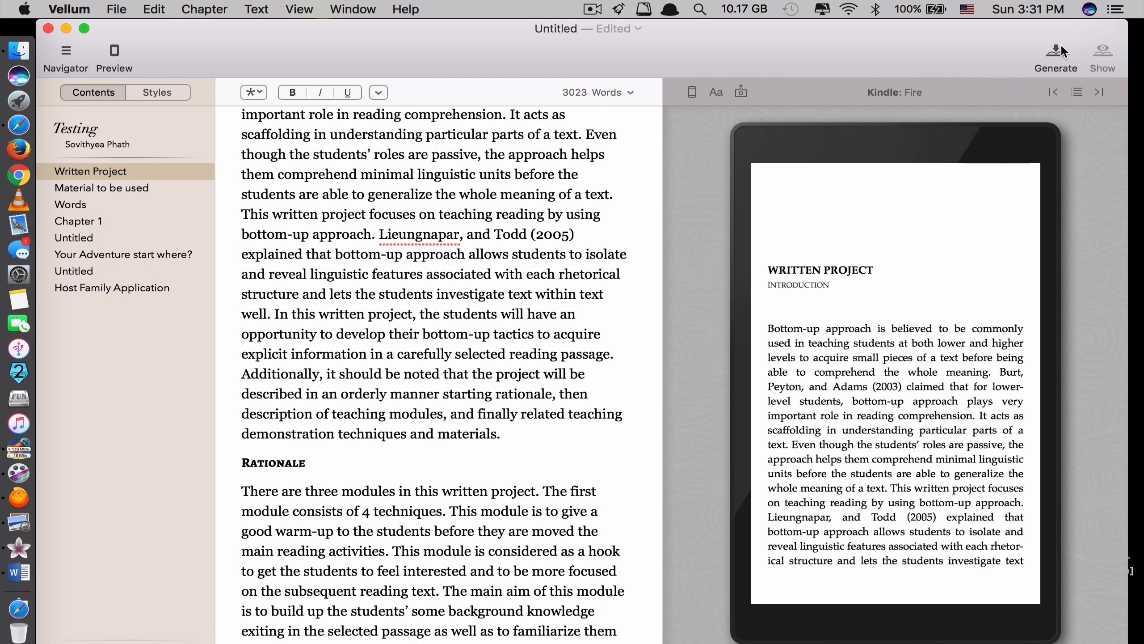
mouse_move(1055, 59)
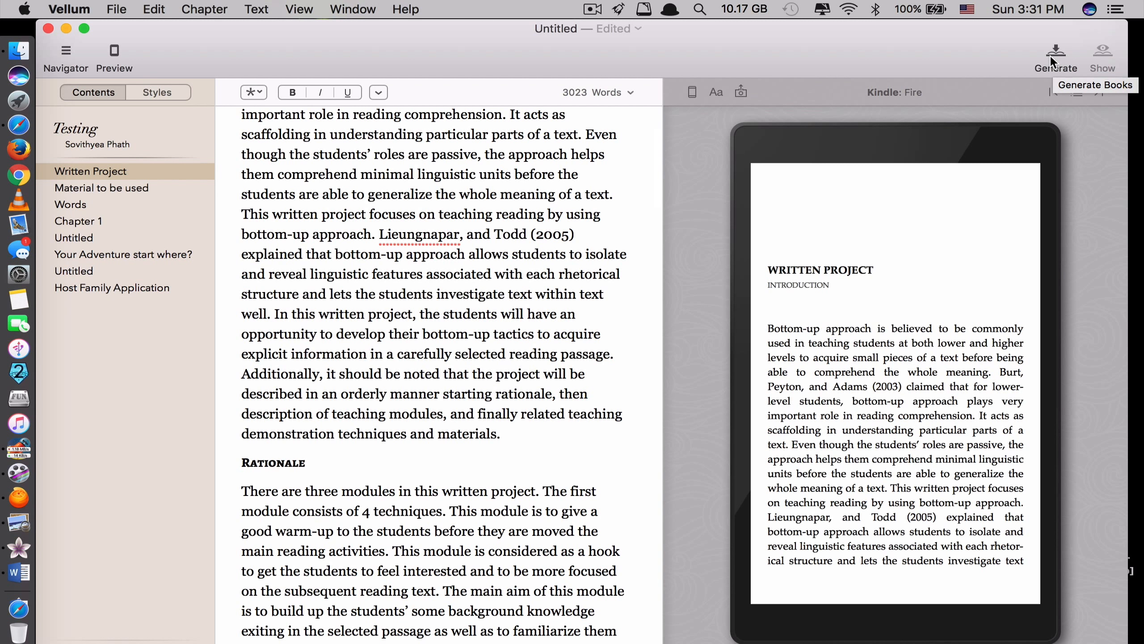
Generate Kindle and iBooks editions of Testing to the Desktop and reveal the output files.
click(1056, 54)
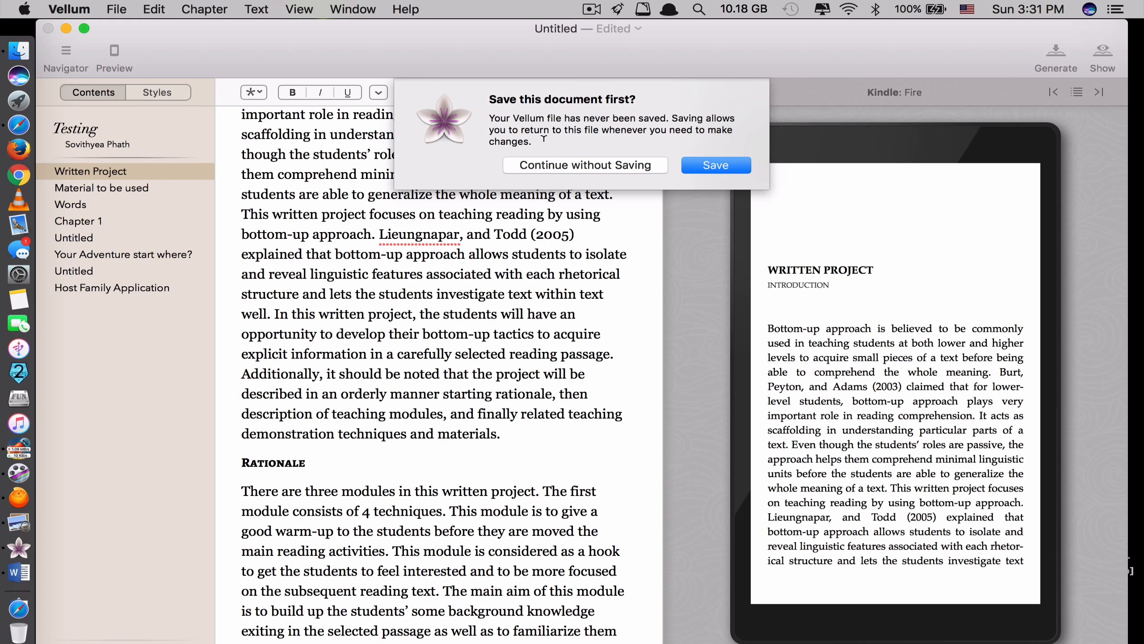
mouse_move(612, 156)
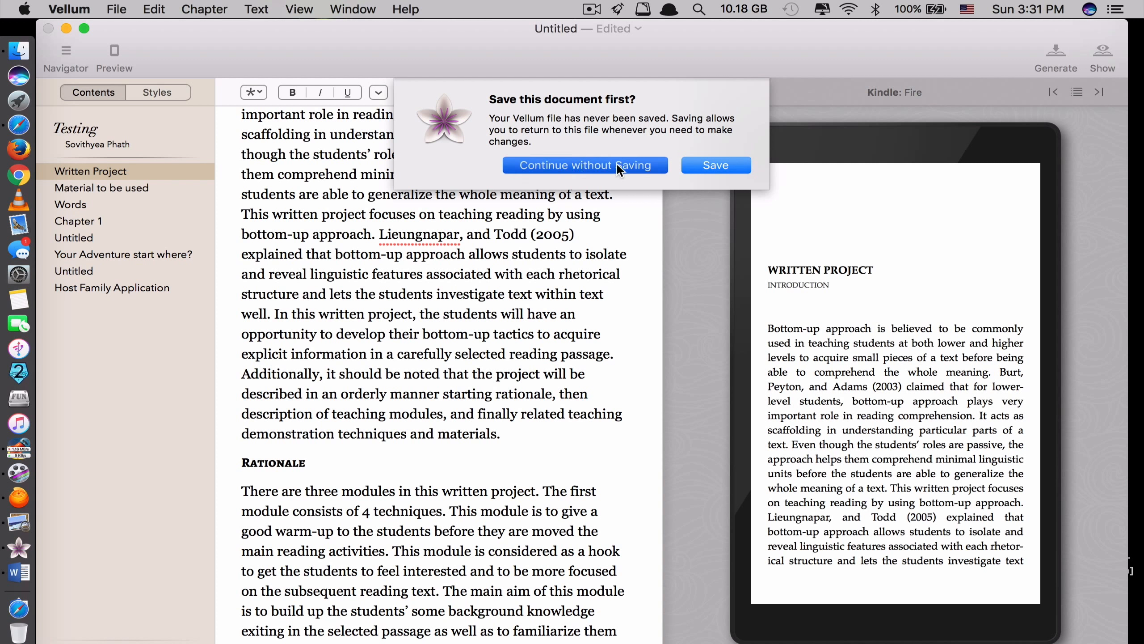
click(584, 165)
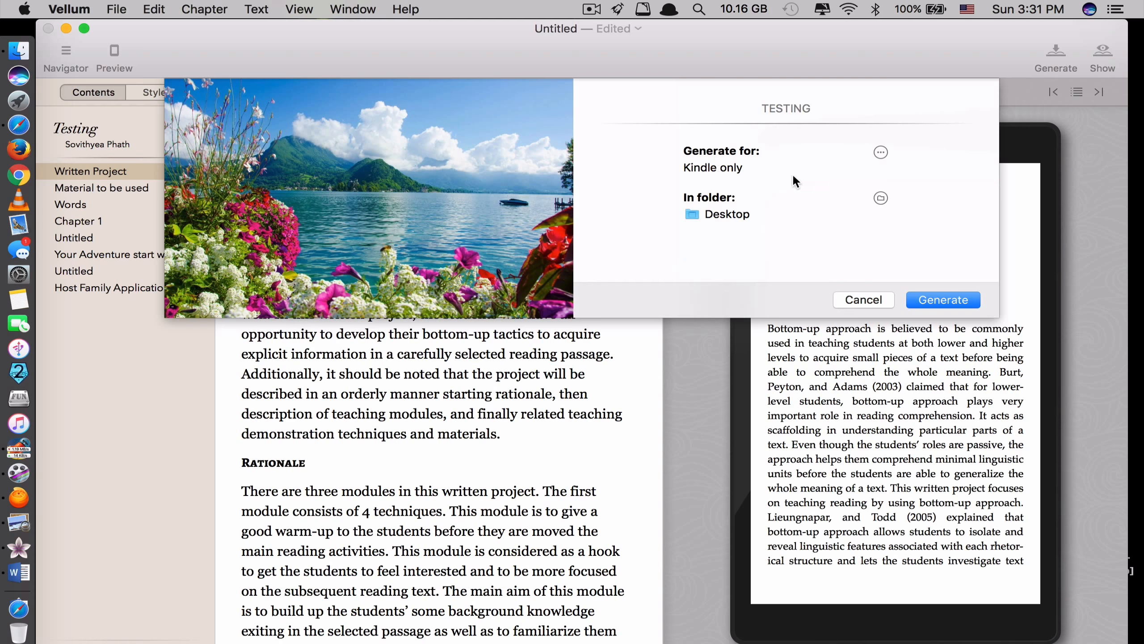
click(881, 152)
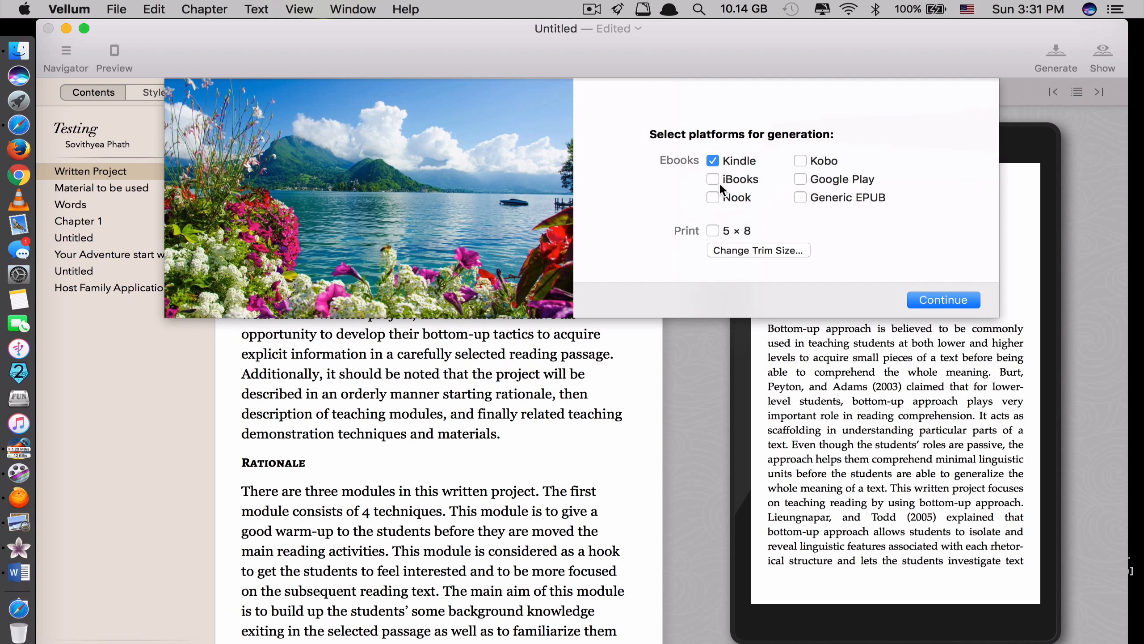
mouse_move(698, 169)
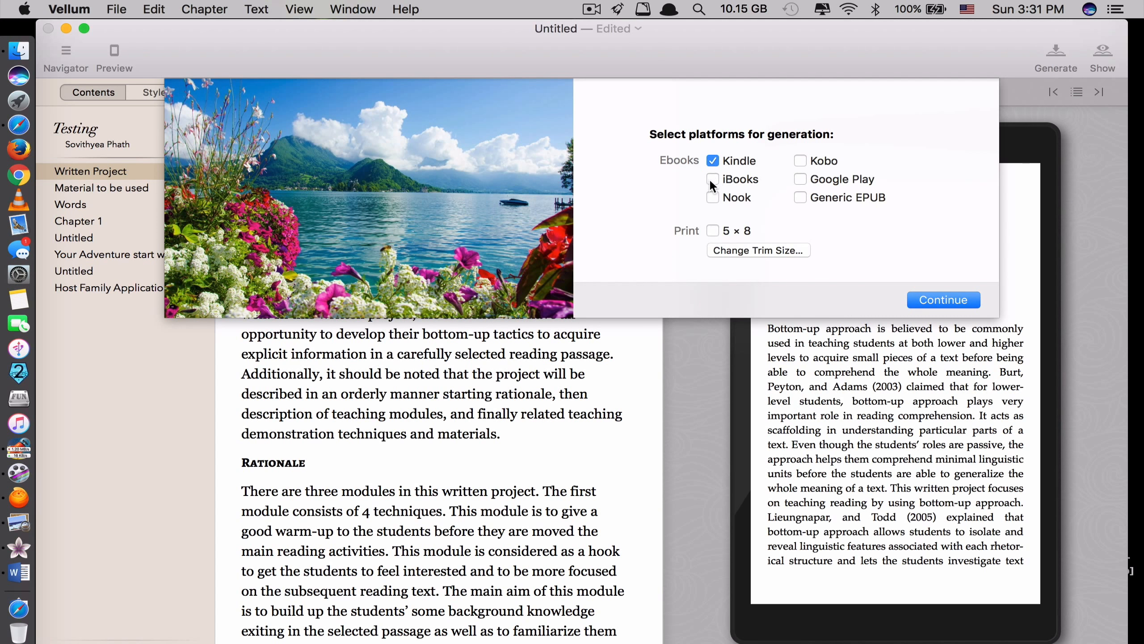
click(712, 179)
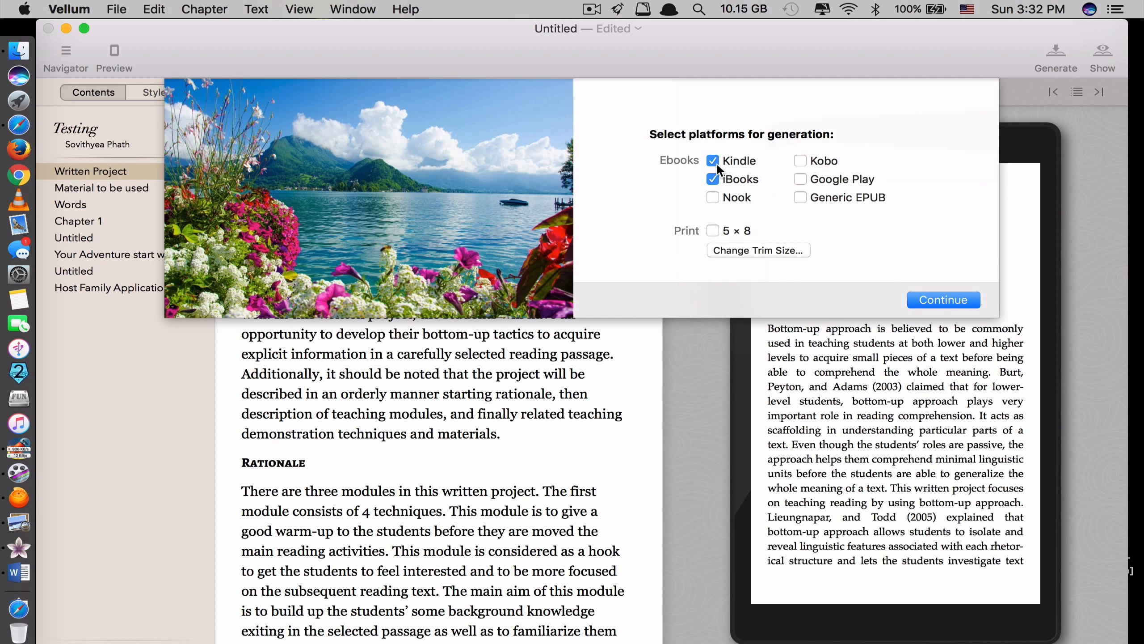
click(713, 179)
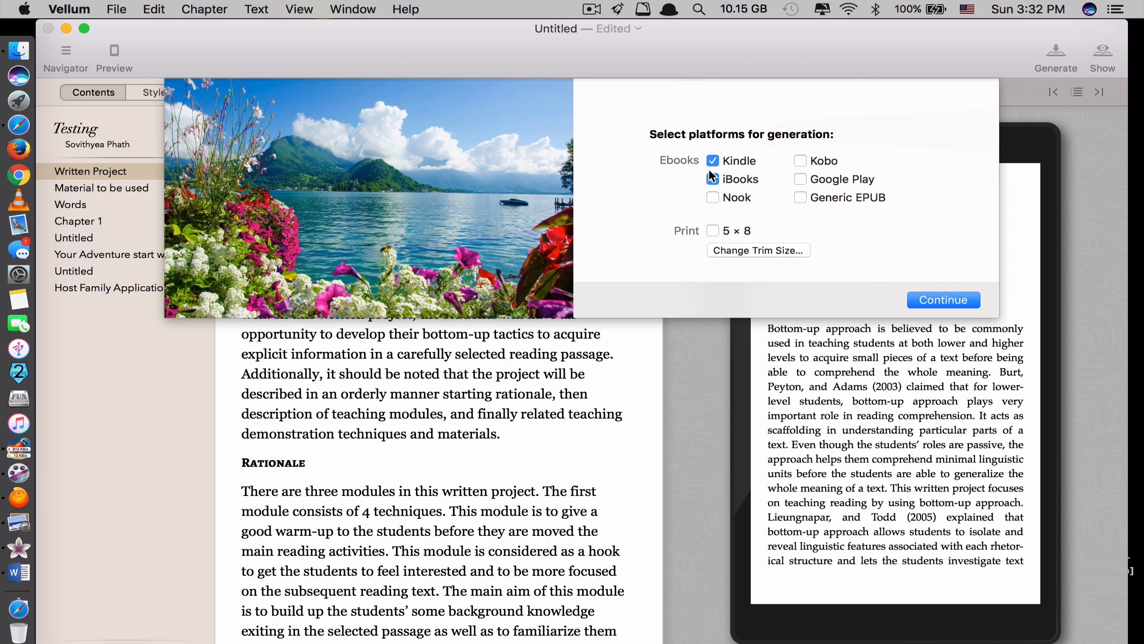
click(713, 178)
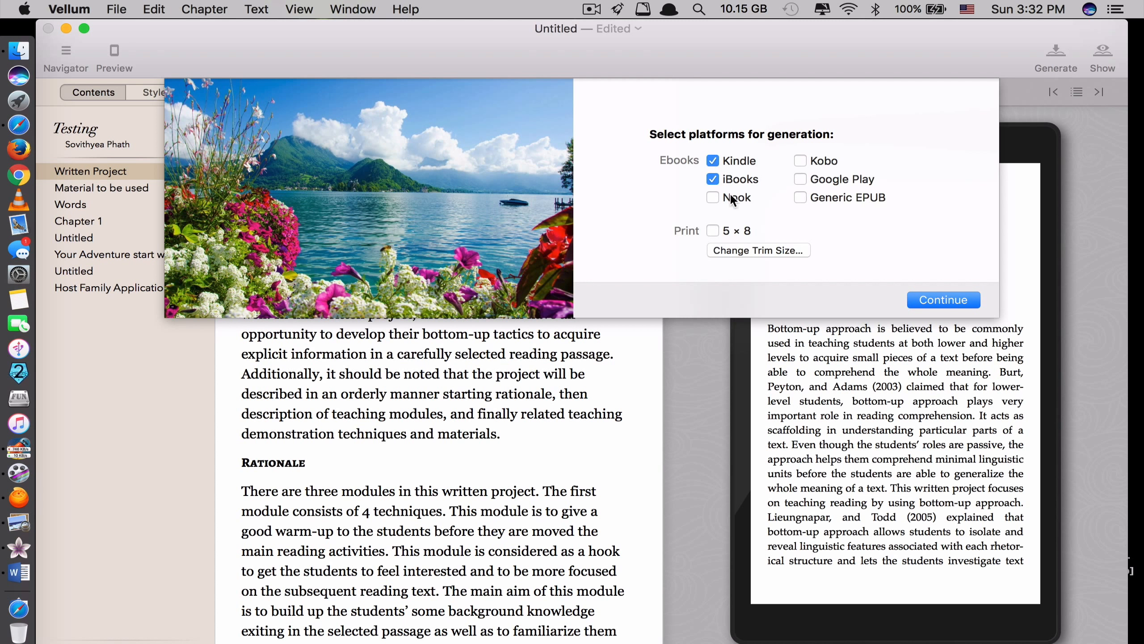
click(942, 299)
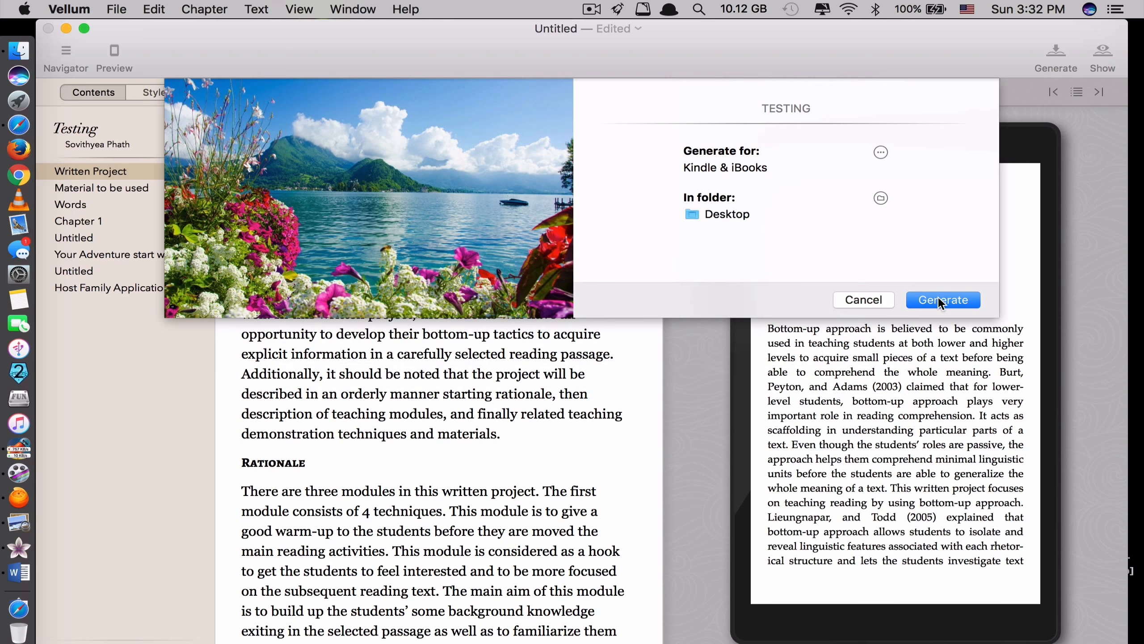
click(942, 299)
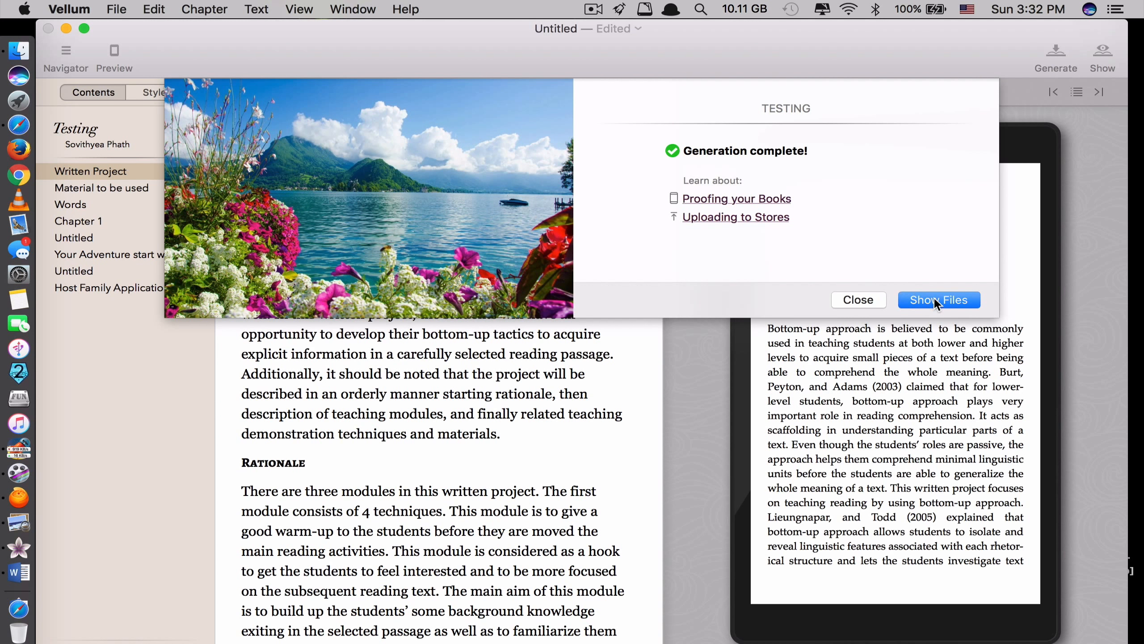
click(938, 299)
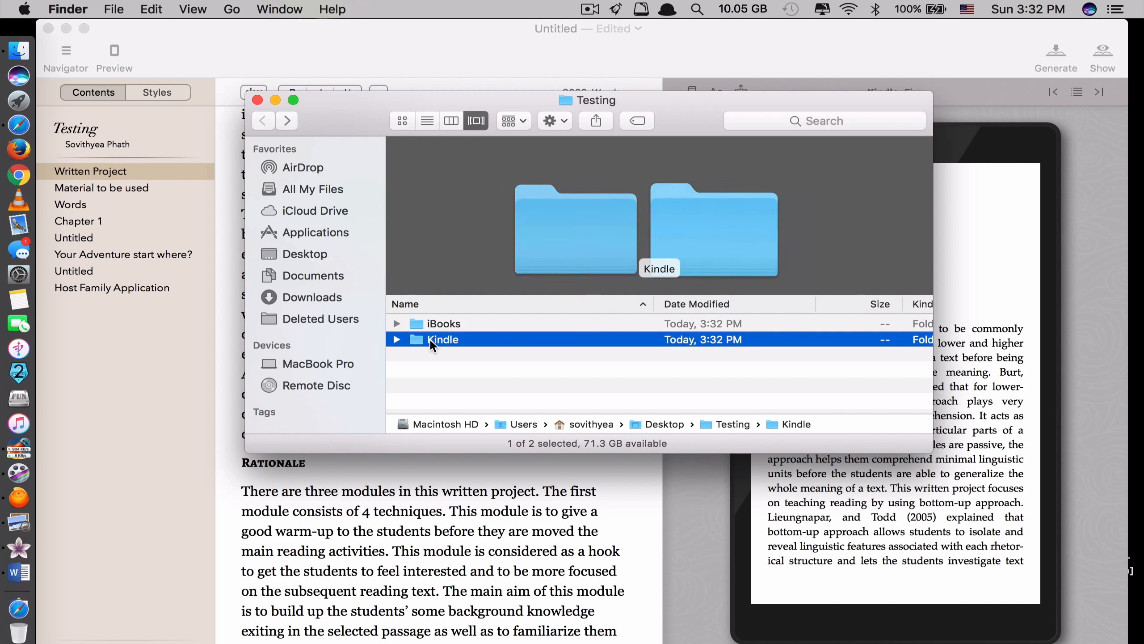
Open the iBooks folder and Testing-iBooks.epub, then the Kindle output folder.
double_click(442, 323)
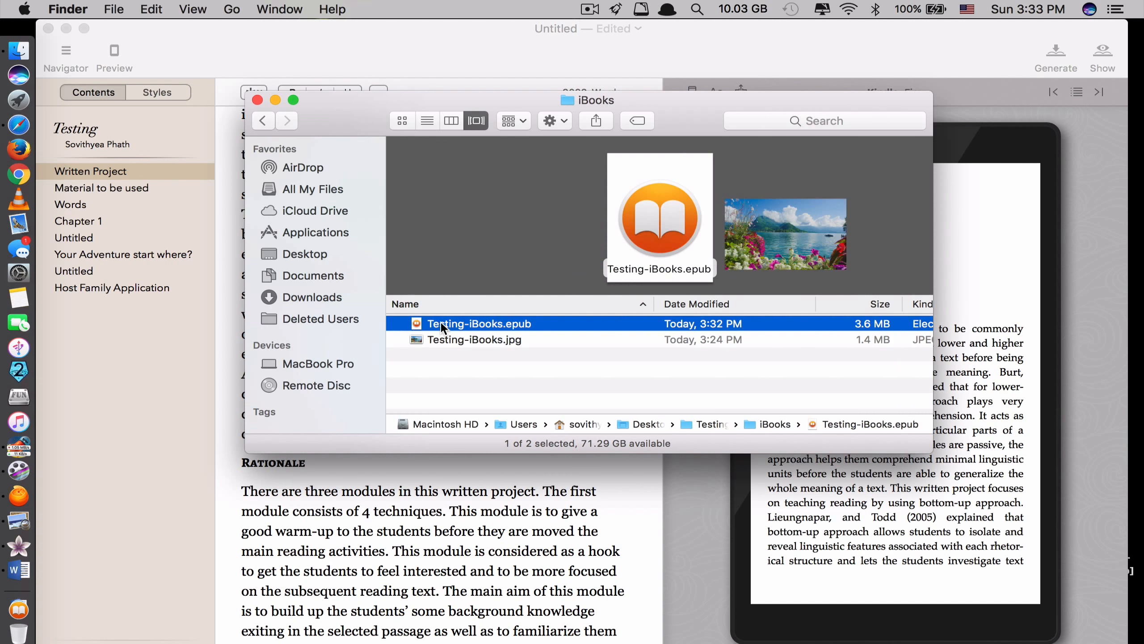
double_click(478, 324)
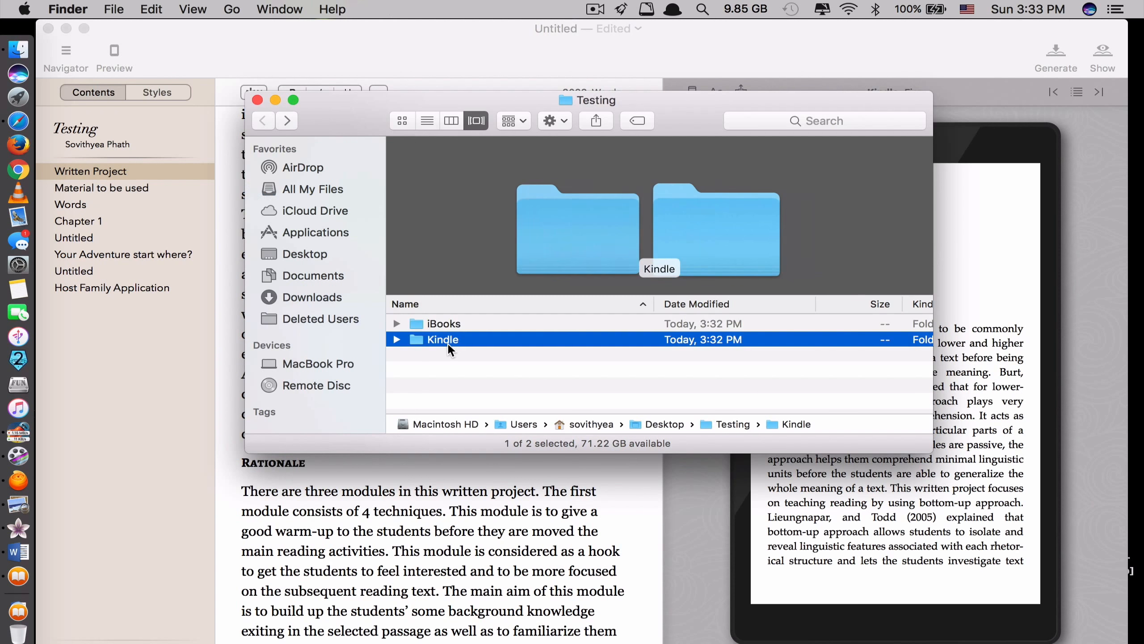
double_click(442, 339)
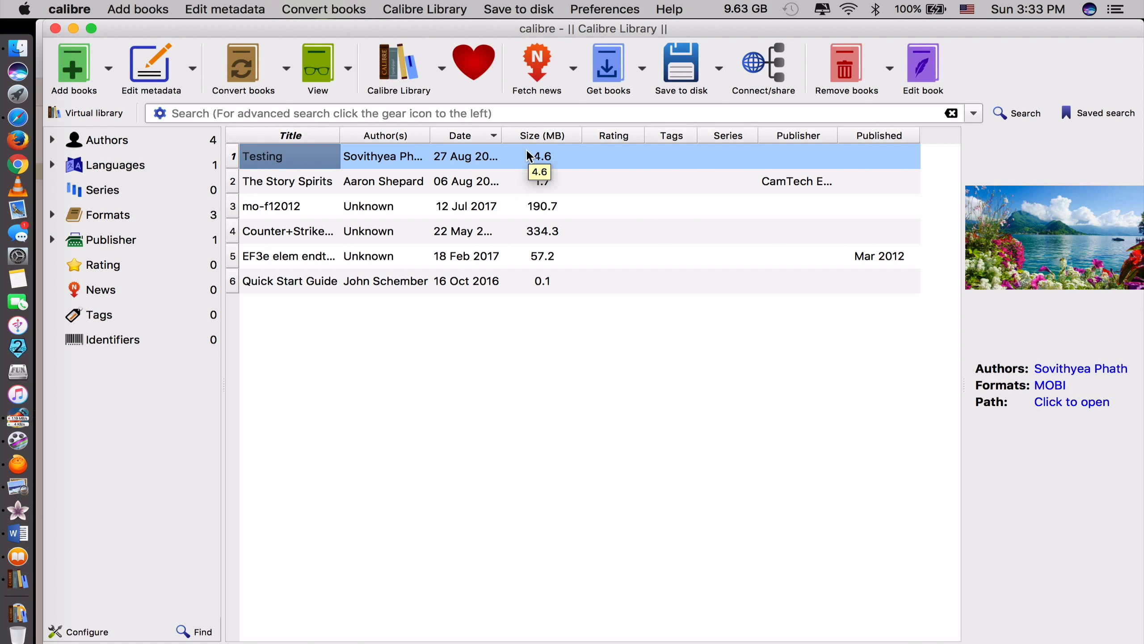
mouse_move(501, 160)
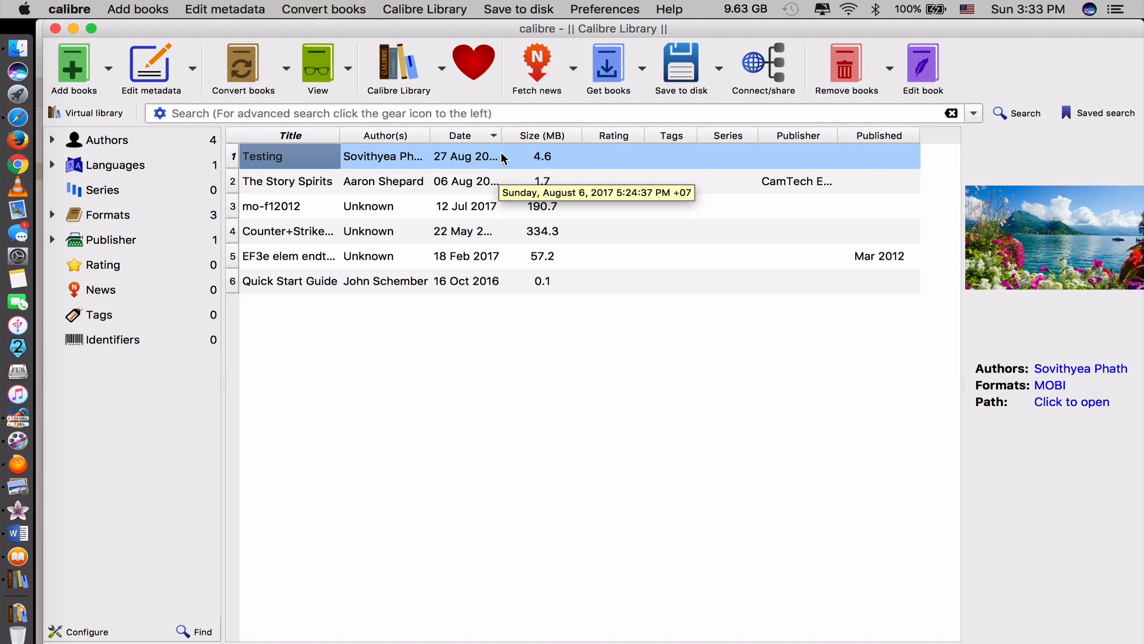
mouse_move(425, 257)
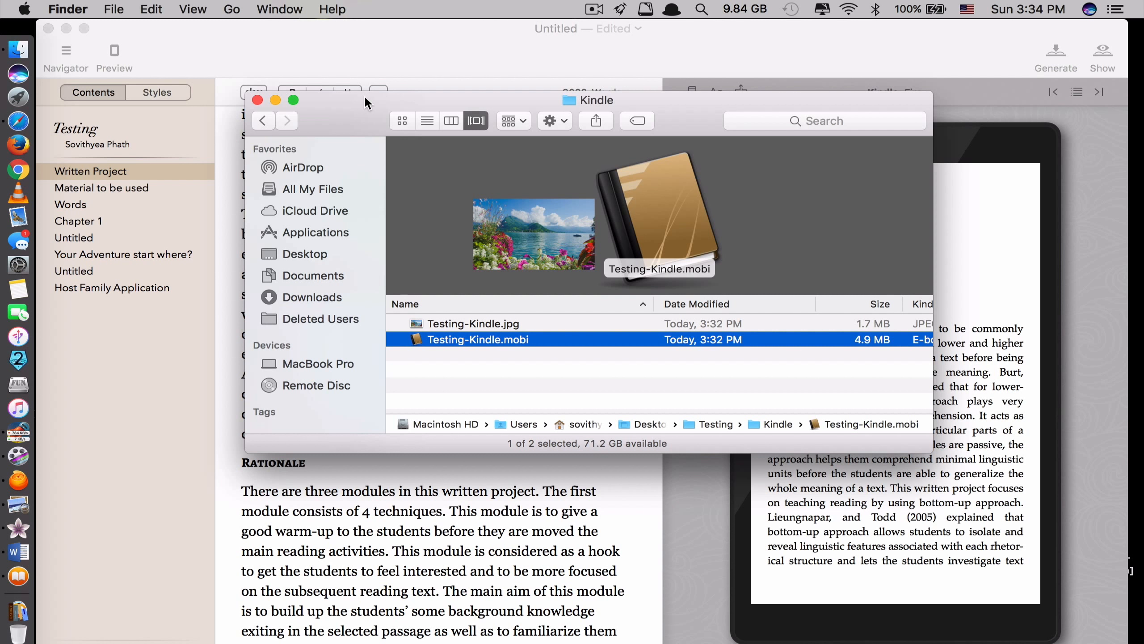
mouse_move(474, 310)
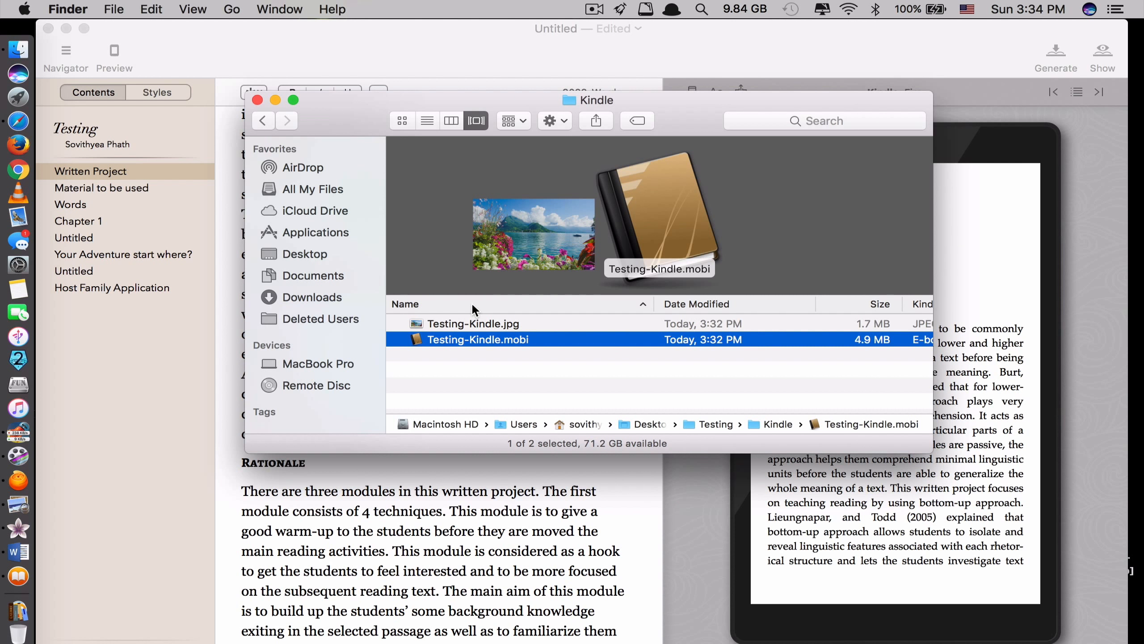
mouse_move(480, 377)
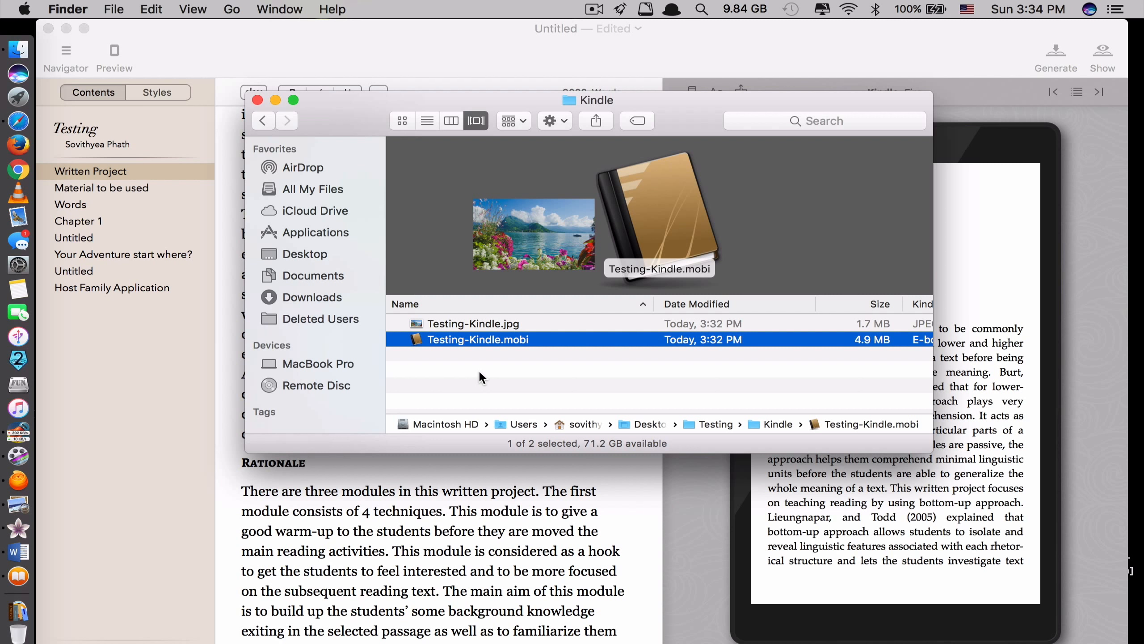
mouse_move(427, 343)
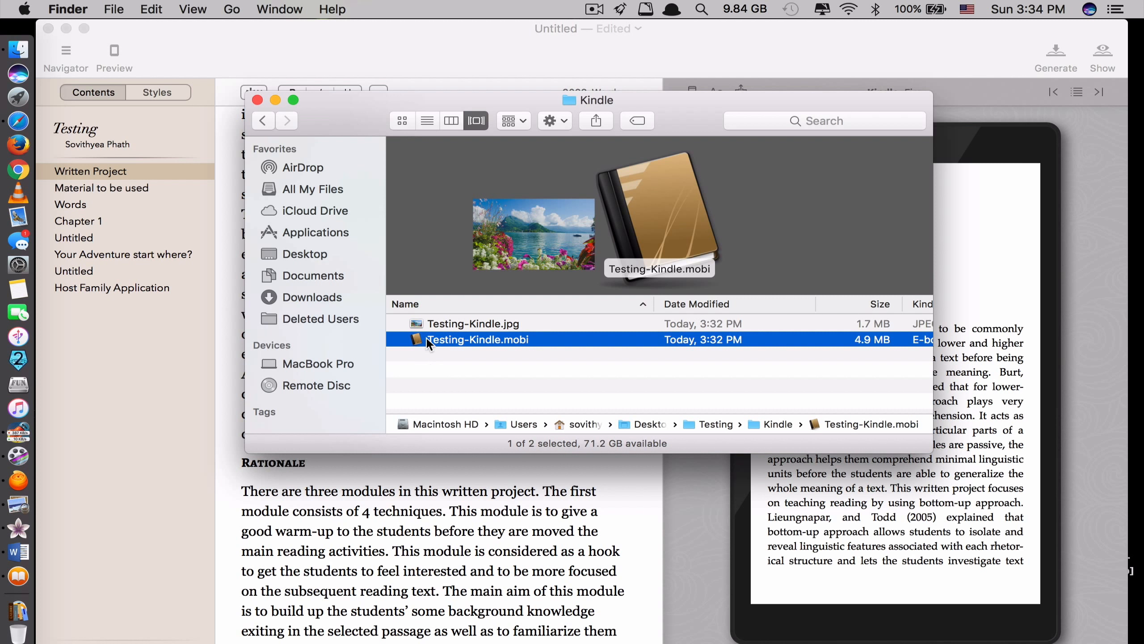
mouse_move(447, 371)
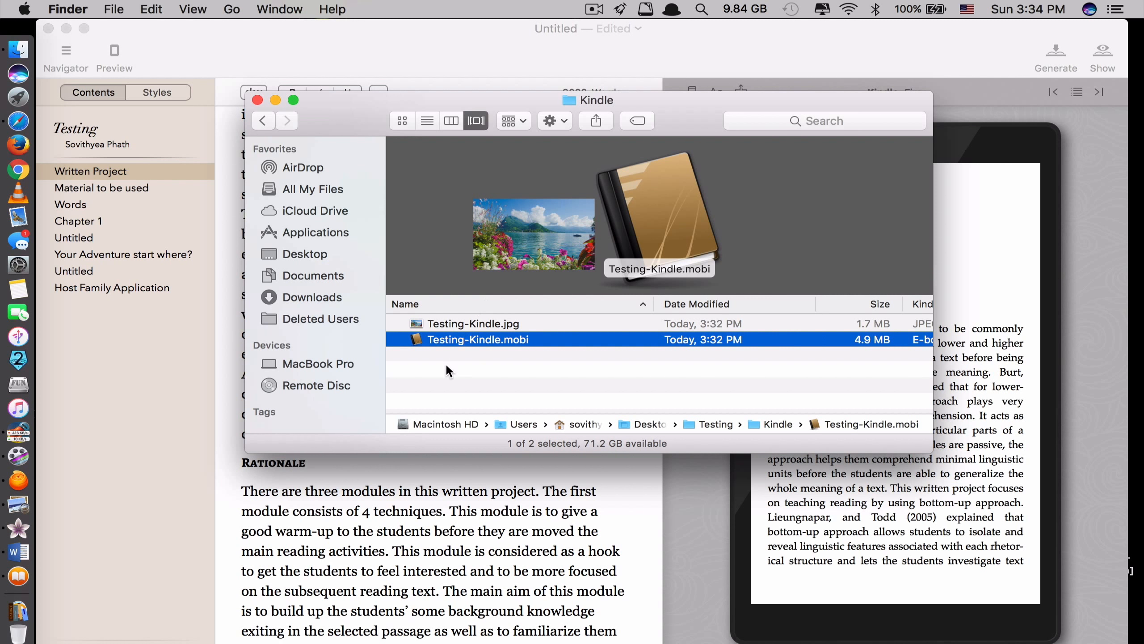
mouse_move(474, 373)
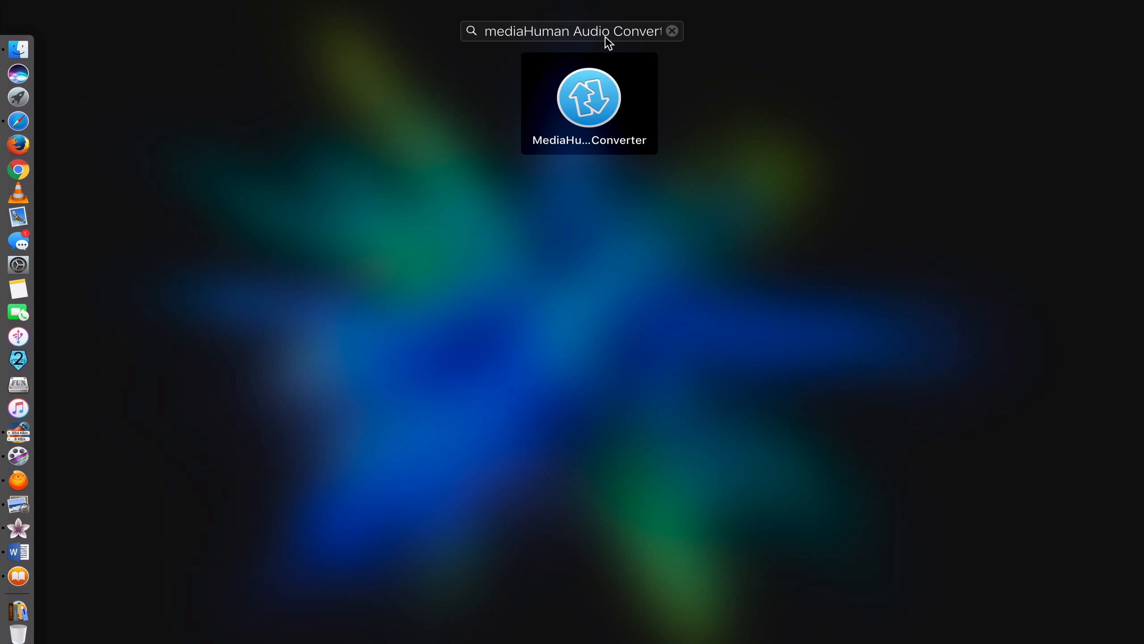
Open MediaHuman Audio Converter from the Launchpad search results.
click(589, 97)
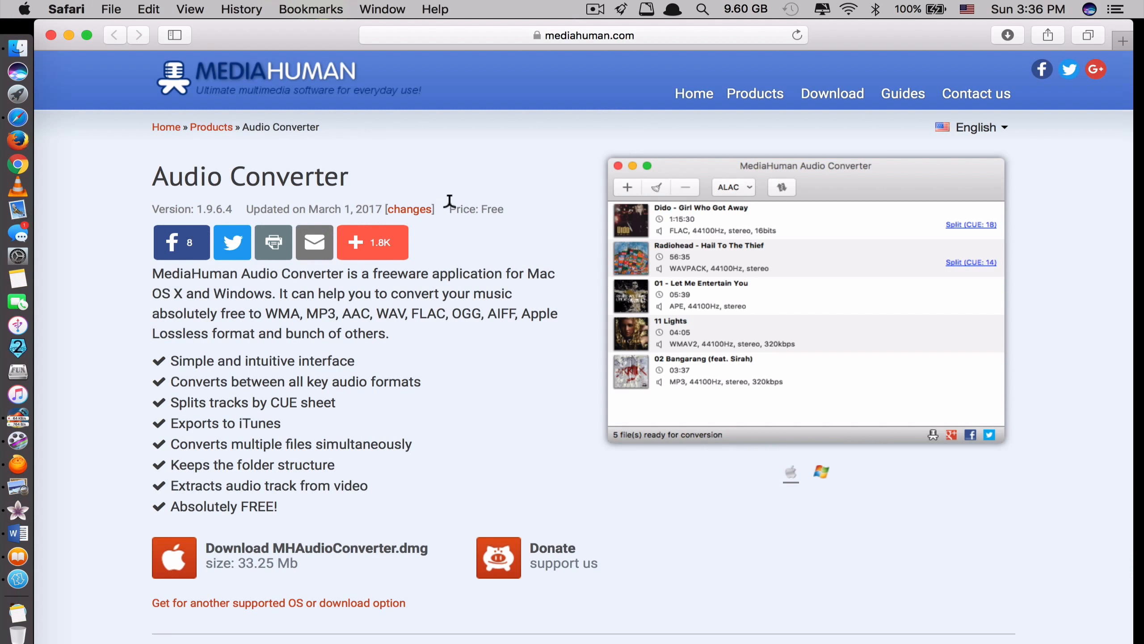
mouse_move(410, 249)
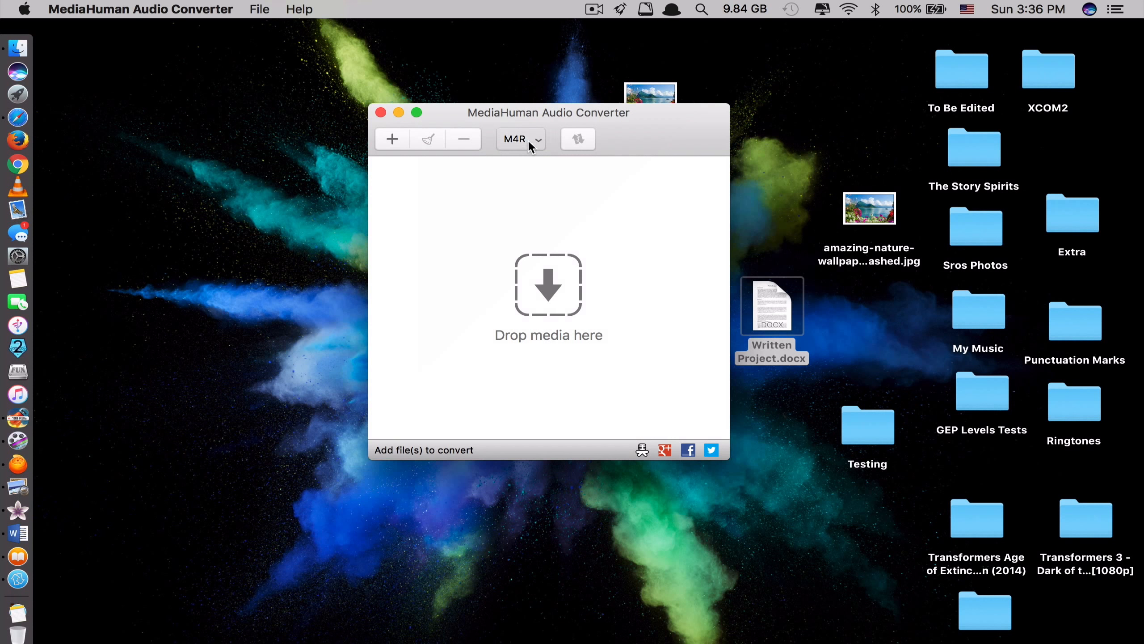
Check the output format list and bitrate options, keeping M4R unchanged.
click(521, 140)
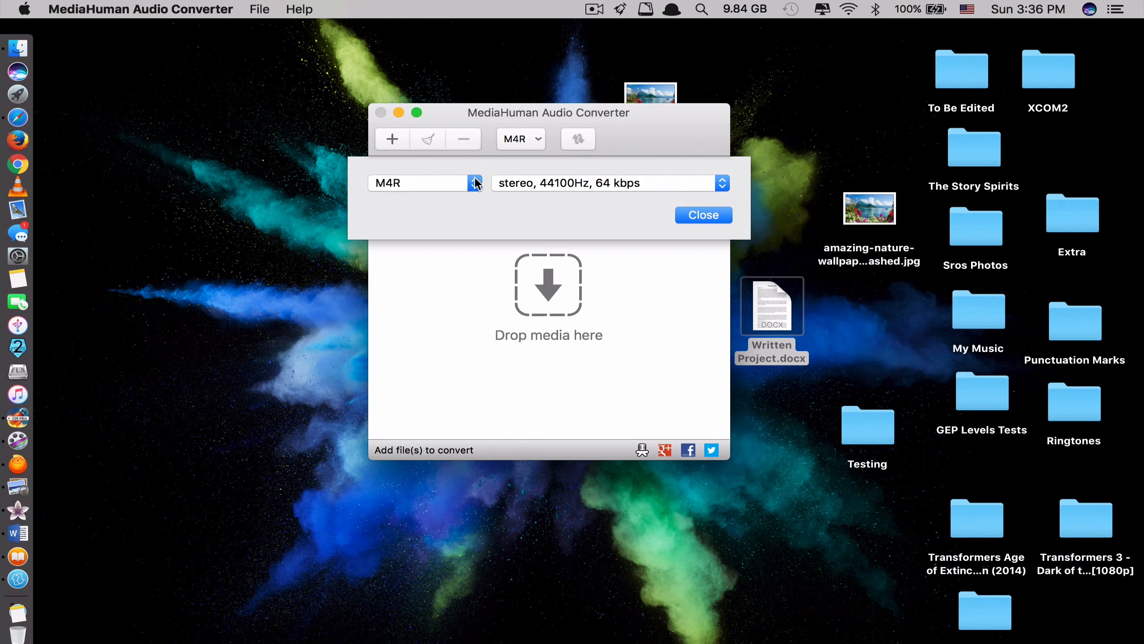
click(474, 182)
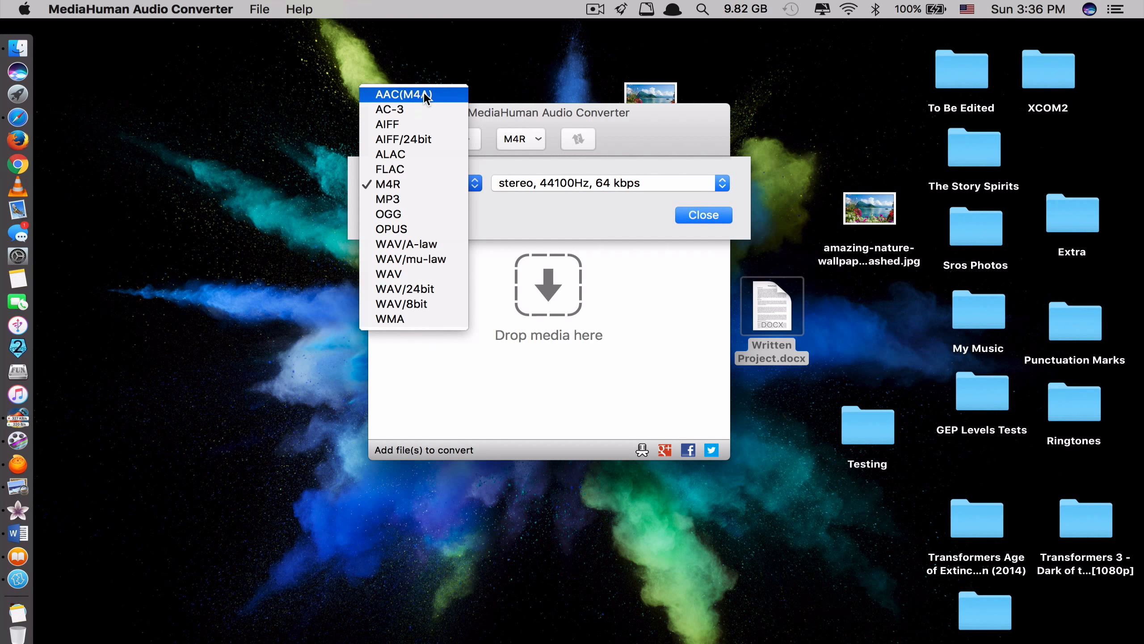
mouse_move(420, 101)
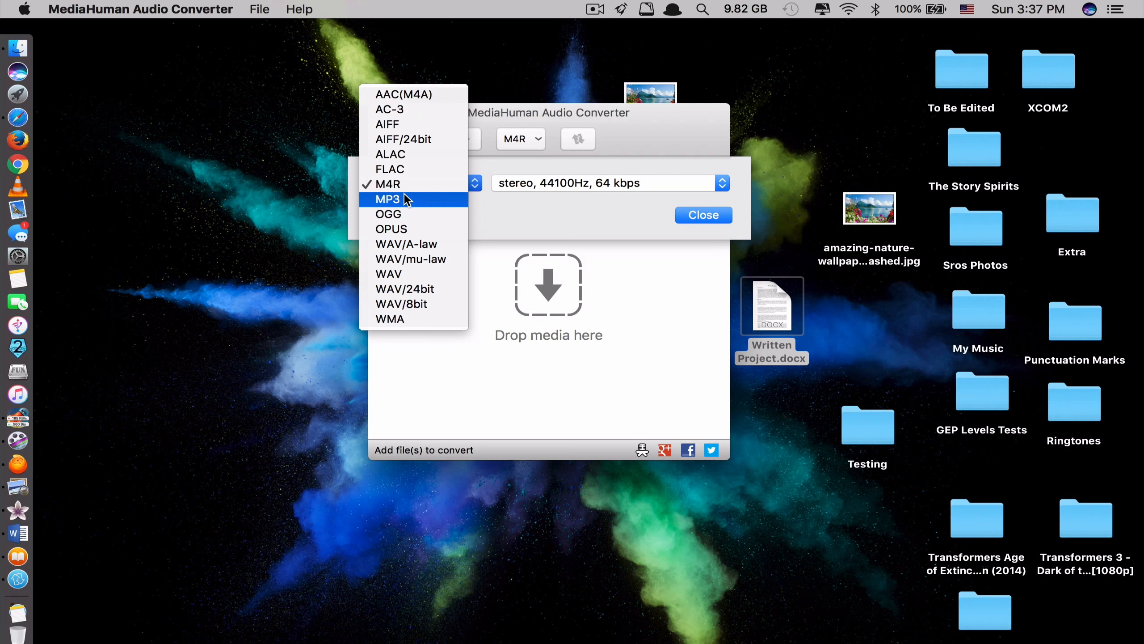
mouse_move(388, 183)
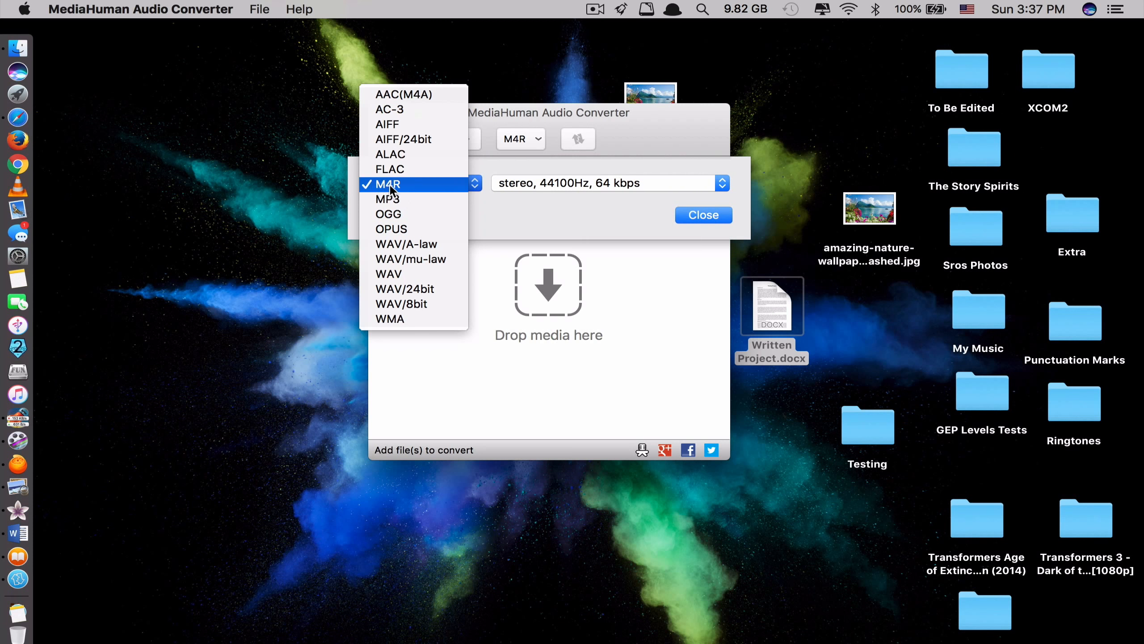
mouse_move(418, 189)
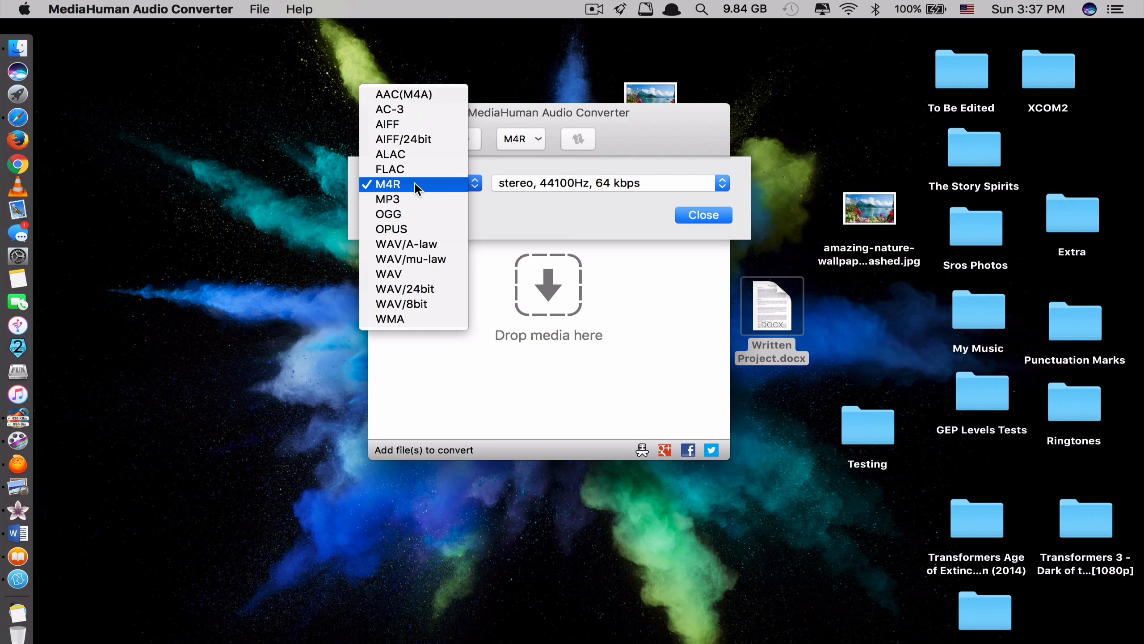
mouse_move(412, 199)
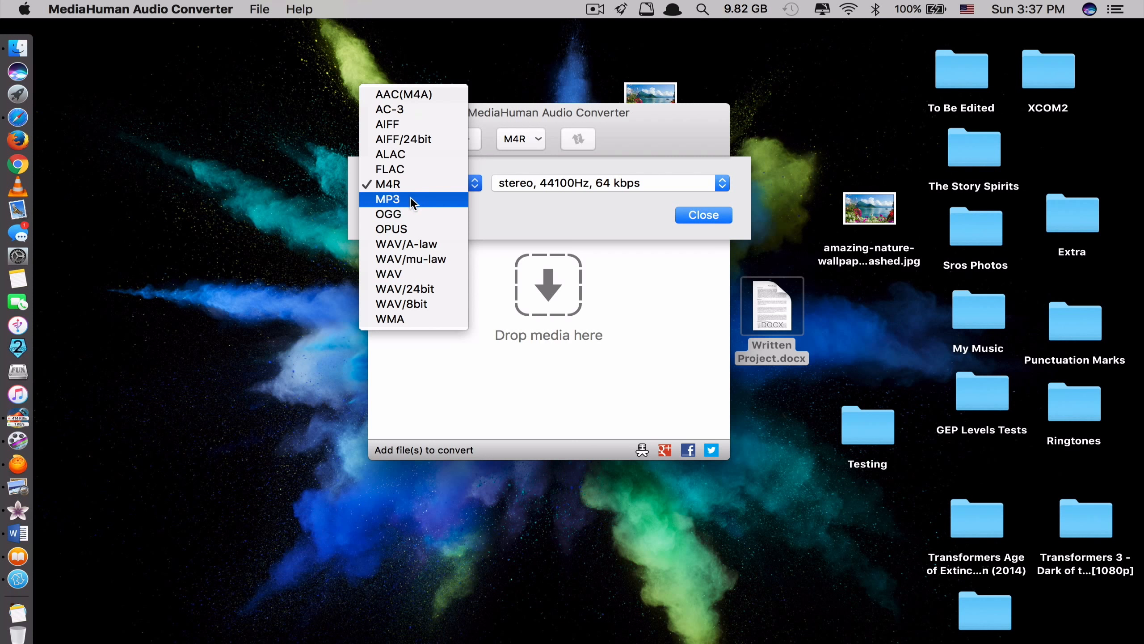
click(388, 183)
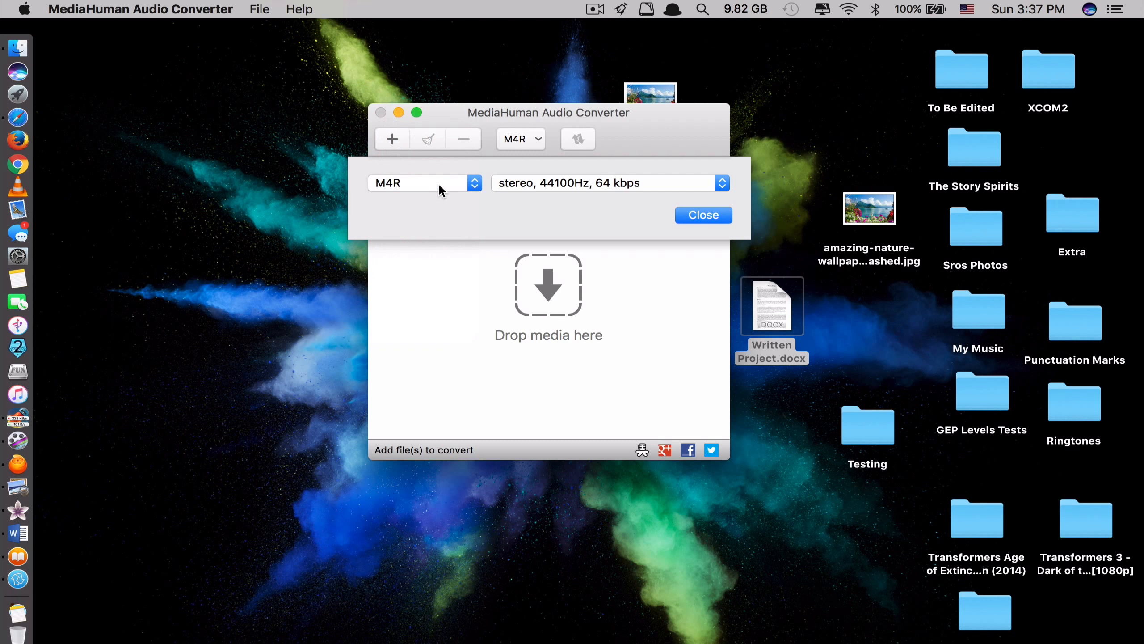
click(608, 184)
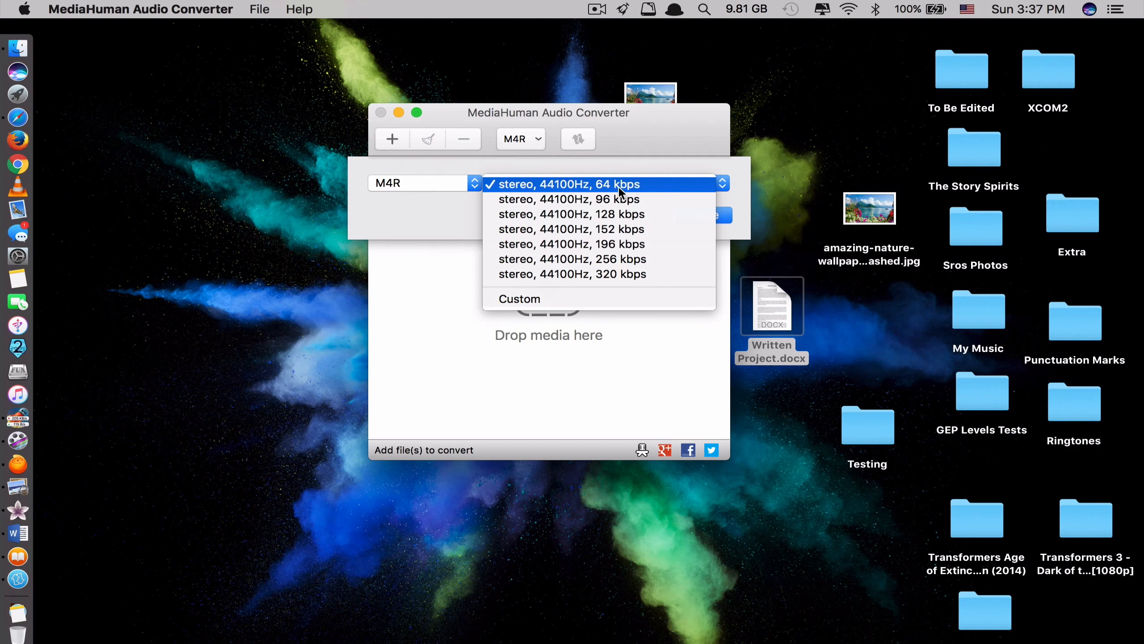
mouse_move(571, 243)
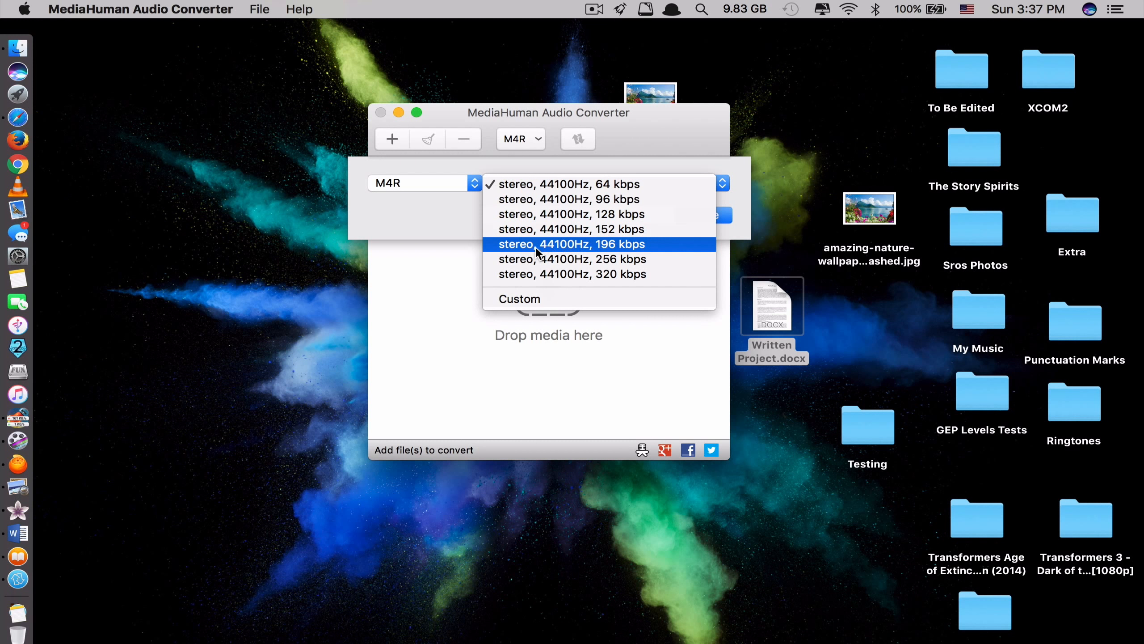
click(571, 243)
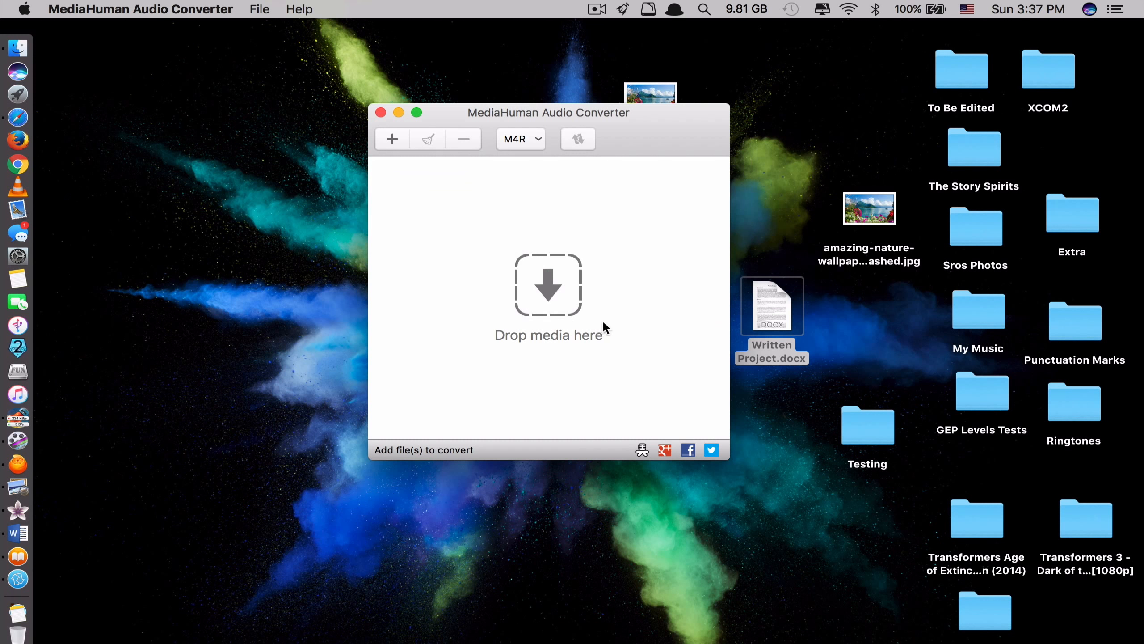
Convert the ARASH and Galantis songs from My Music to M4R and reveal the ringtones.
click(978, 309)
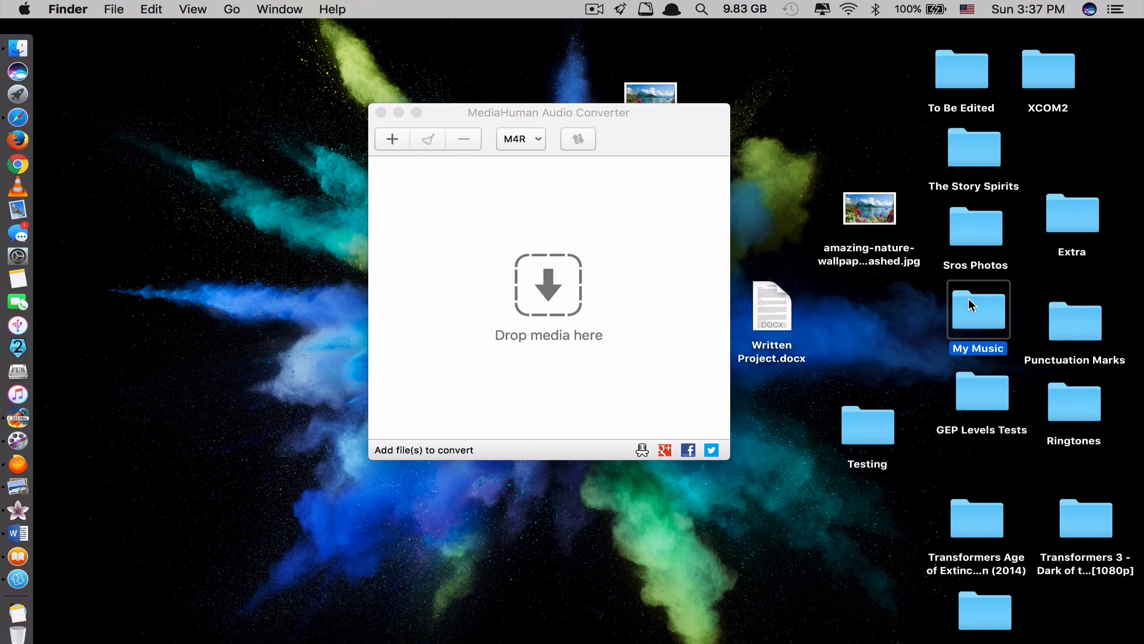
double_click(978, 309)
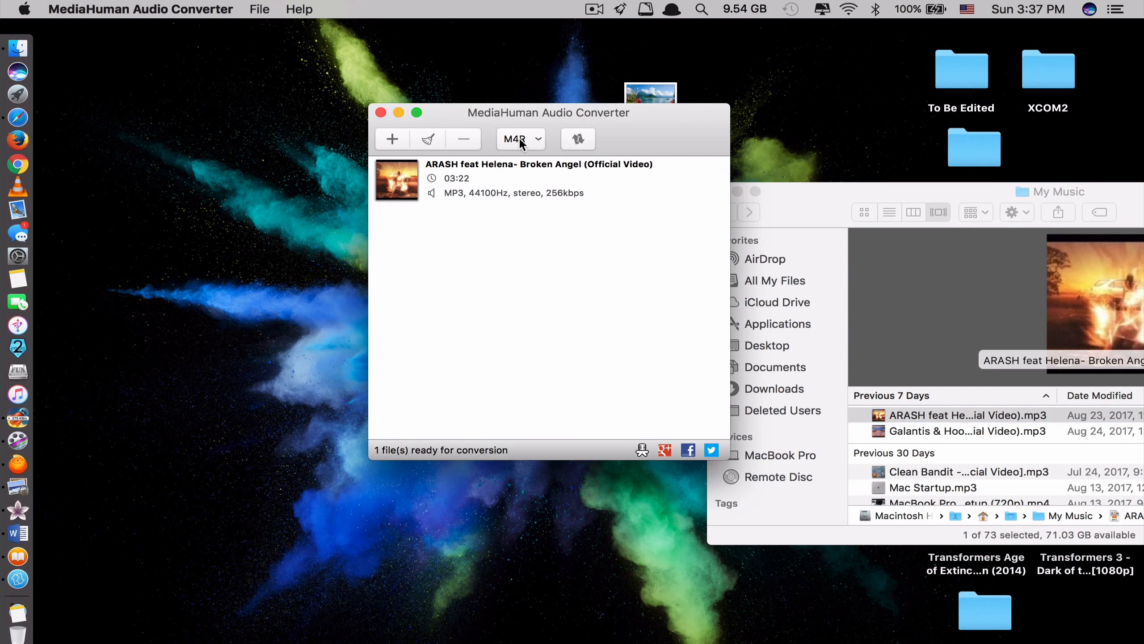
mouse_move(525, 148)
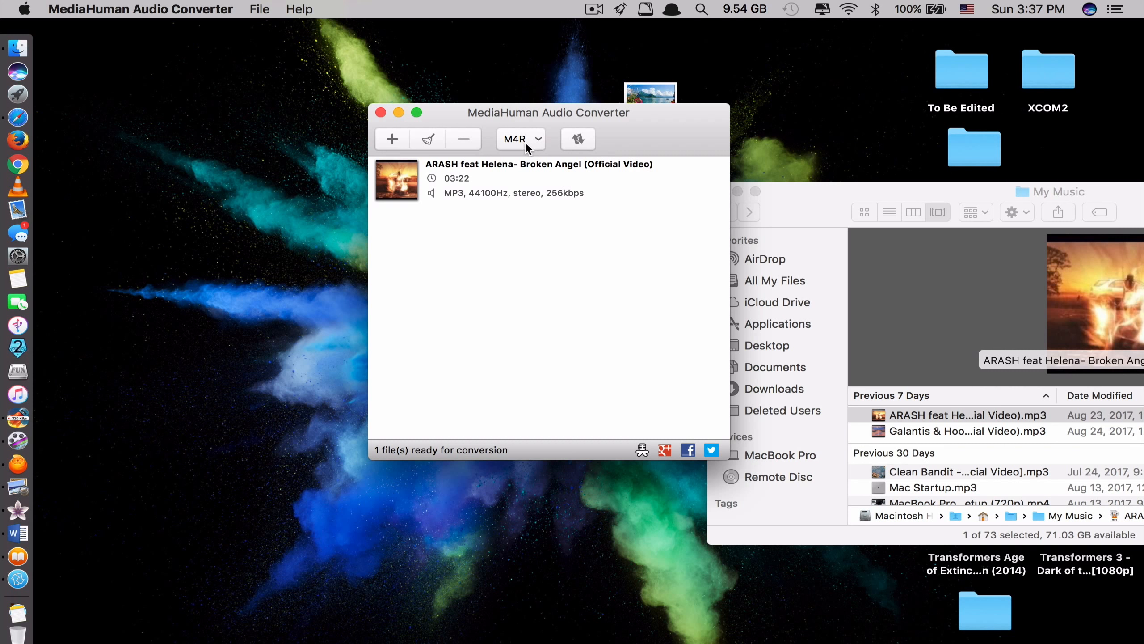
mouse_move(530, 144)
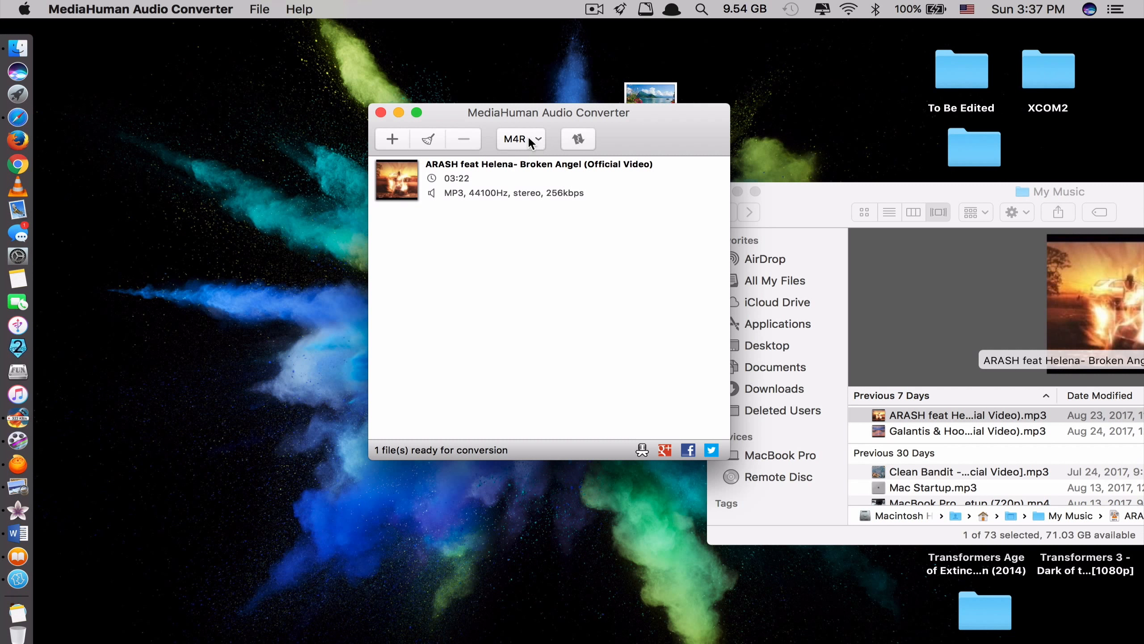
drag(548, 112, 506, 102)
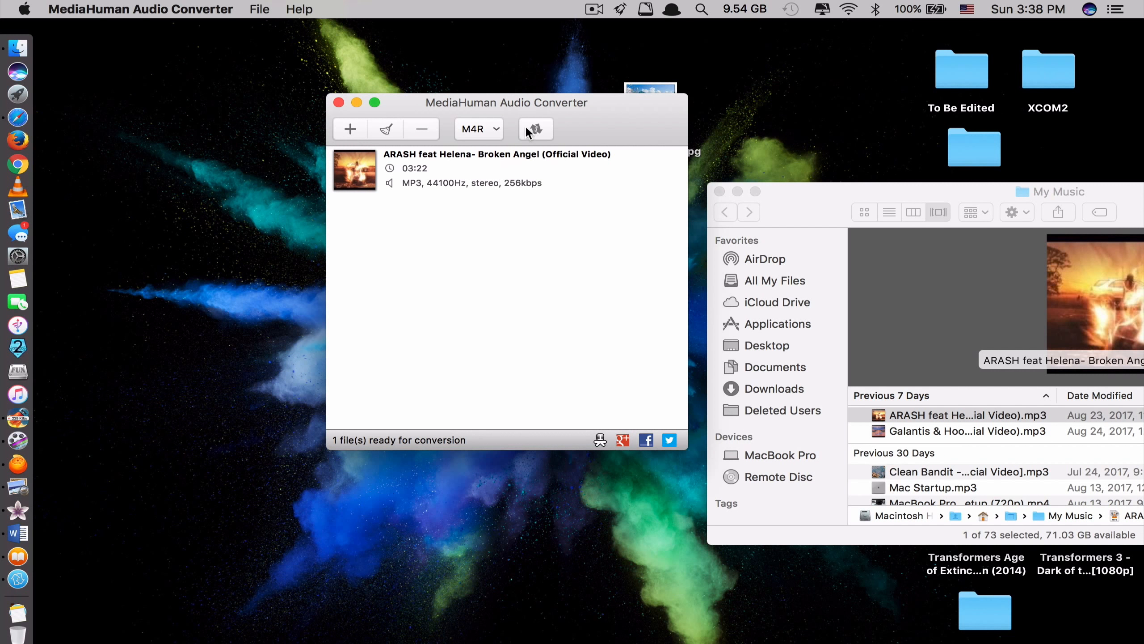
click(968, 430)
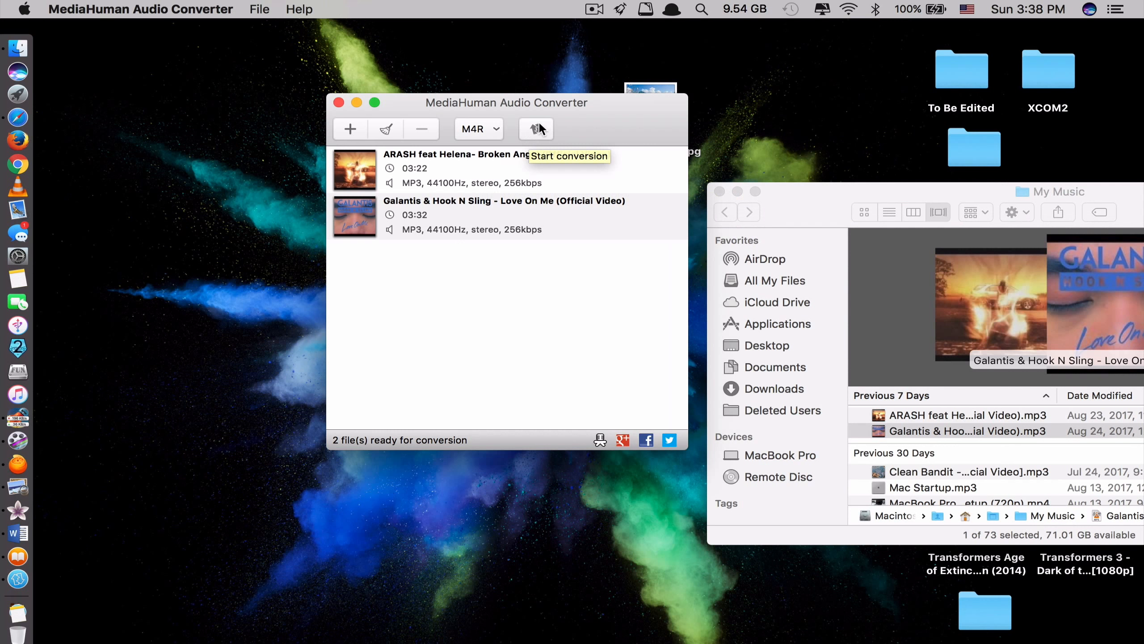
click(536, 128)
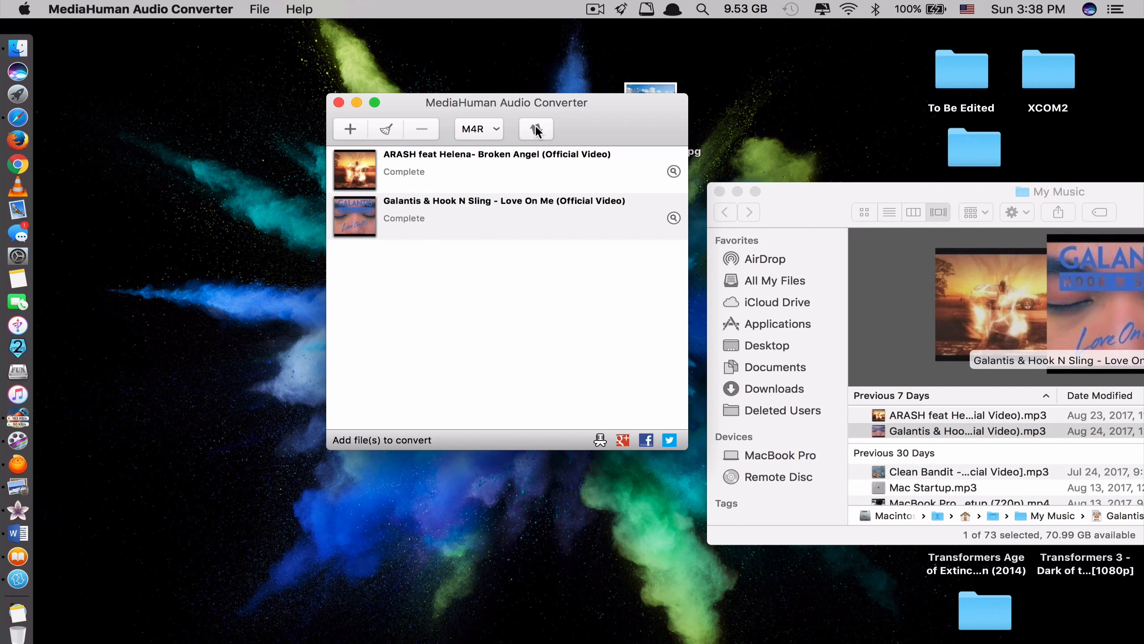
click(536, 129)
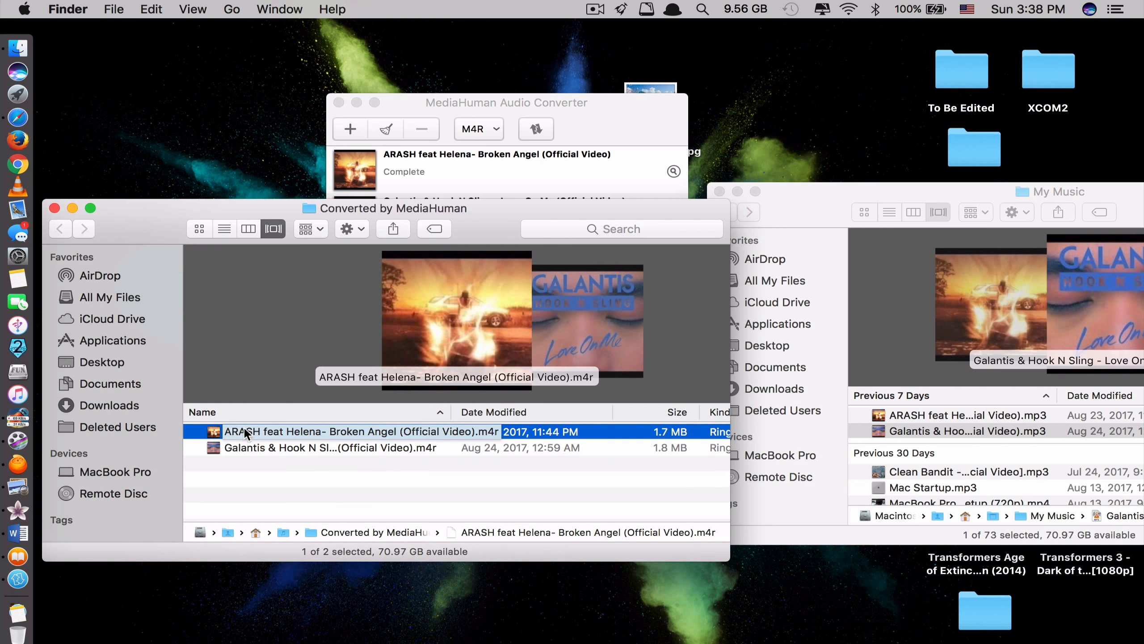
Close the Converted by MediaHuman folder window and quit MediaHuman Audio Converter.
double_click(361, 431)
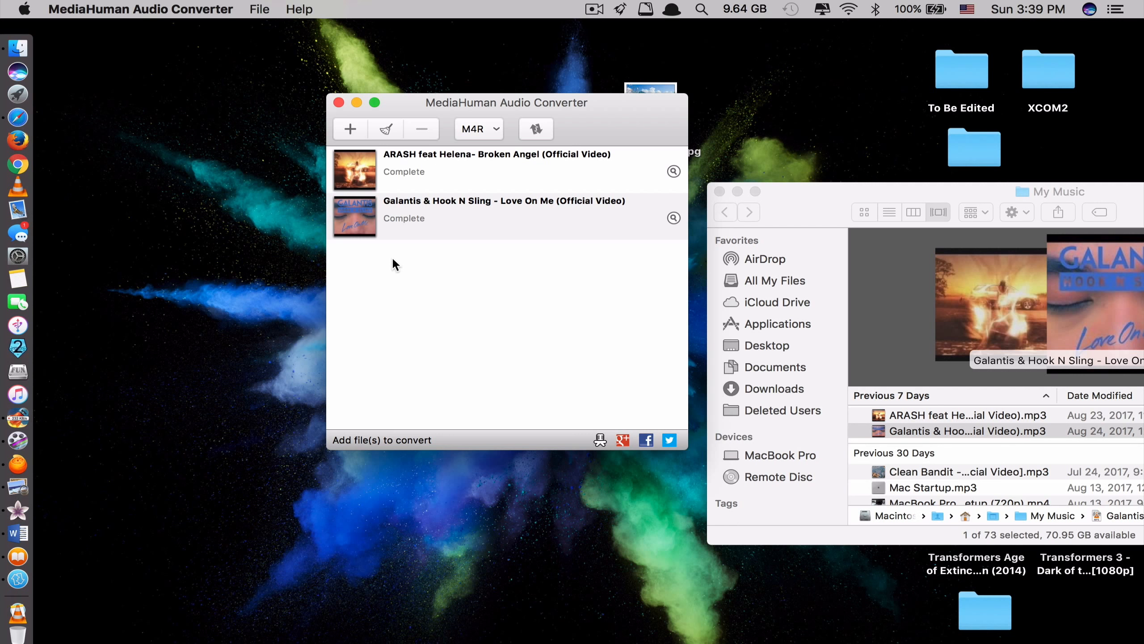
click(356, 103)
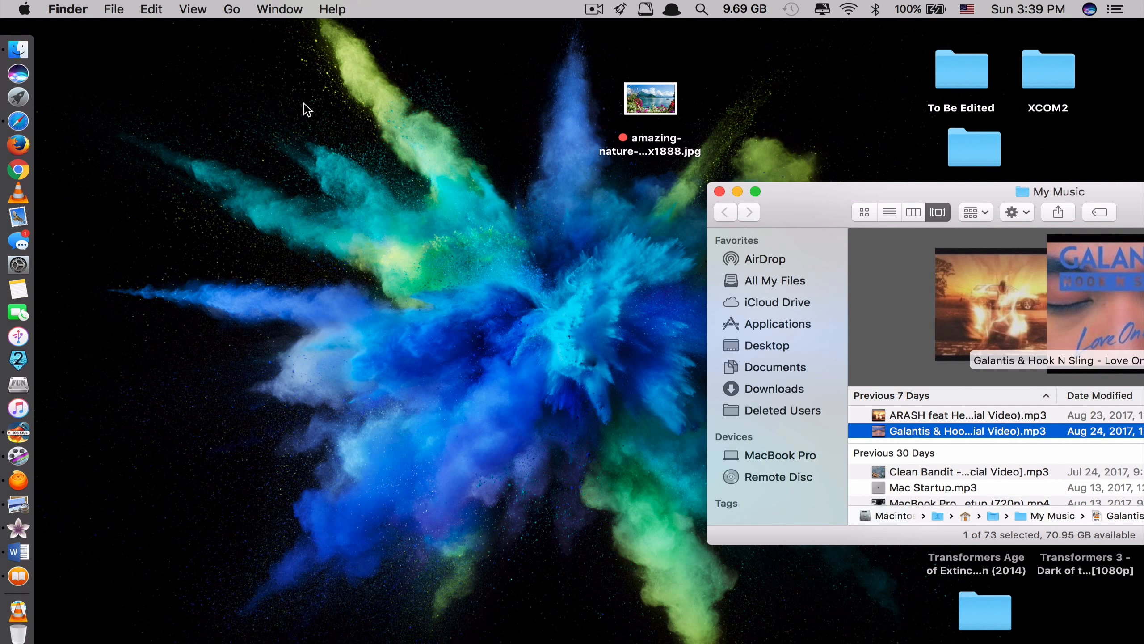
mouse_move(511, 6)
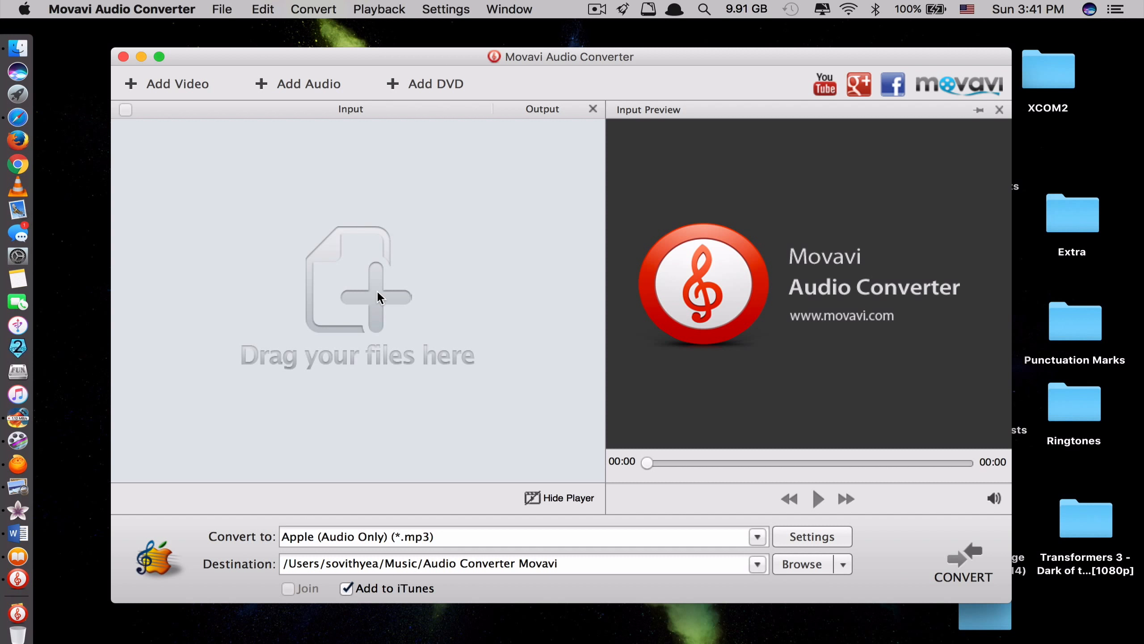
mouse_move(399, 264)
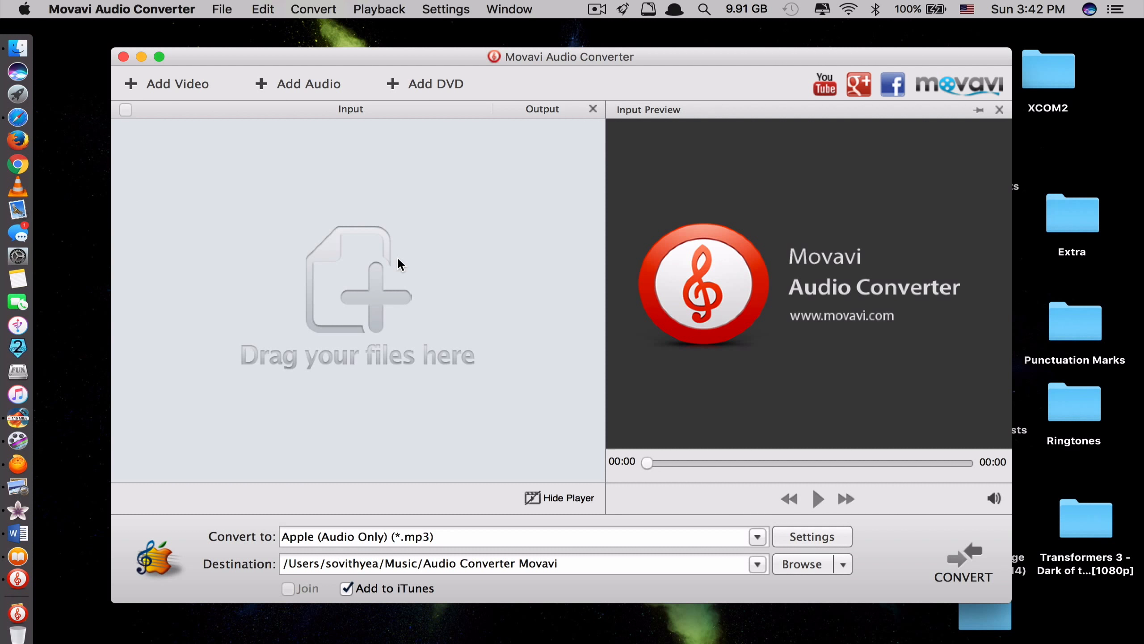
mouse_move(441, 186)
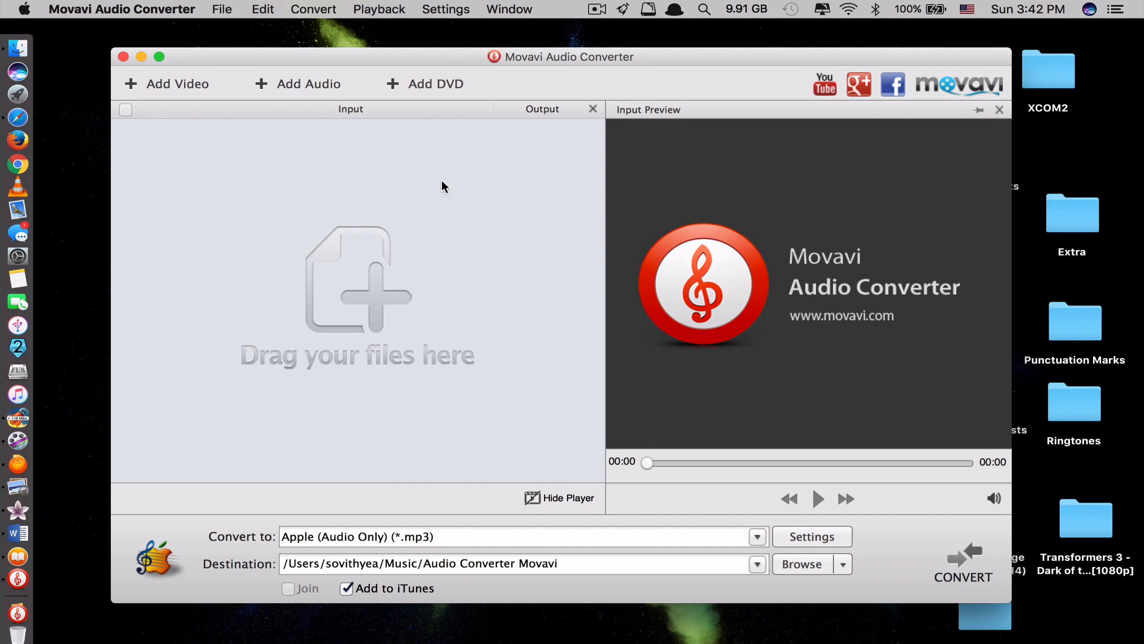
mouse_move(175, 84)
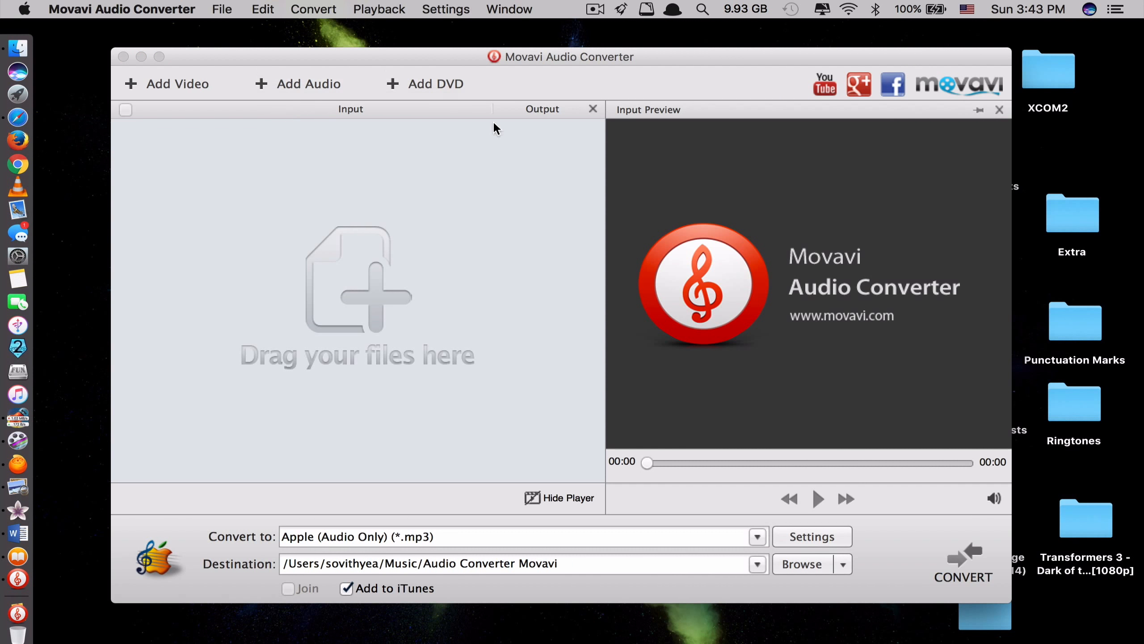
mouse_move(428, 83)
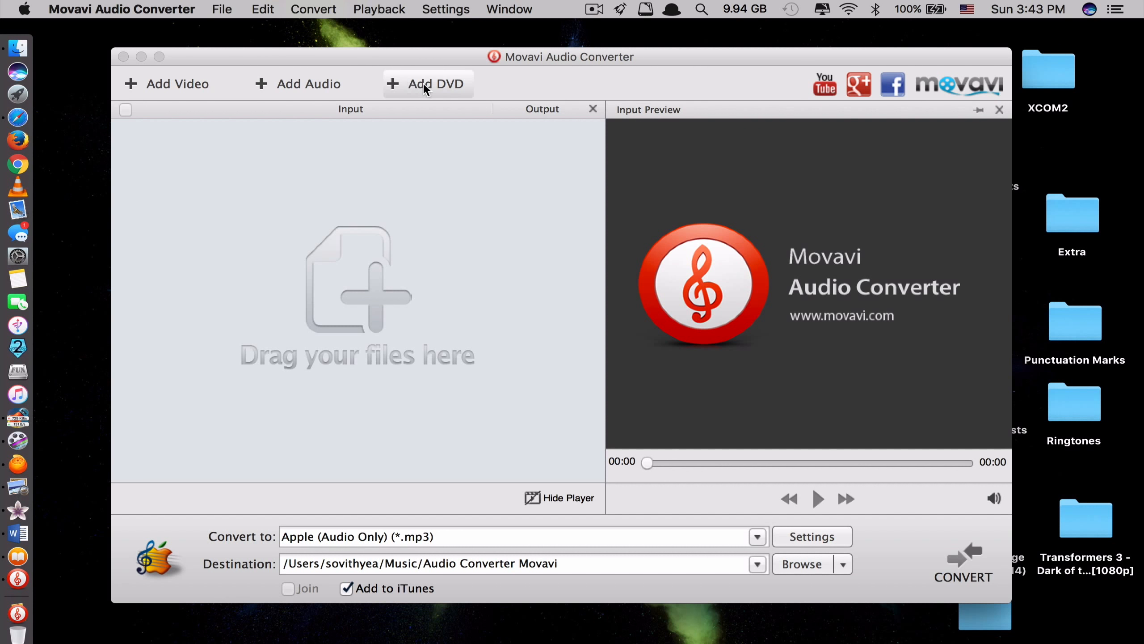
mouse_move(467, 90)
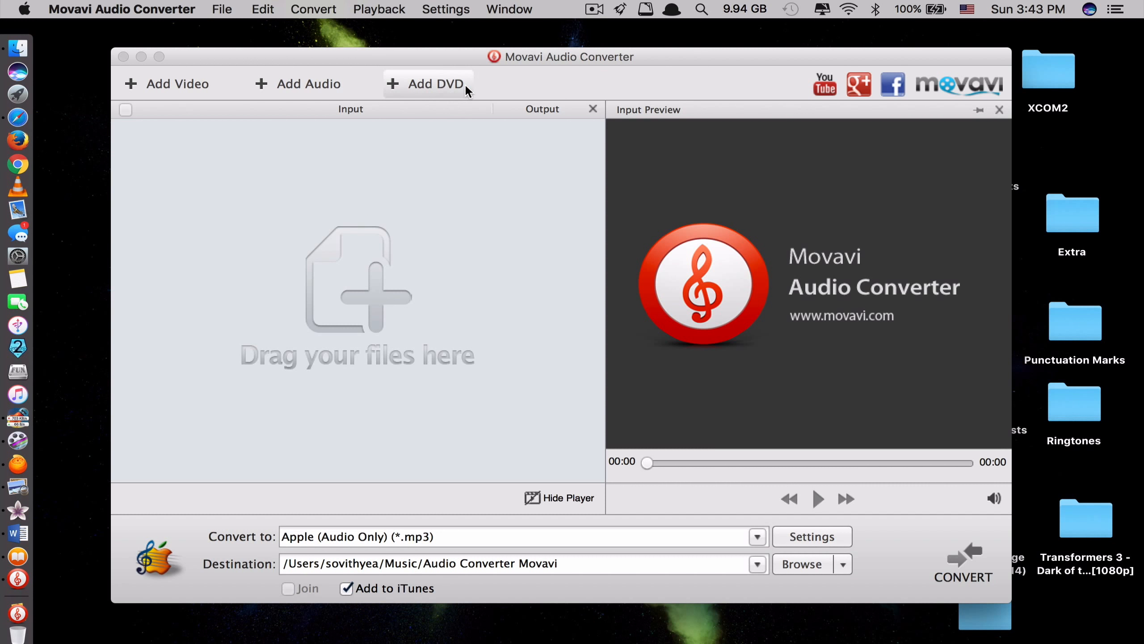
mouse_move(435, 168)
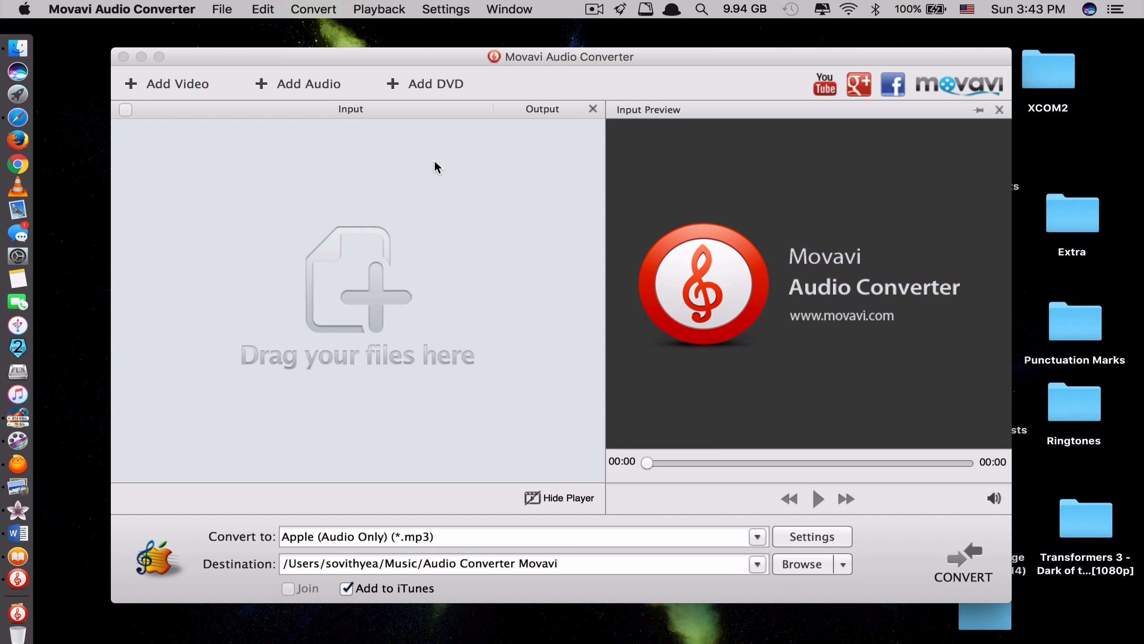
mouse_move(394, 158)
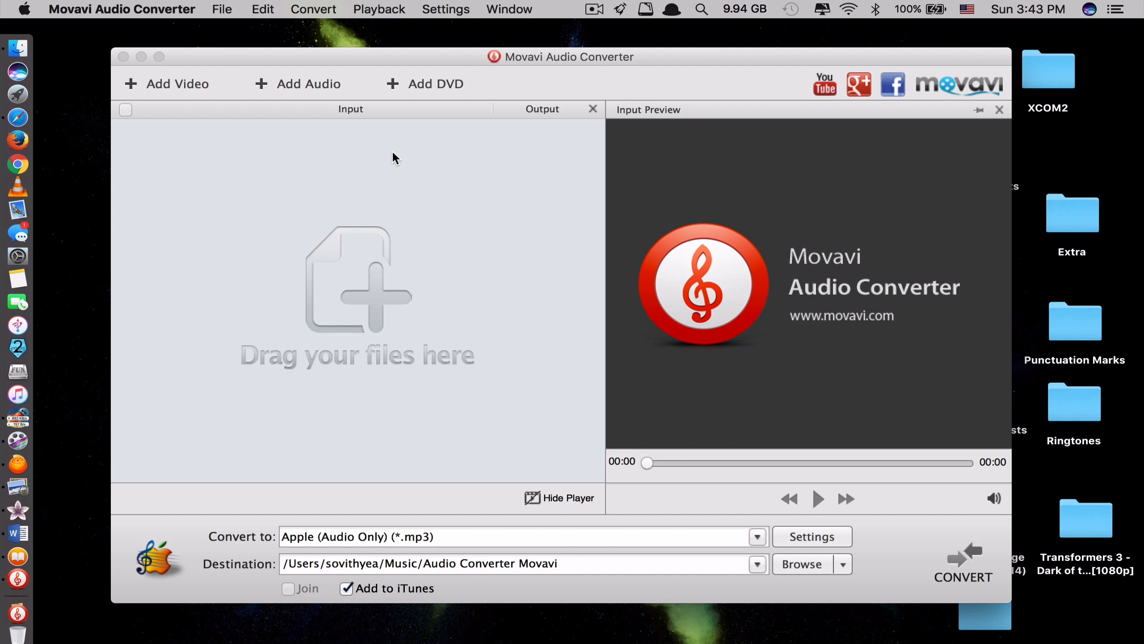
mouse_move(406, 222)
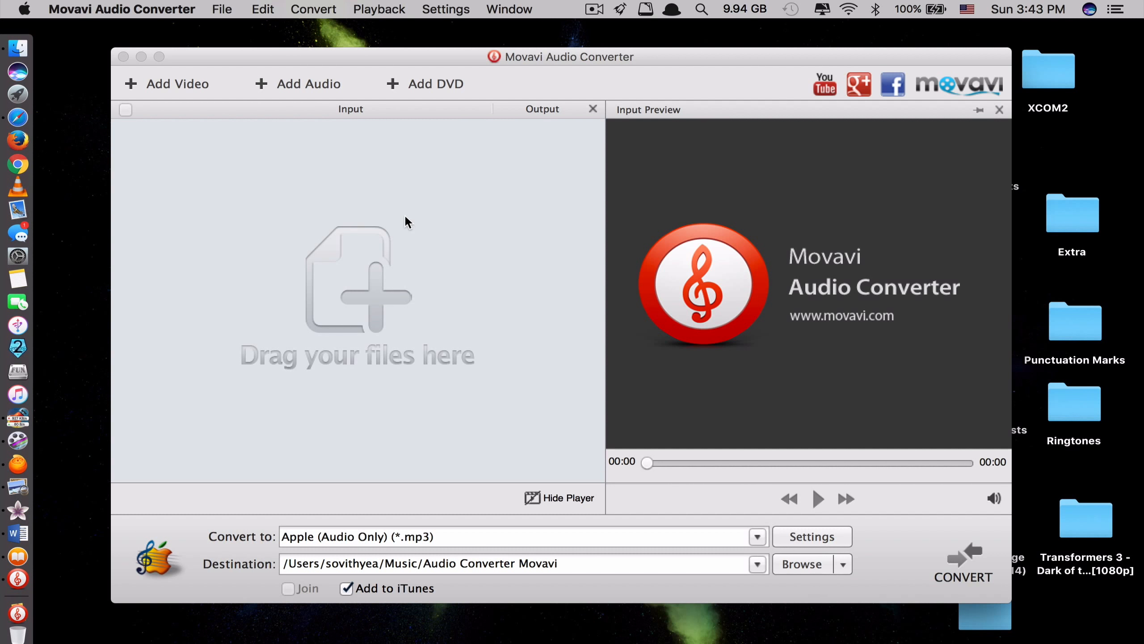
mouse_move(378, 304)
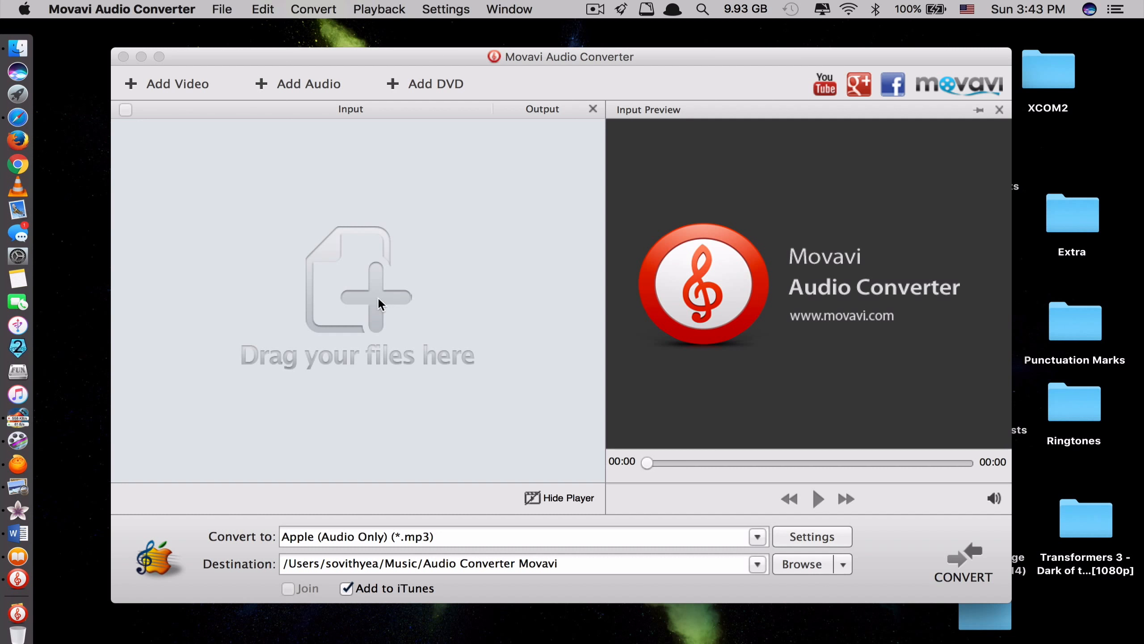
Use Add Video in Movavi Audio Converter to bring up a file chooser.
click(177, 83)
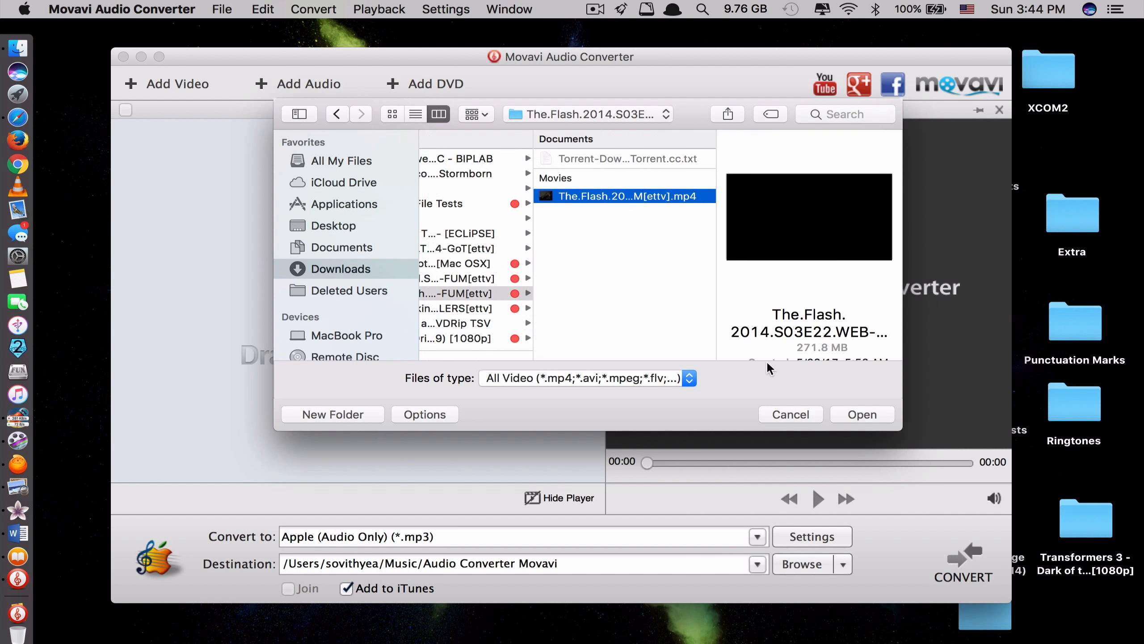
Add the Flash episode video, set the output folder to Desktop, and start MP3 conversion.
click(861, 414)
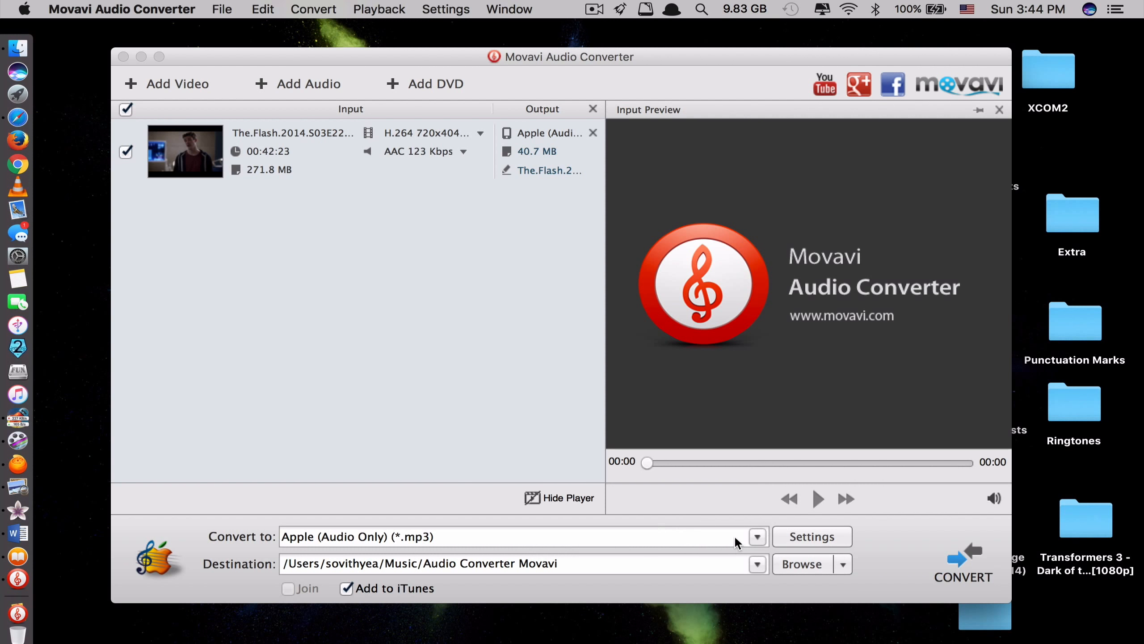
click(757, 536)
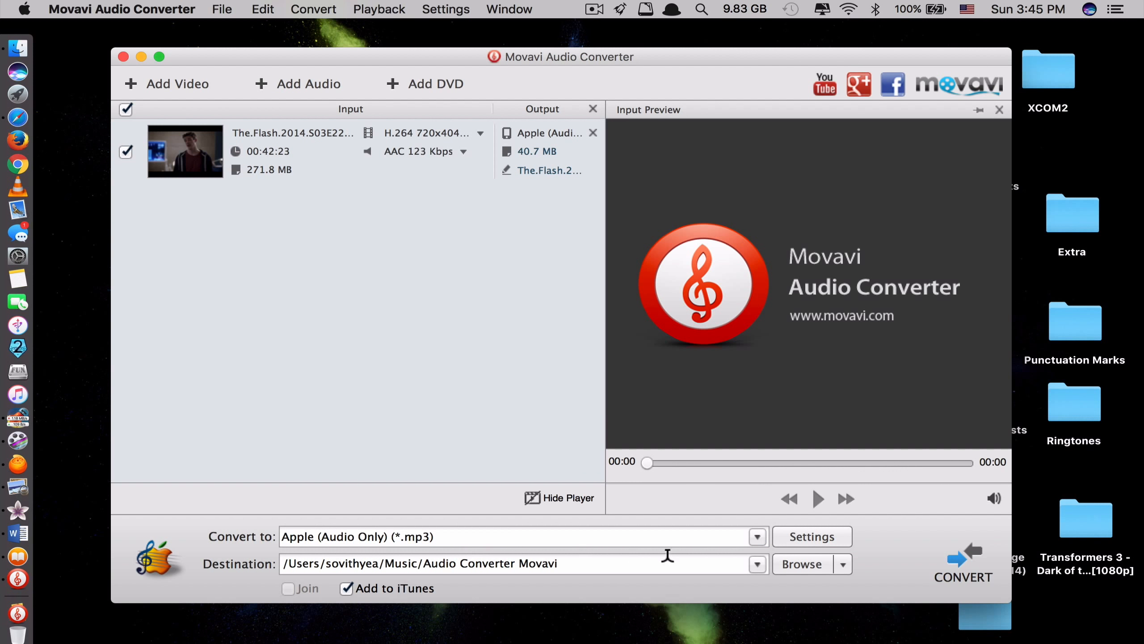
click(801, 564)
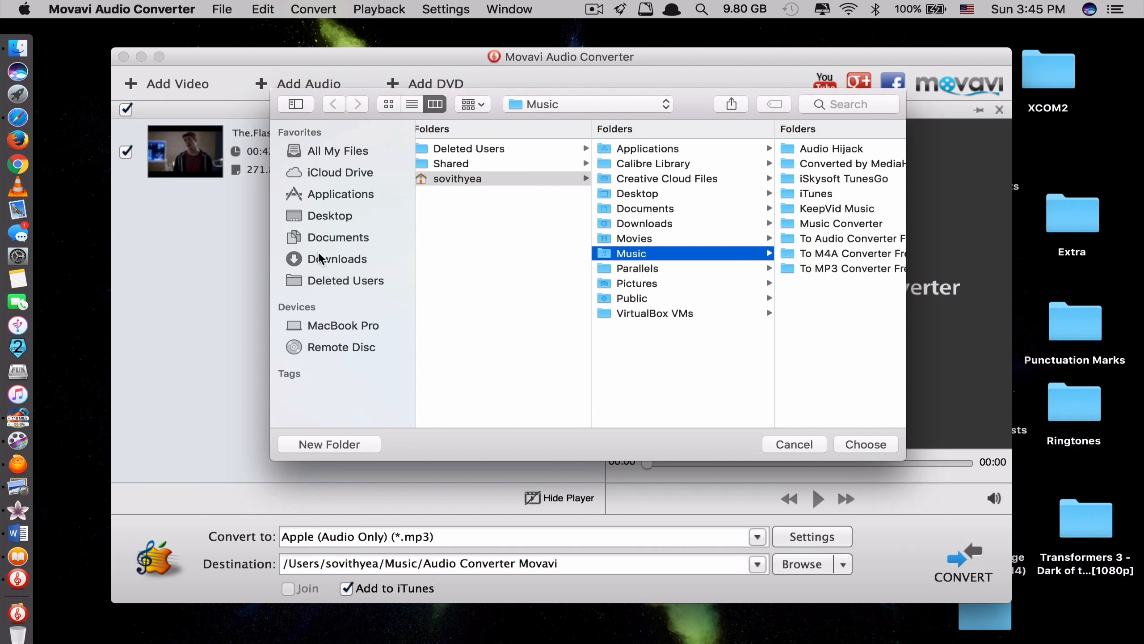
click(329, 215)
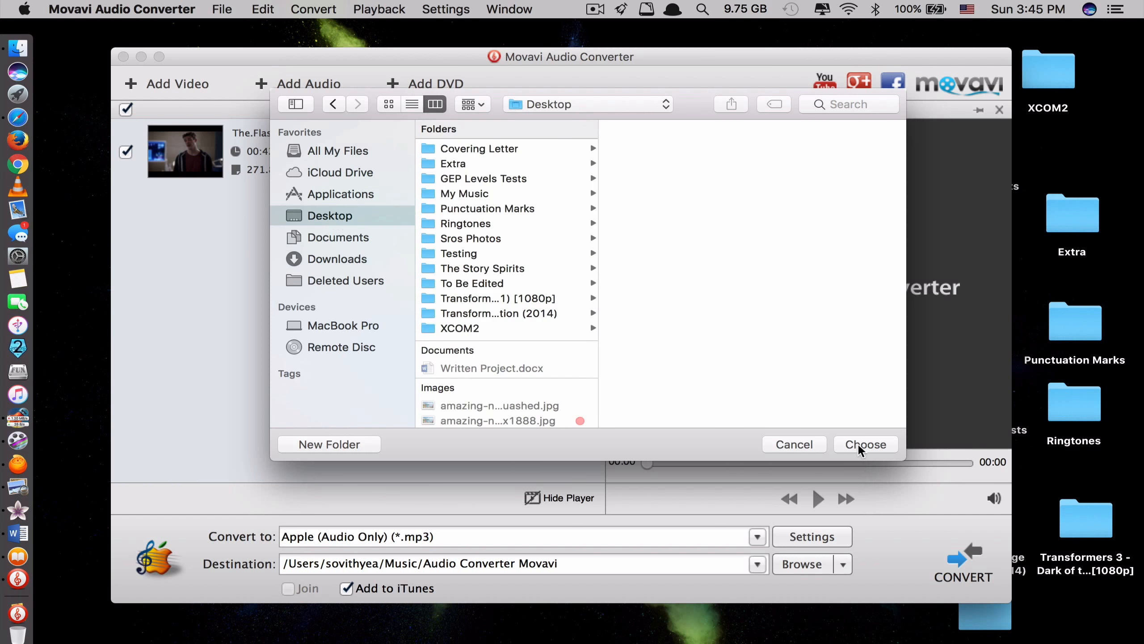
click(865, 444)
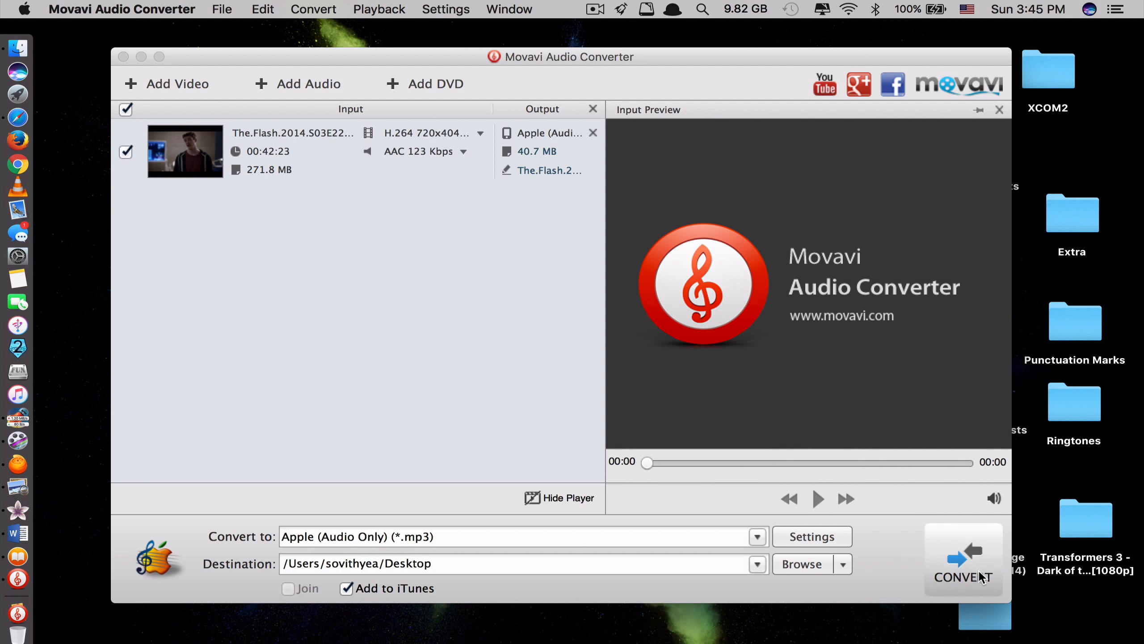
click(963, 561)
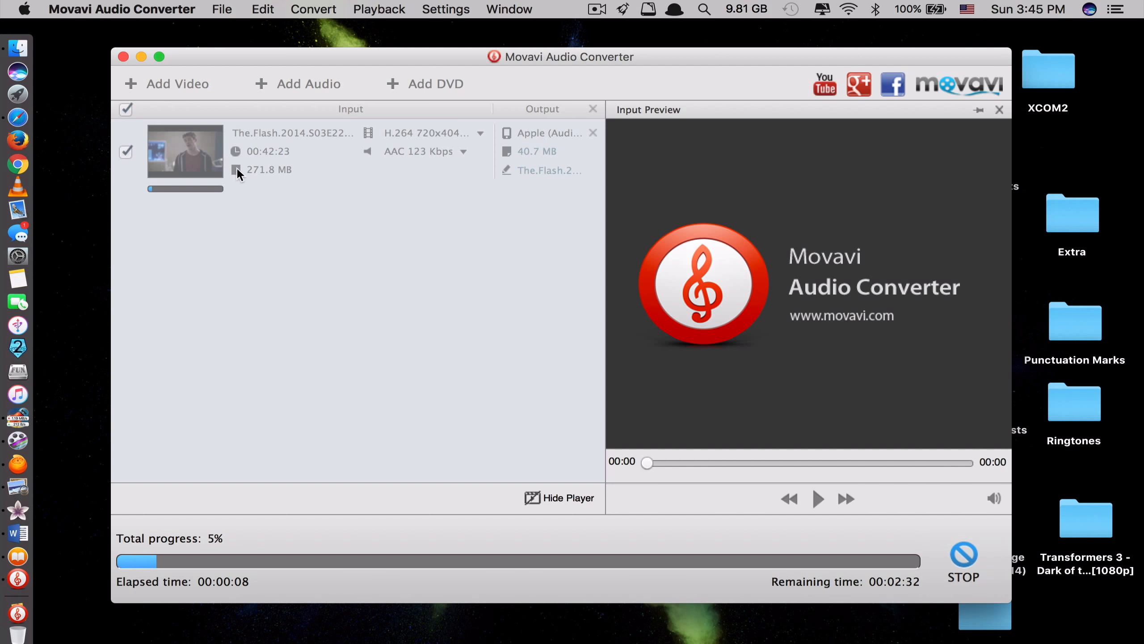
mouse_move(257, 184)
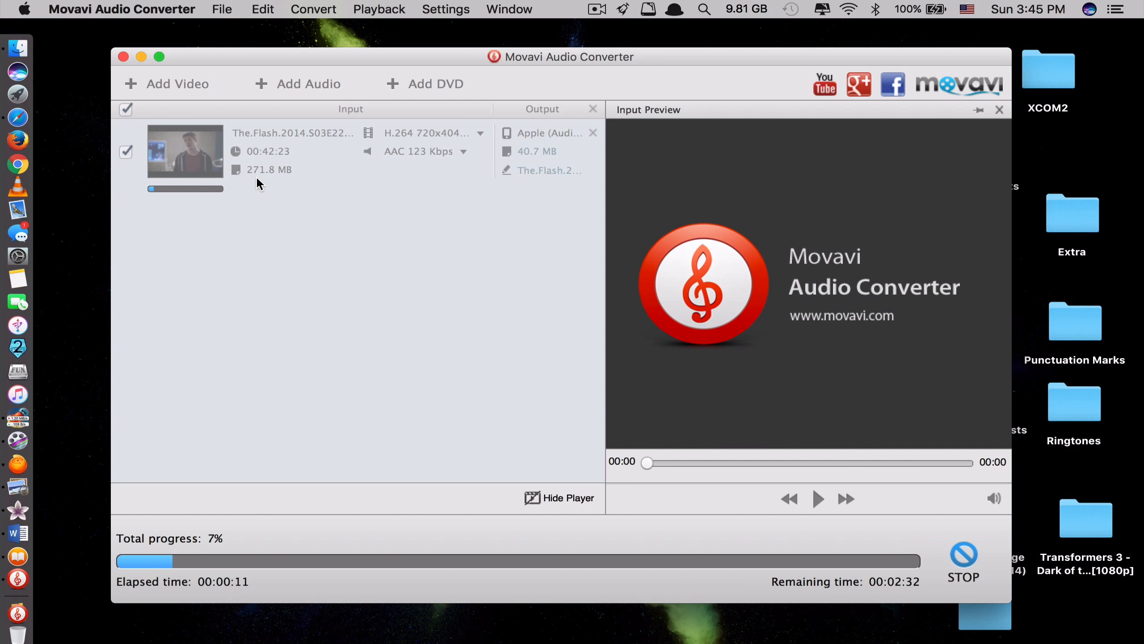
mouse_move(271, 164)
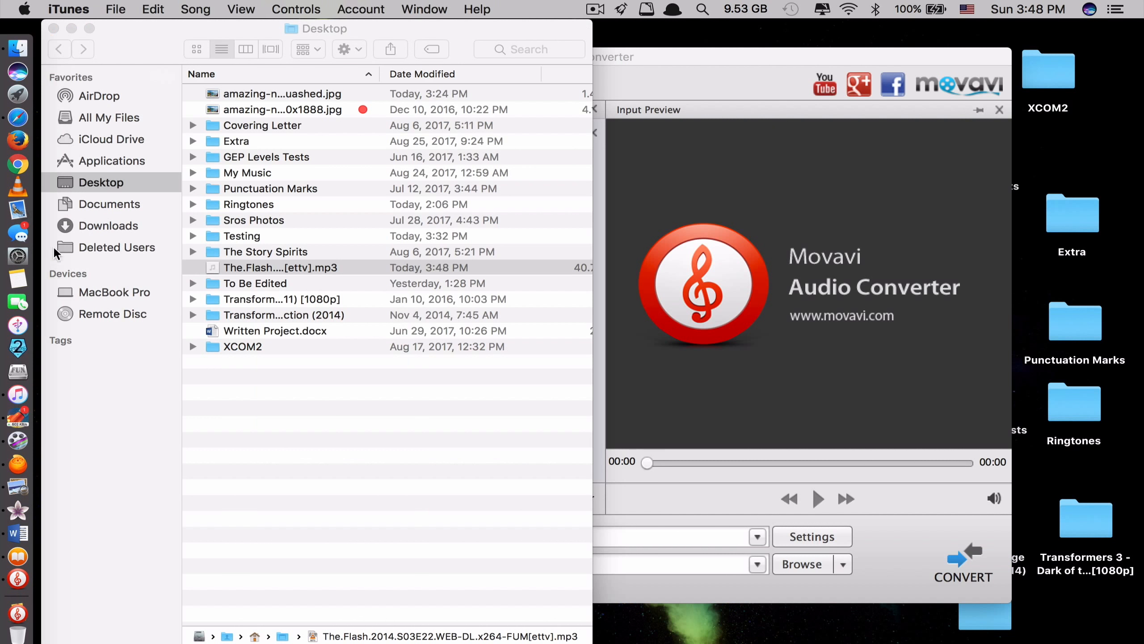
Close the Desktop folder listing in Finder.
click(281, 267)
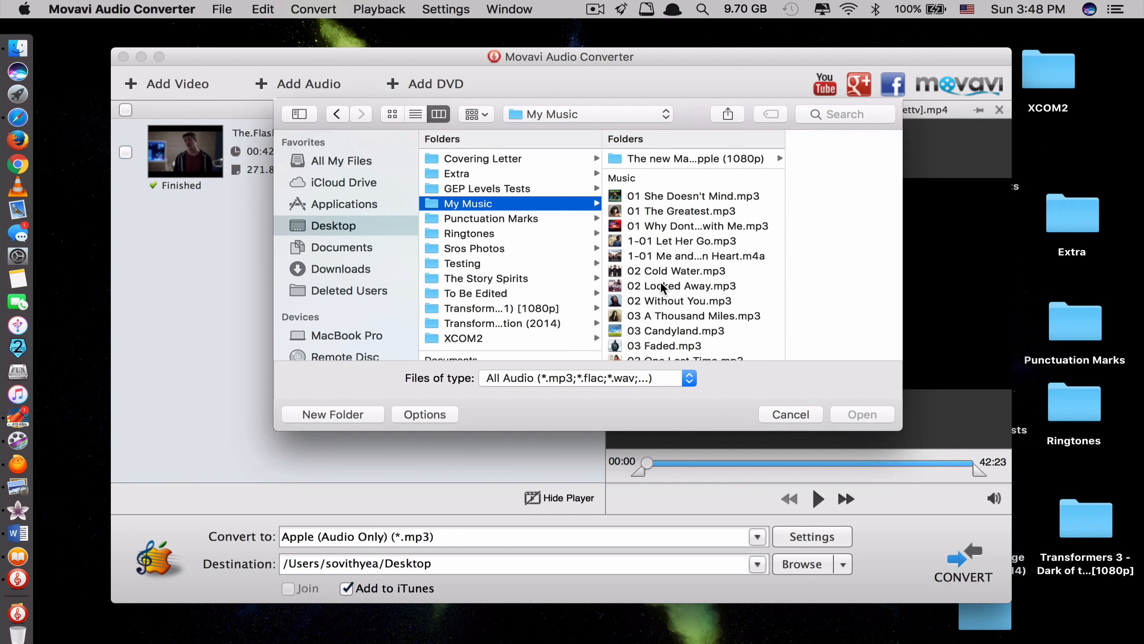
Convert 03 Candyland.mp3 to WMA, then search Launchpad for 'Smart Converter Pro 2'.
click(492, 332)
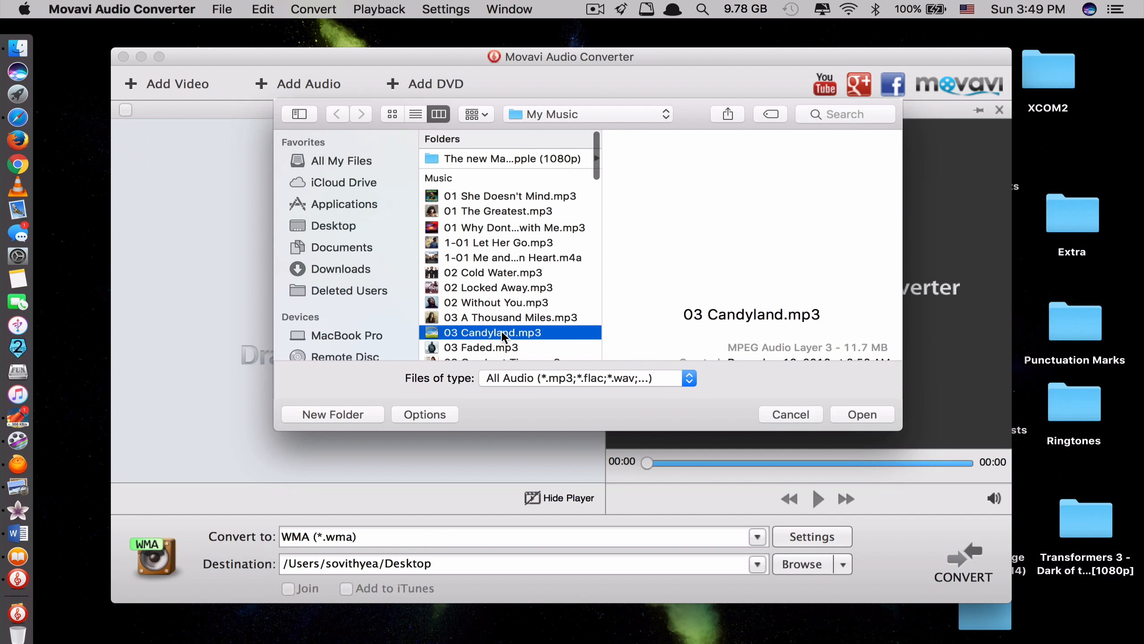
click(862, 414)
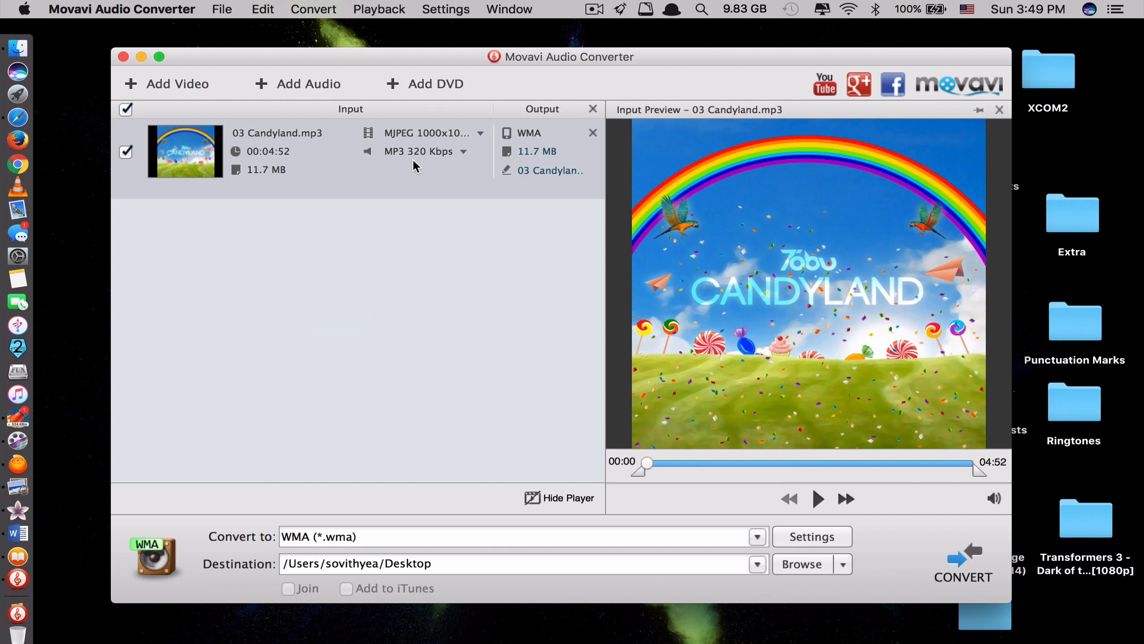
mouse_move(963, 558)
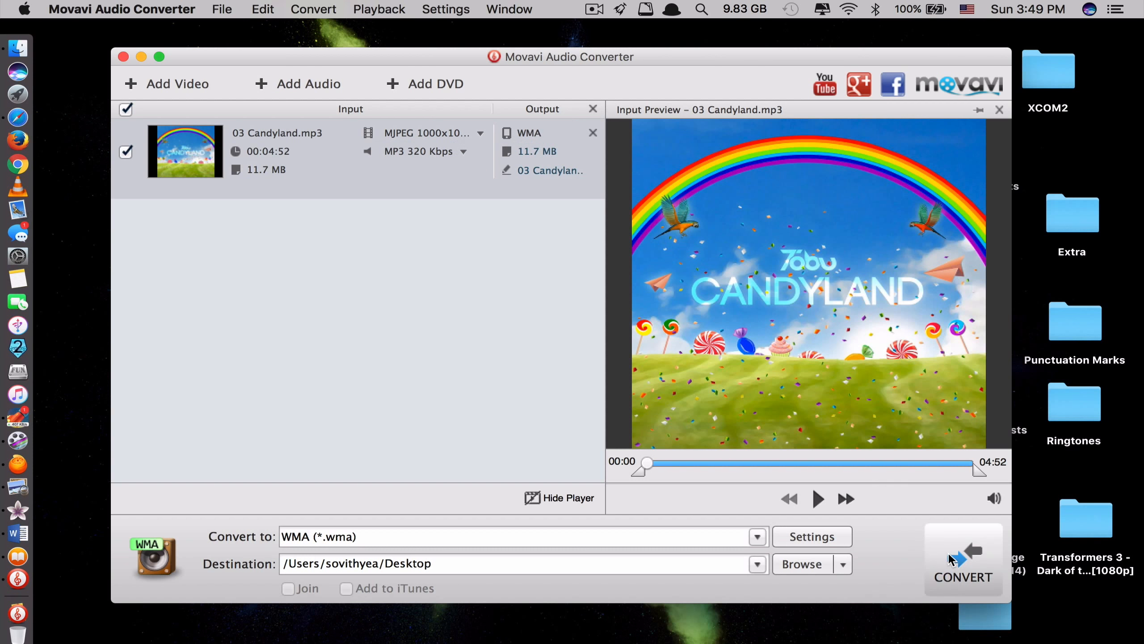
click(963, 576)
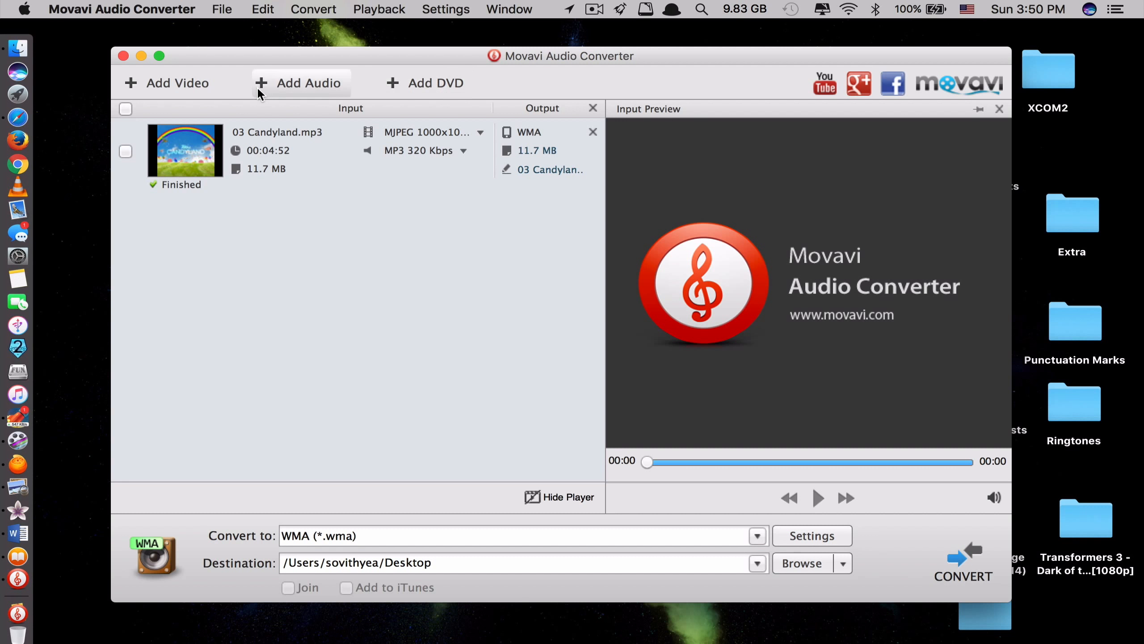
mouse_move(123, 58)
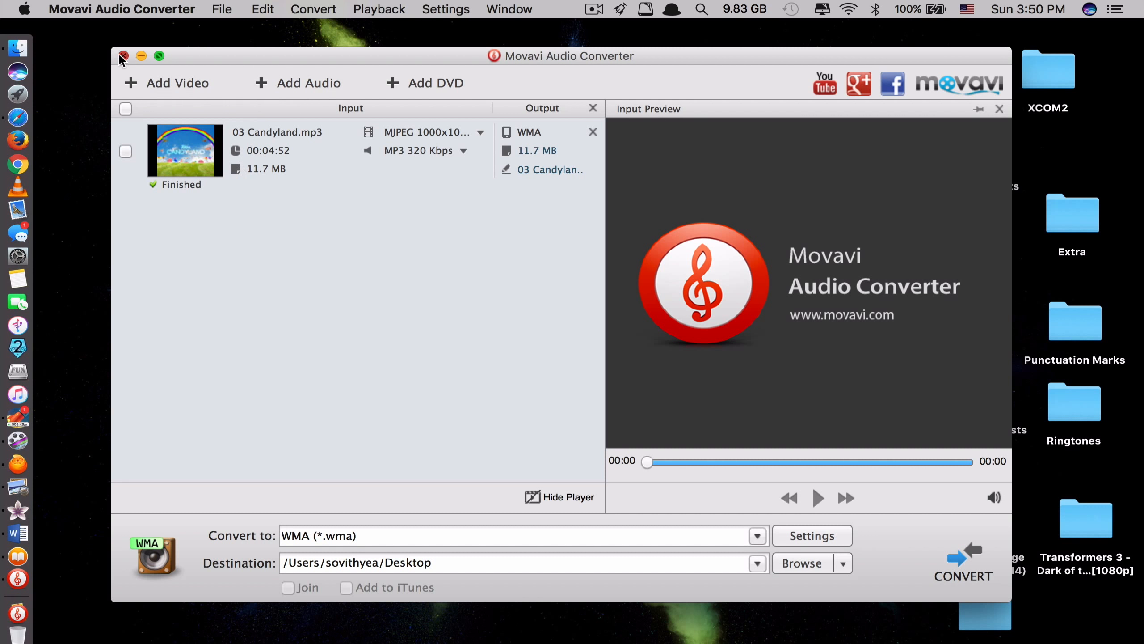
text(Smart Converter Pro 2)
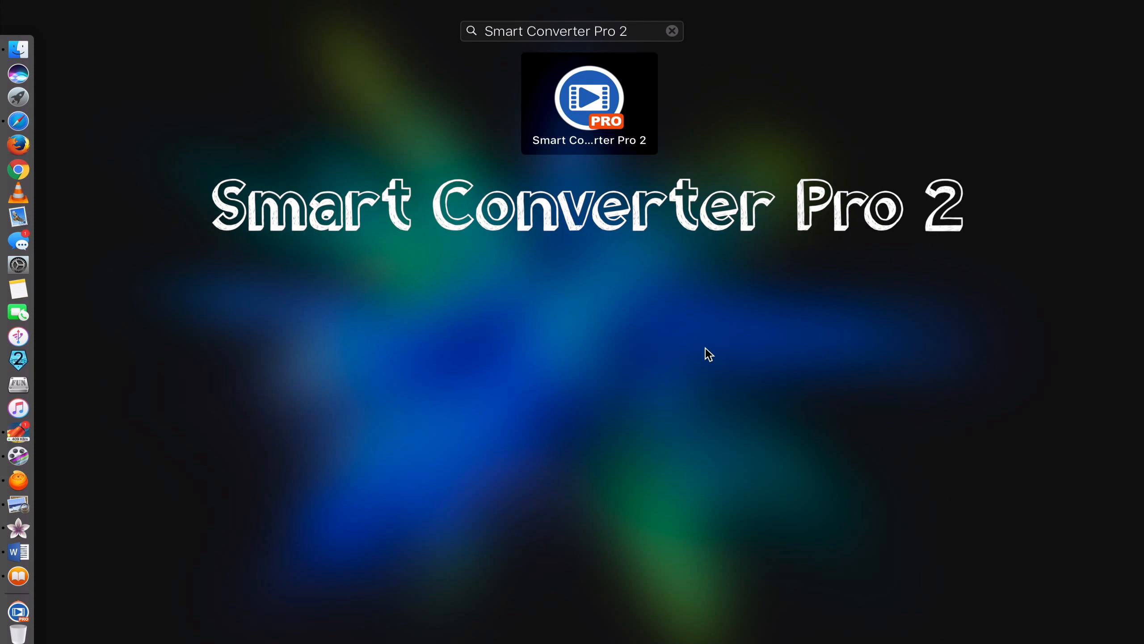
mouse_move(577, 99)
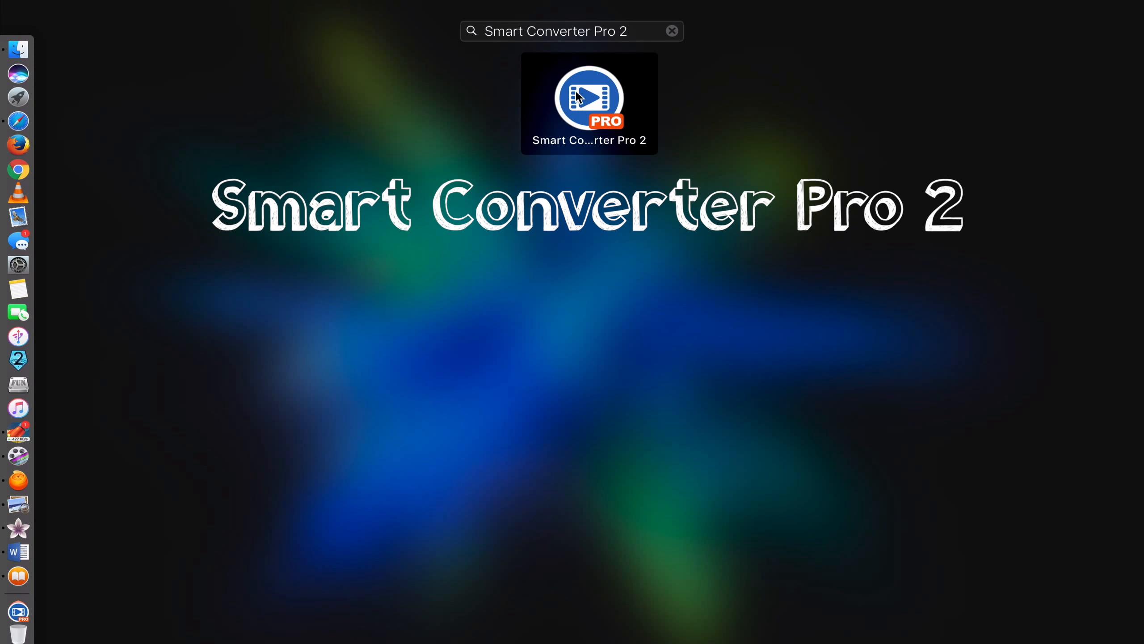
Open Smart Converter Pro 2 from Launchpad and pick Apple TV 3 under the Apple TV preset.
click(589, 97)
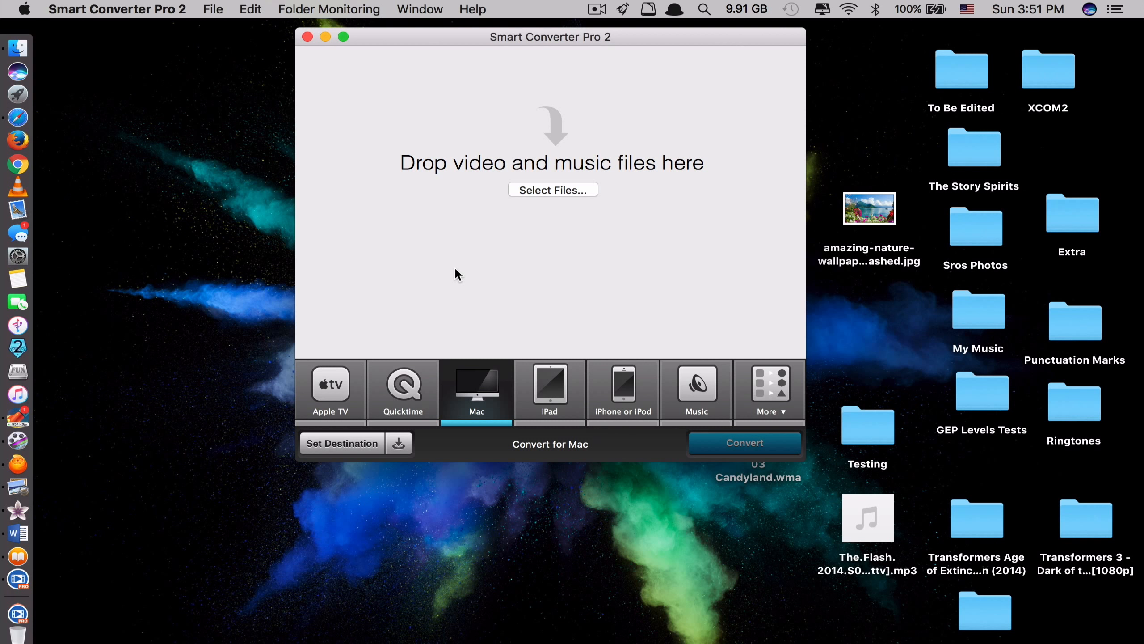
mouse_move(461, 244)
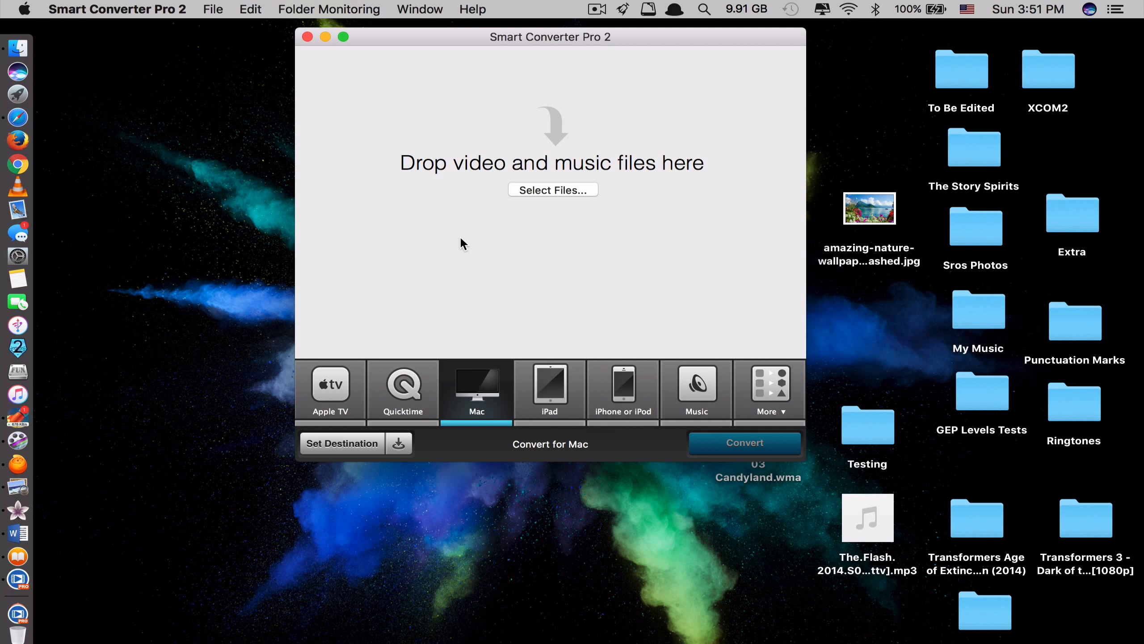
mouse_move(452, 281)
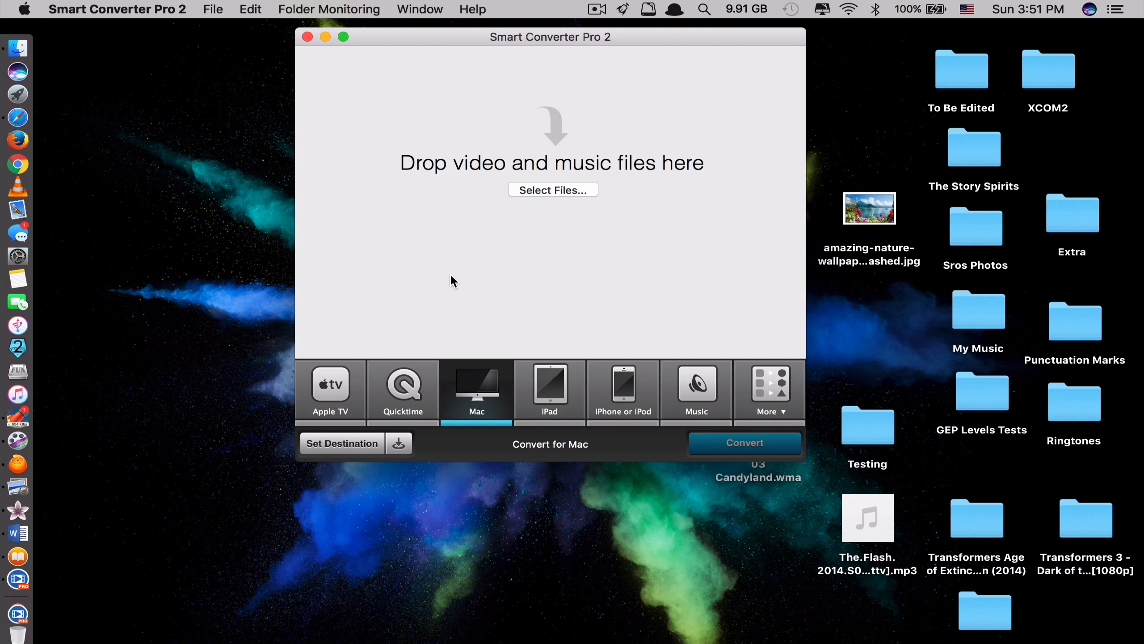
mouse_move(480, 209)
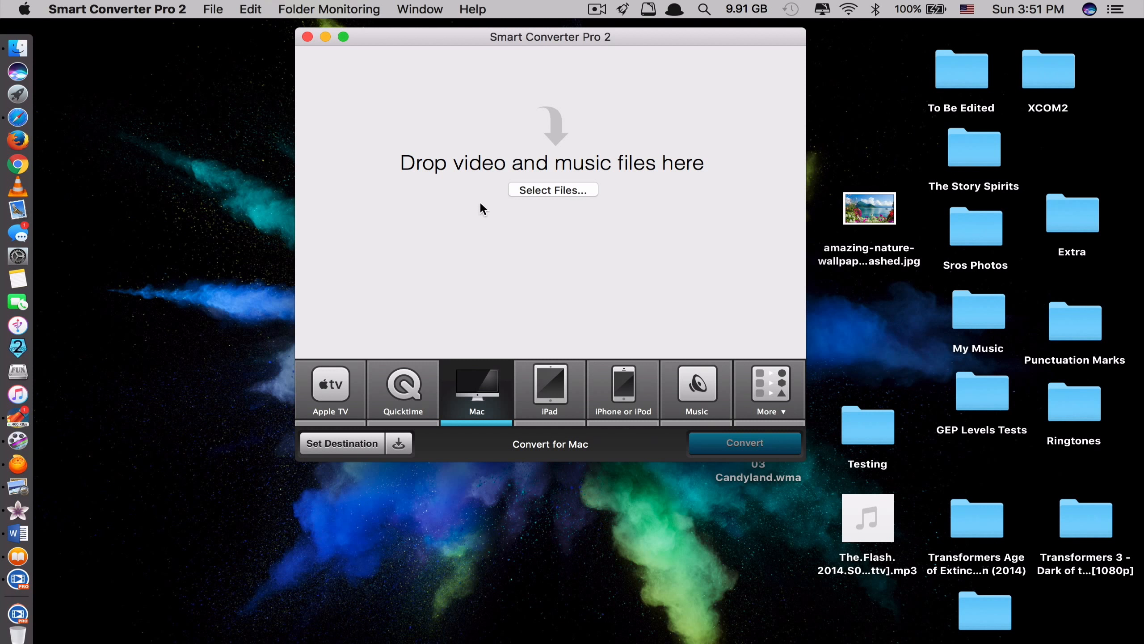
click(330, 390)
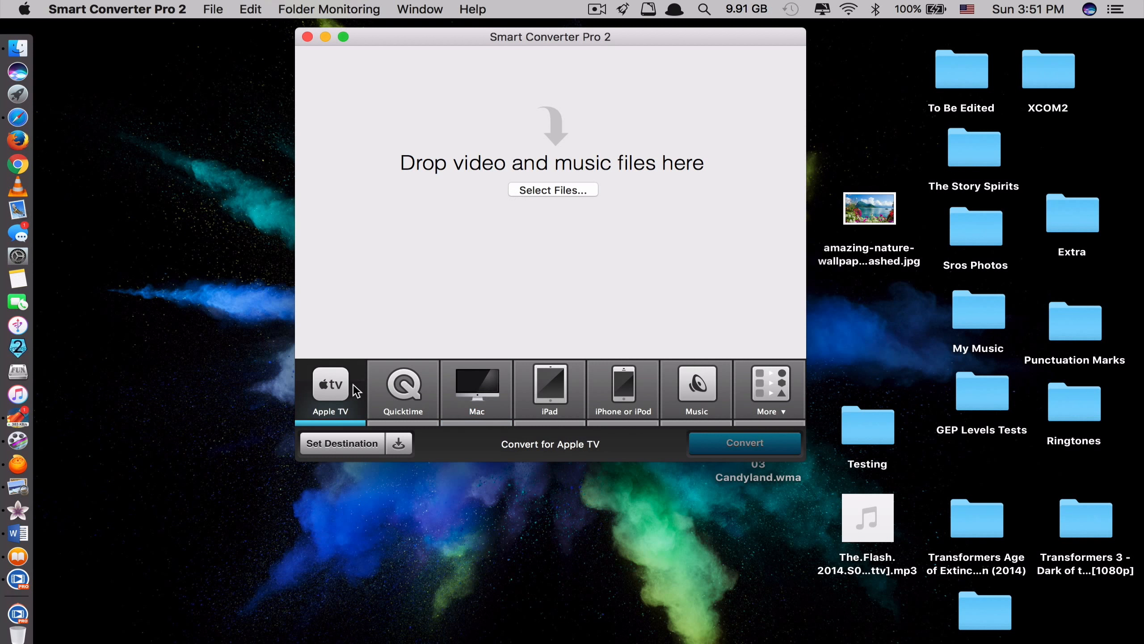
click(696, 391)
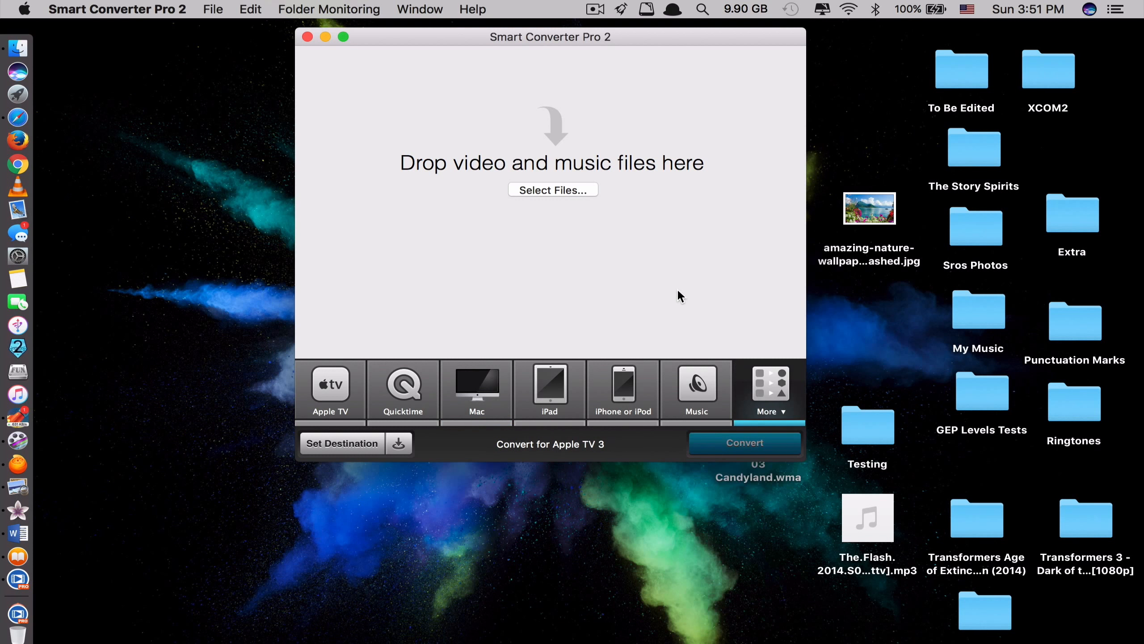
mouse_move(150, 483)
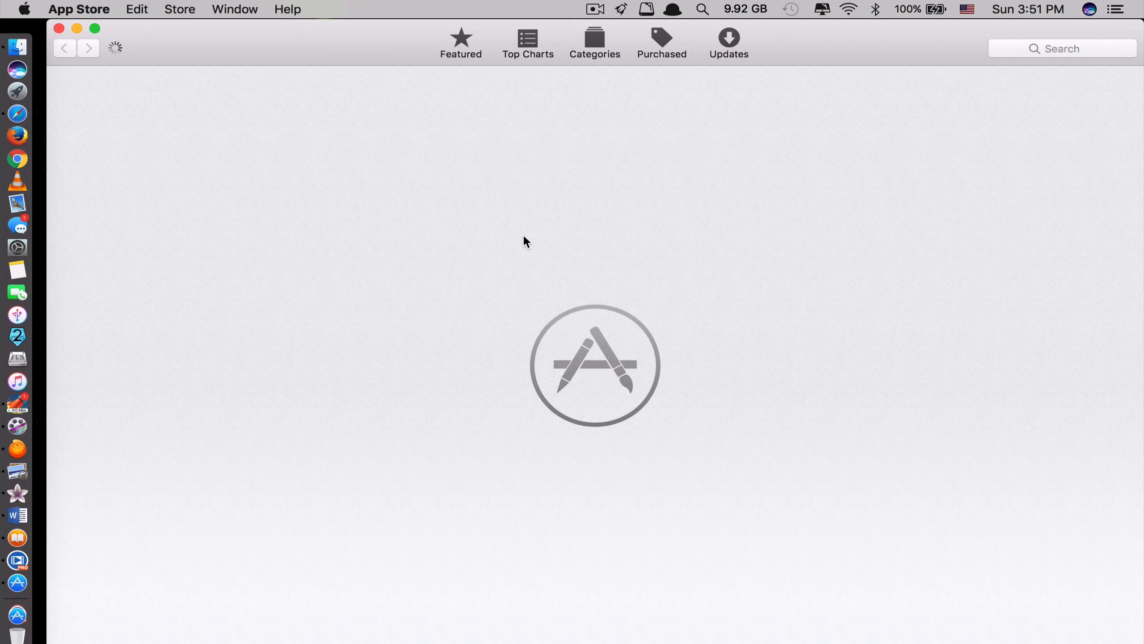
text(smart converter)
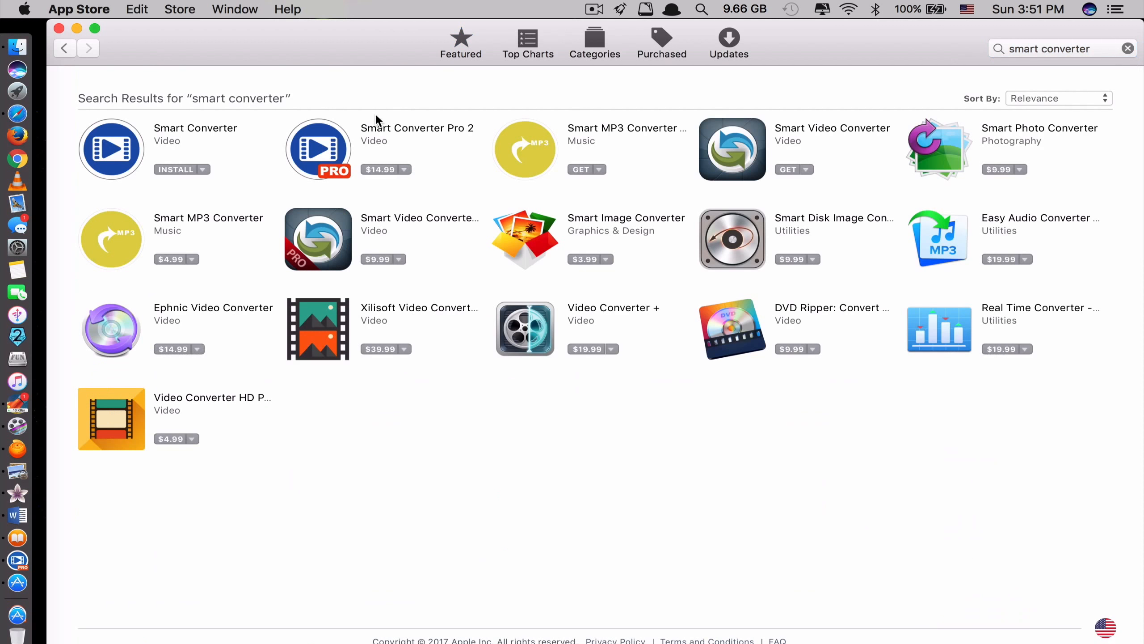
mouse_move(388, 175)
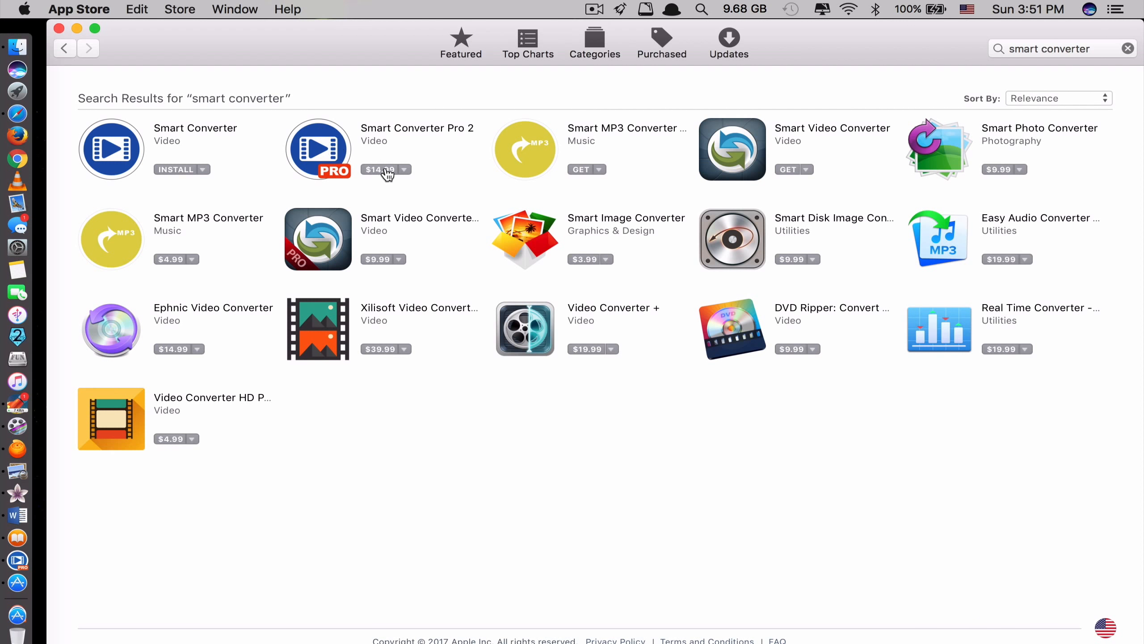
mouse_move(144, 164)
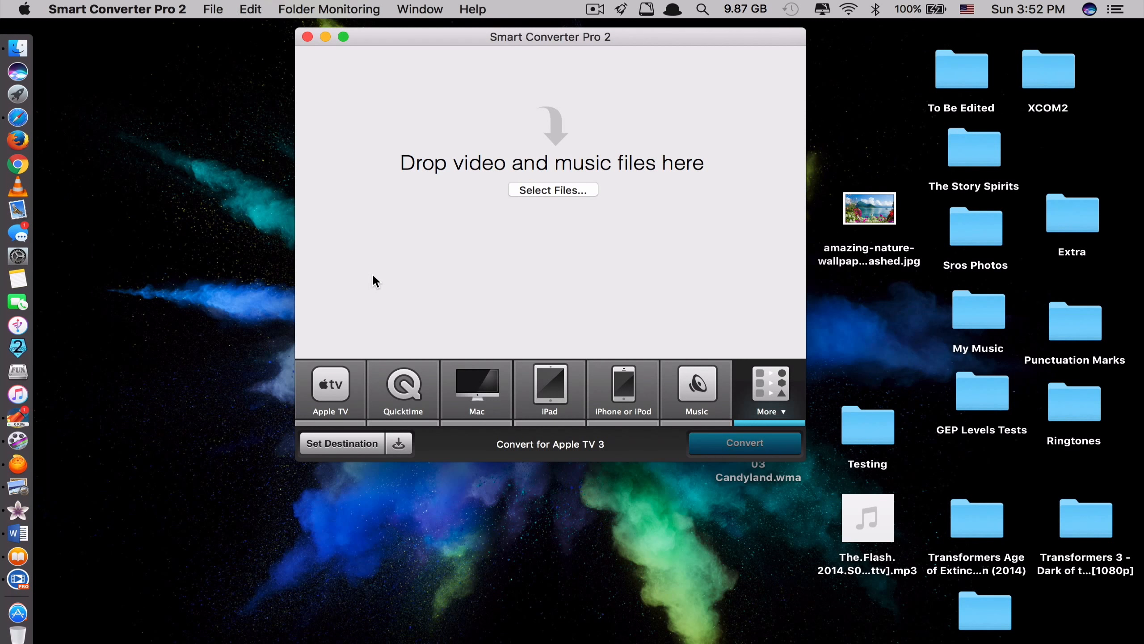
Move the converter window left, try the device presets, and settle on Mac.
drag(550, 37, 440, 45)
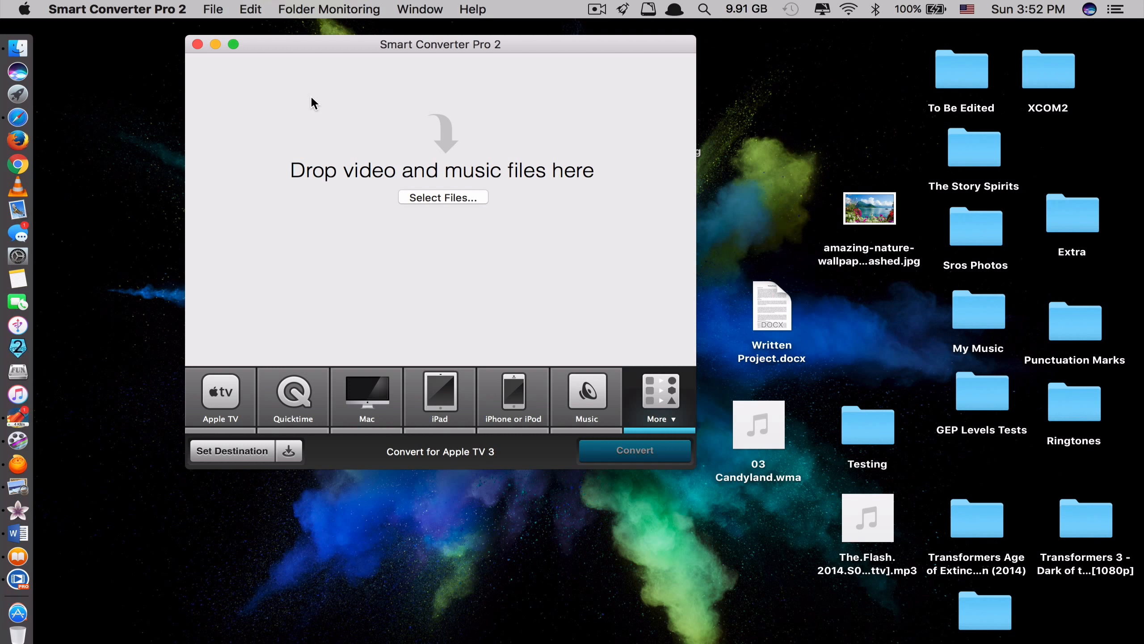
click(220, 398)
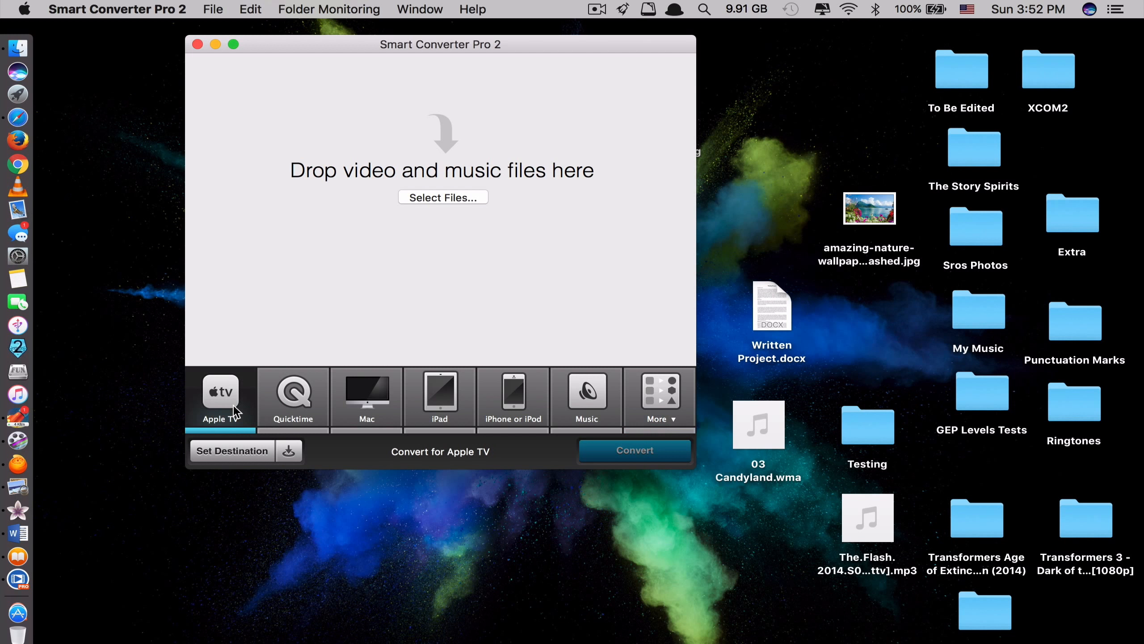
mouse_move(291, 418)
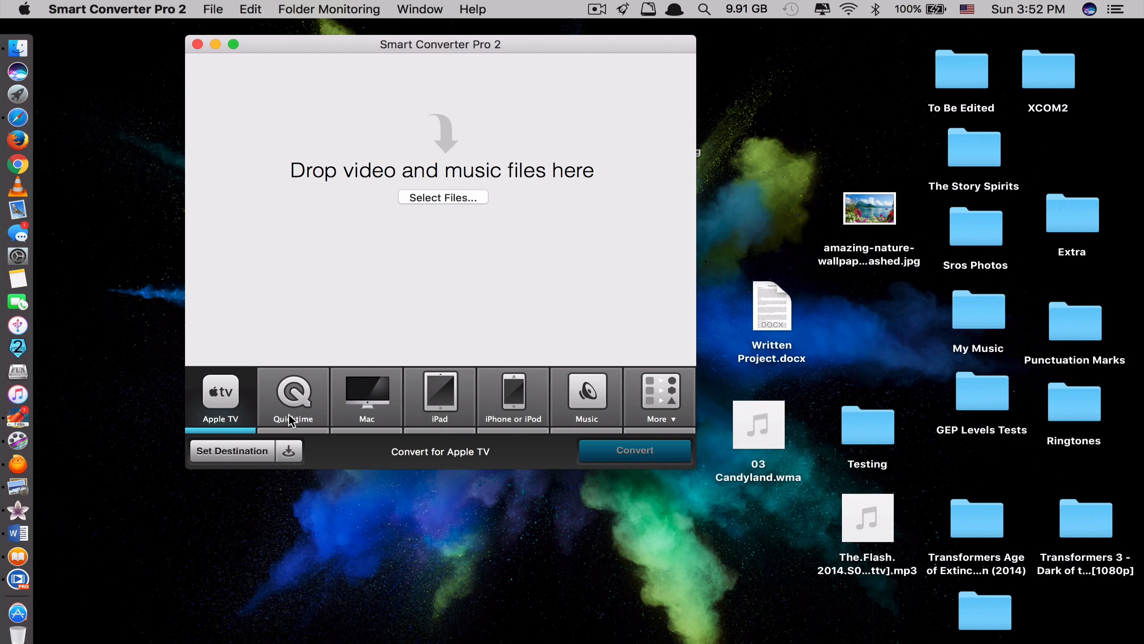
click(366, 399)
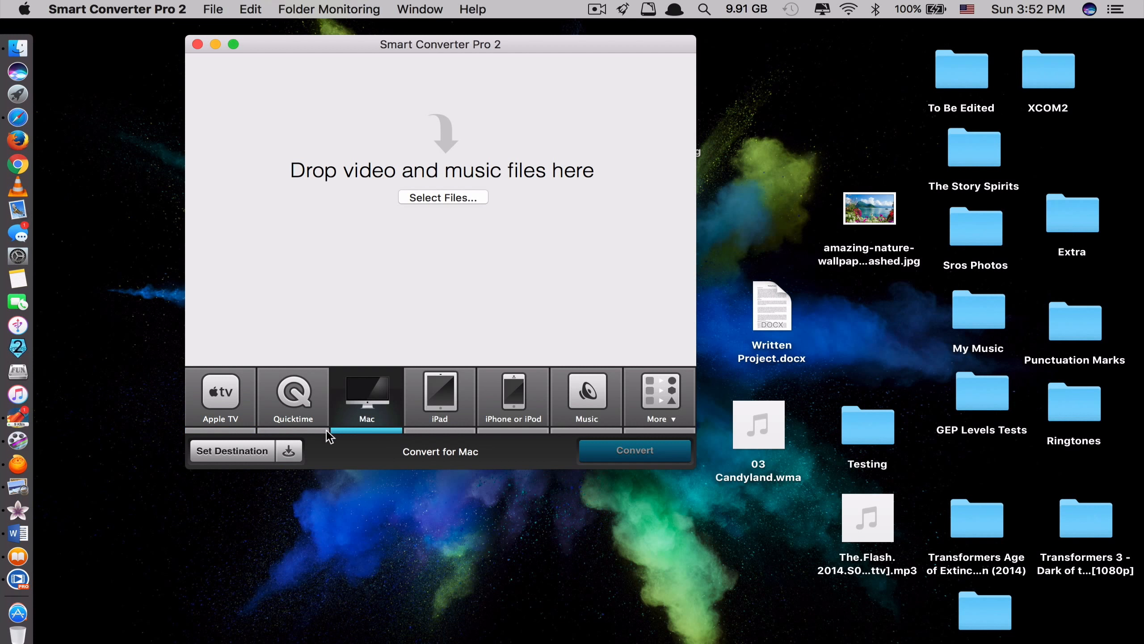
click(512, 398)
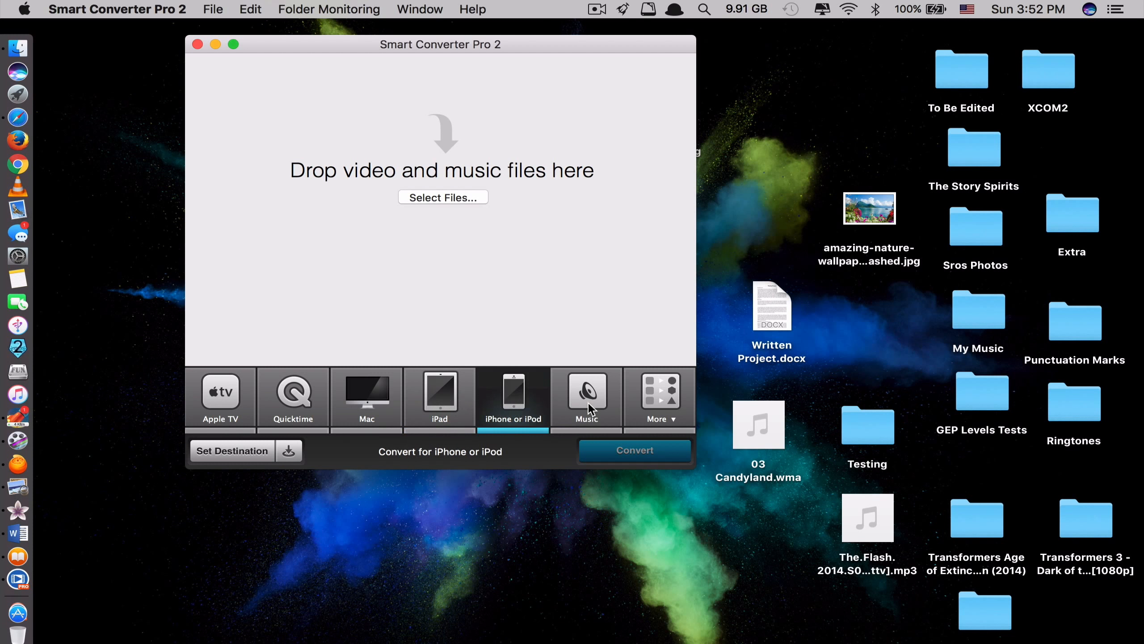
click(293, 398)
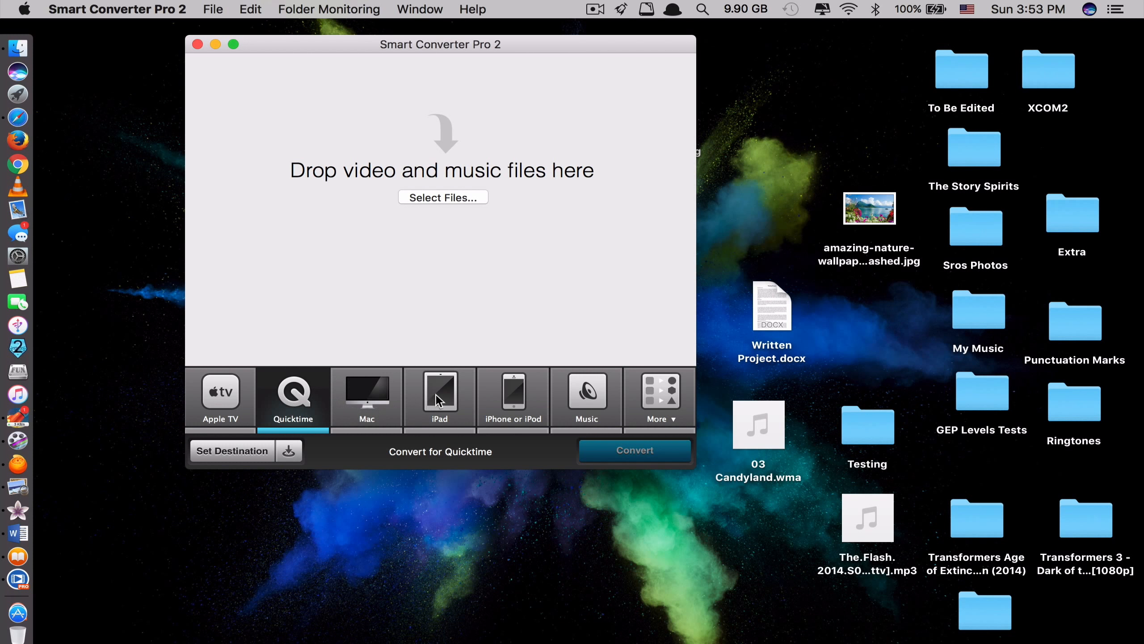
click(439, 396)
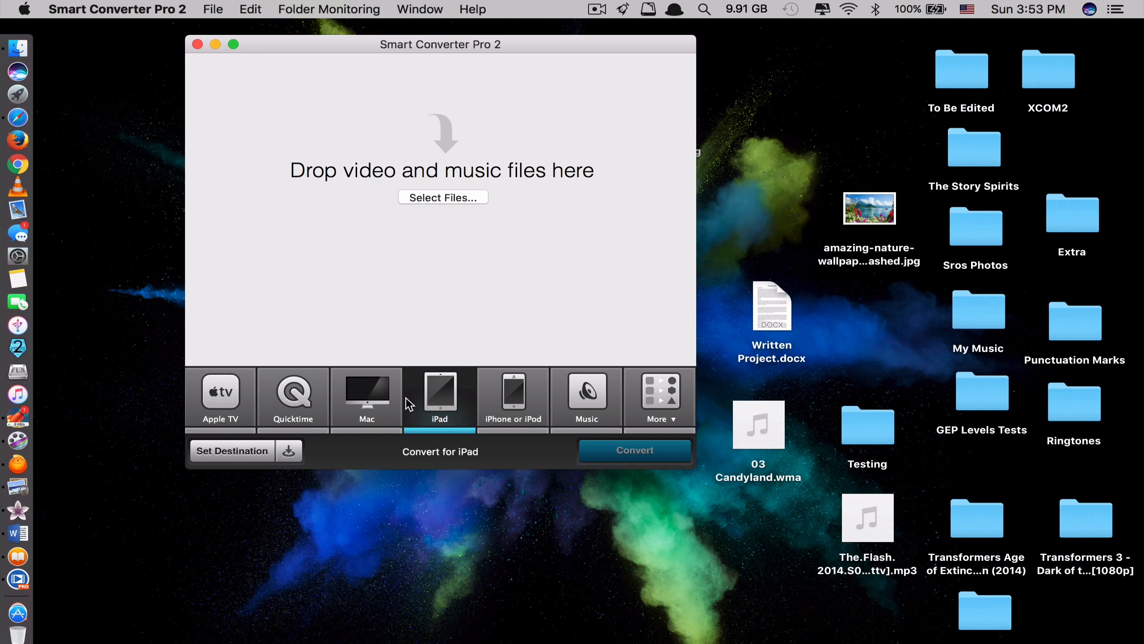
mouse_move(404, 34)
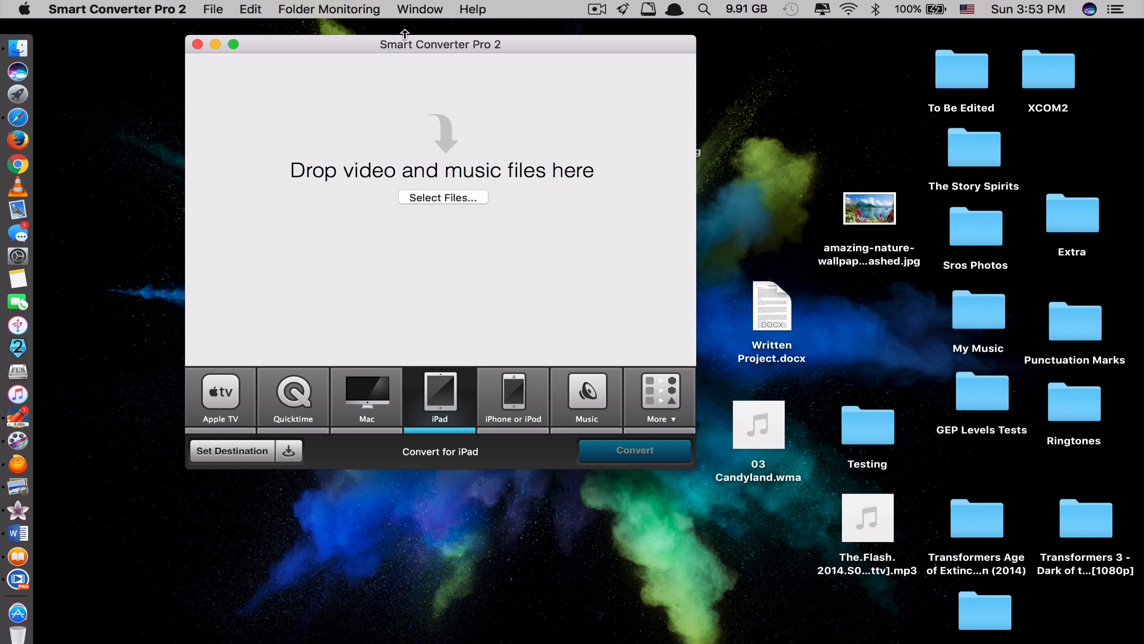
mouse_move(375, 174)
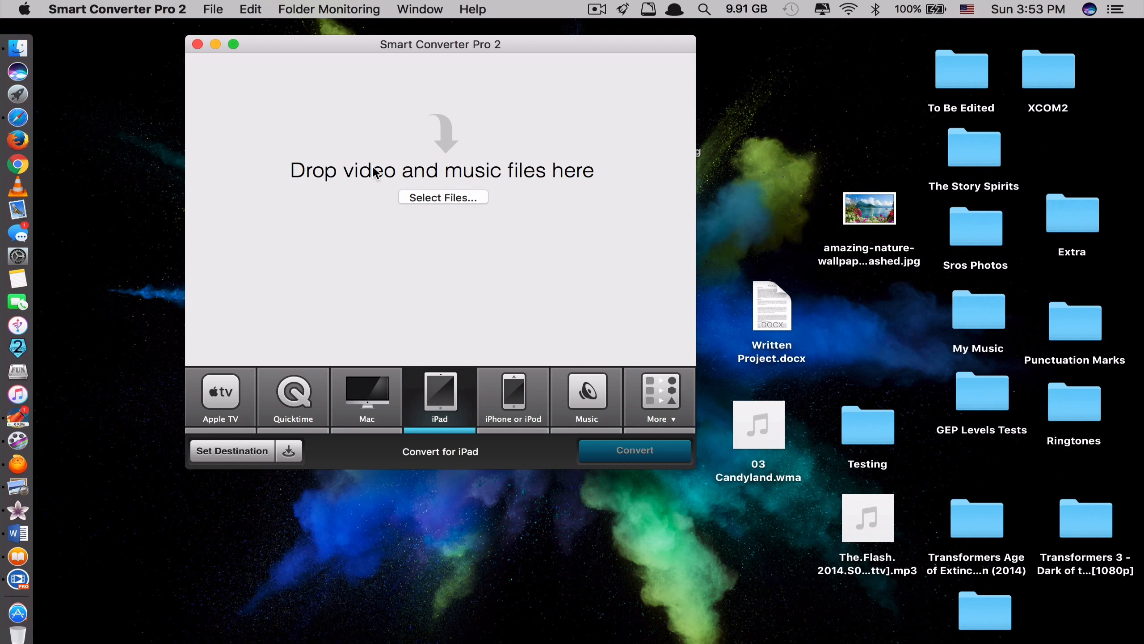
mouse_move(367, 191)
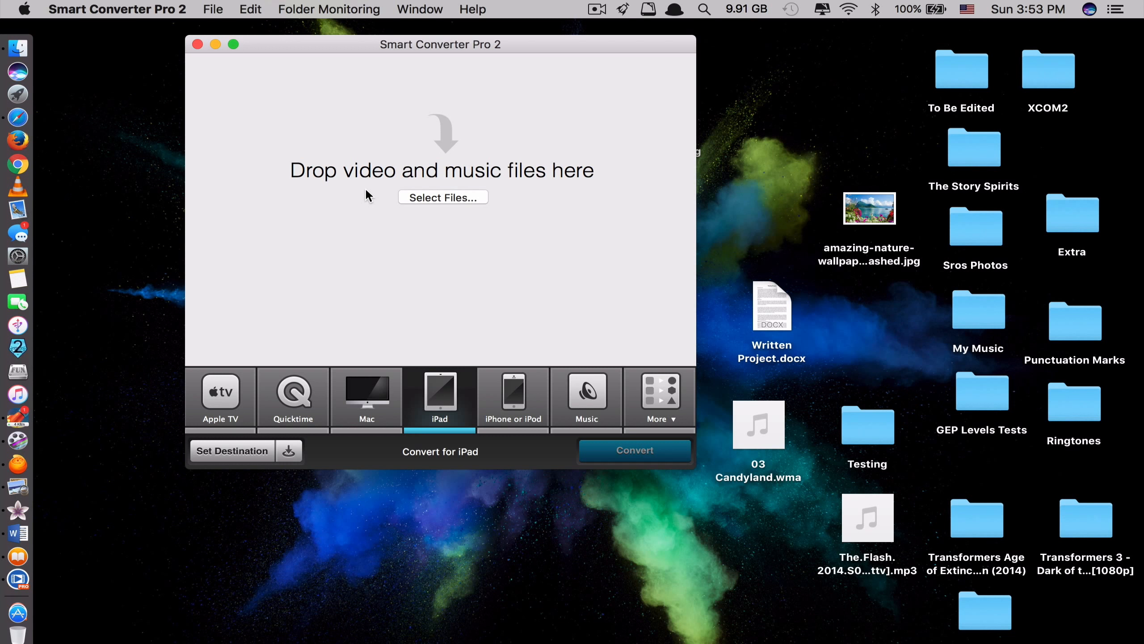
mouse_move(310, 382)
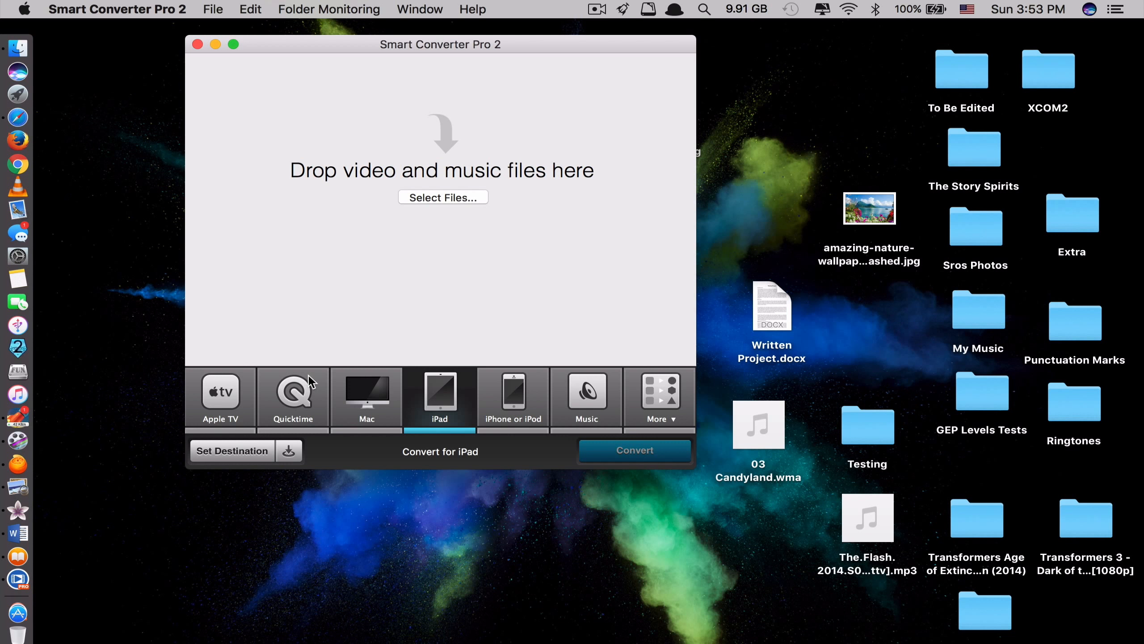
click(366, 397)
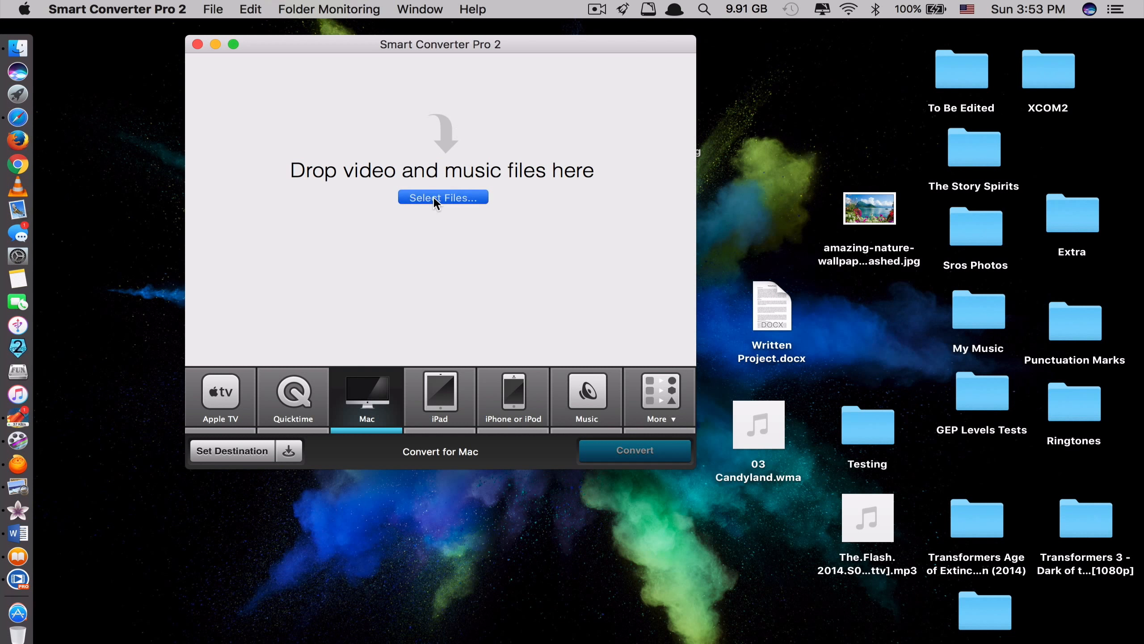
Open Game.of.Thrones S07E06 [eztv].mkv from Downloads through Select Files.
click(442, 197)
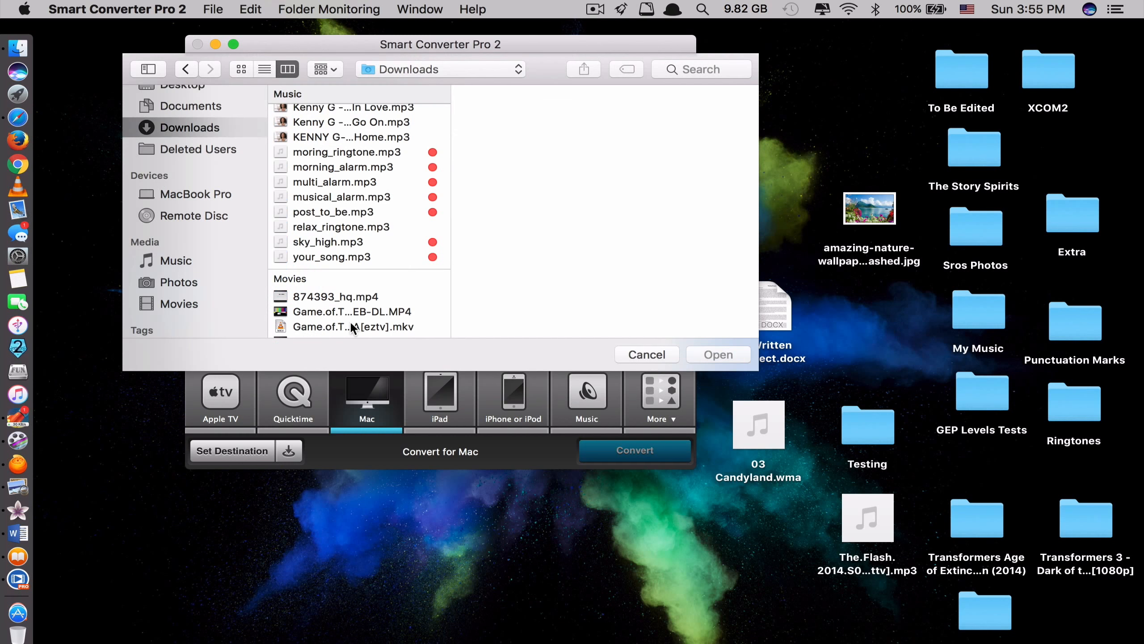
click(352, 326)
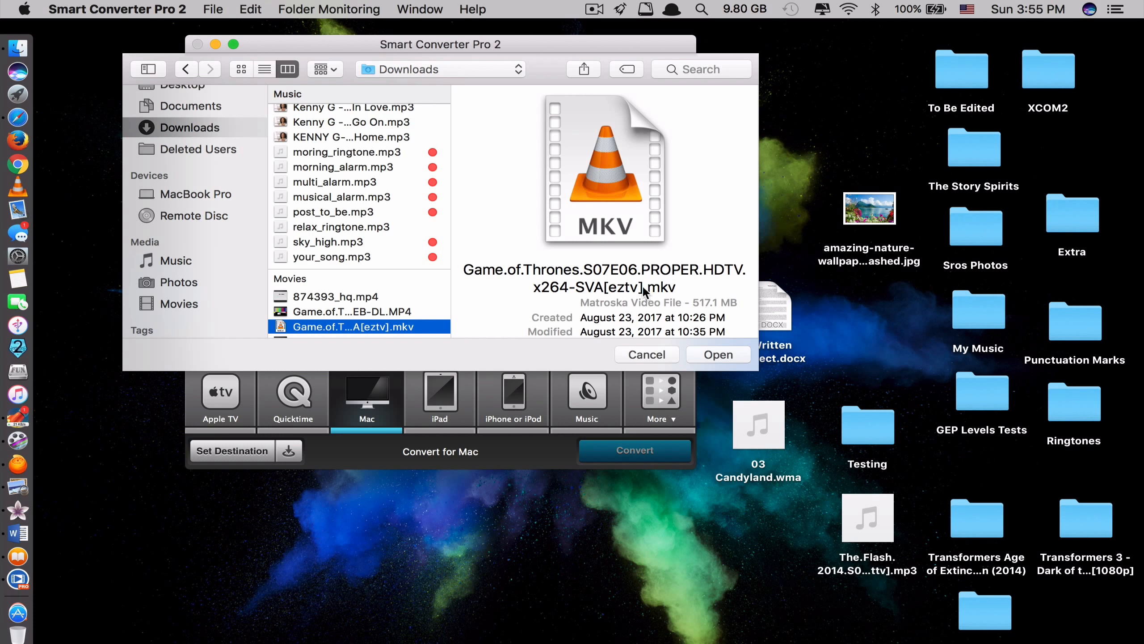
mouse_move(655, 293)
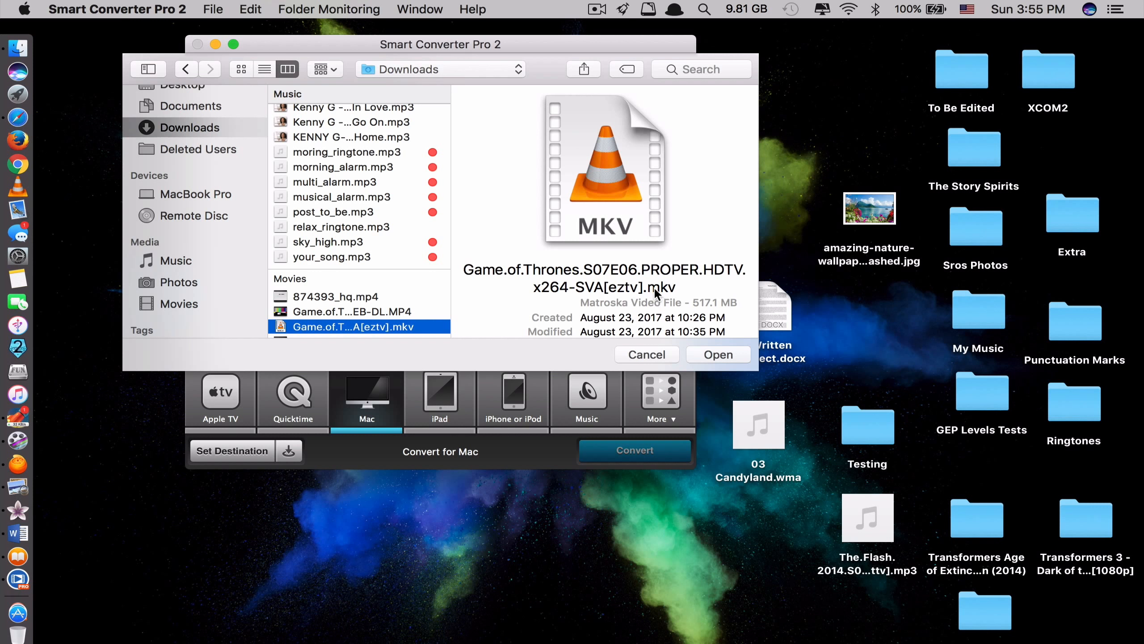
click(716, 354)
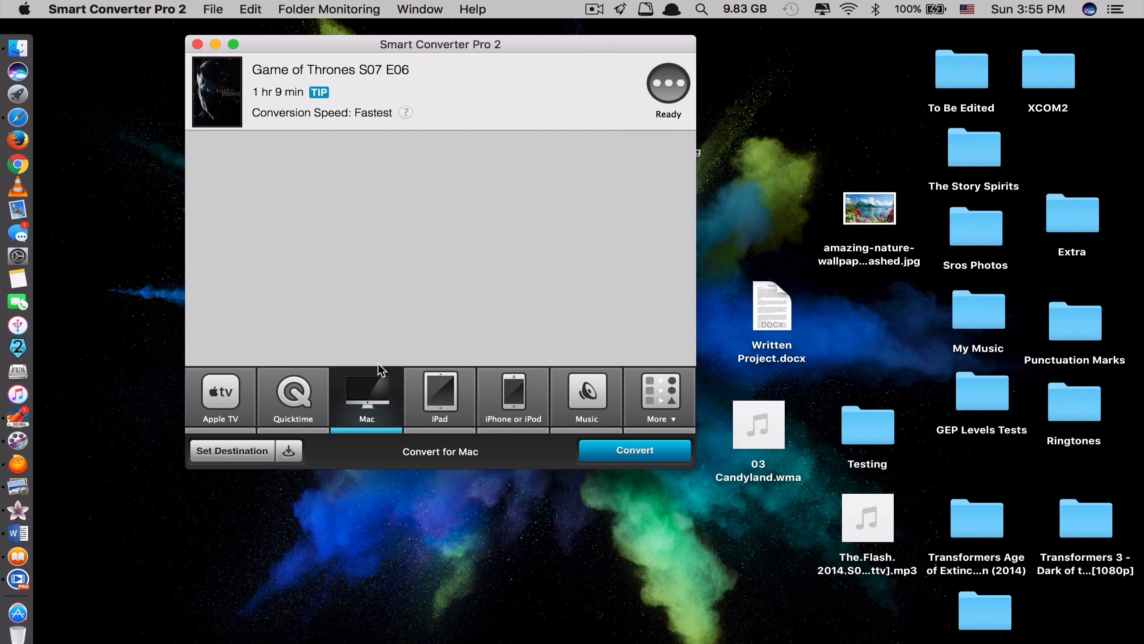
mouse_move(376, 292)
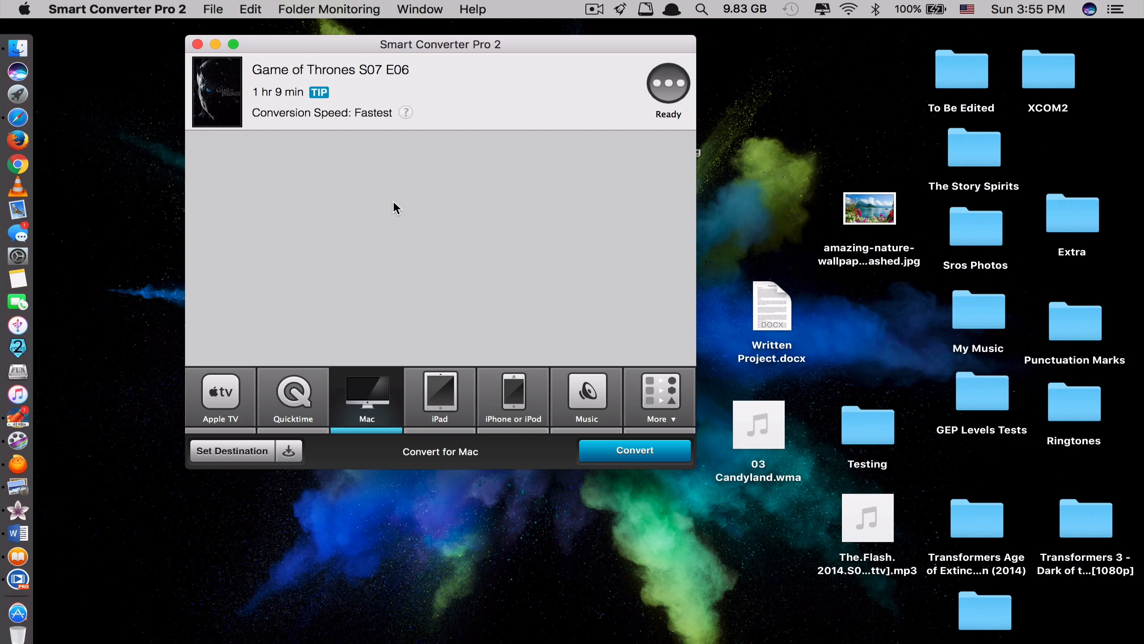
mouse_move(540, 227)
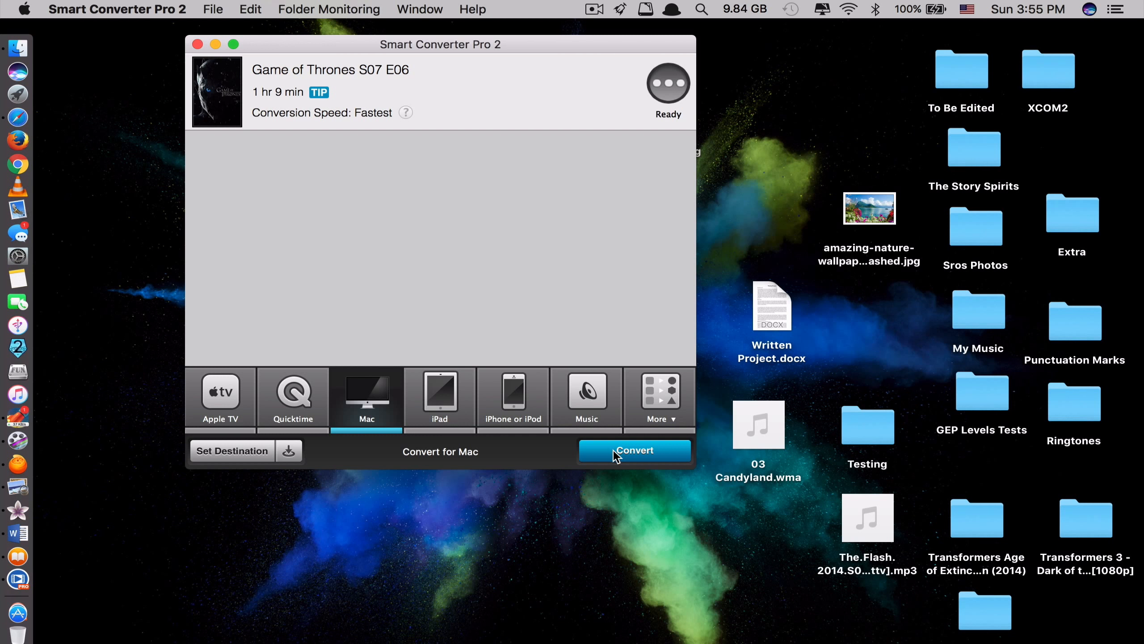
mouse_move(618, 344)
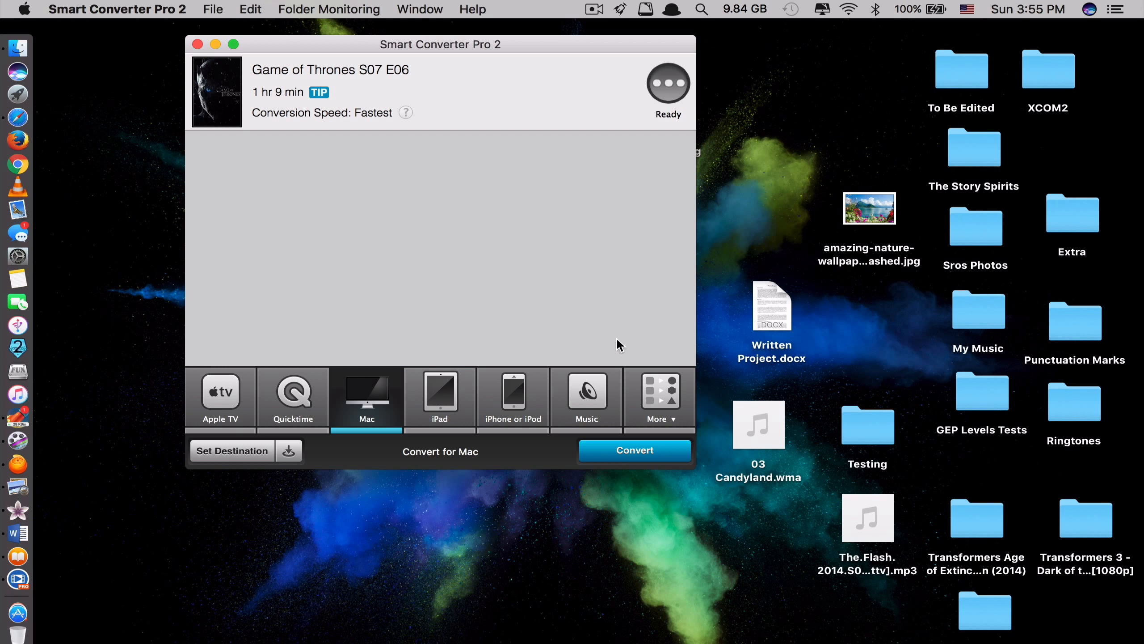
mouse_move(610, 305)
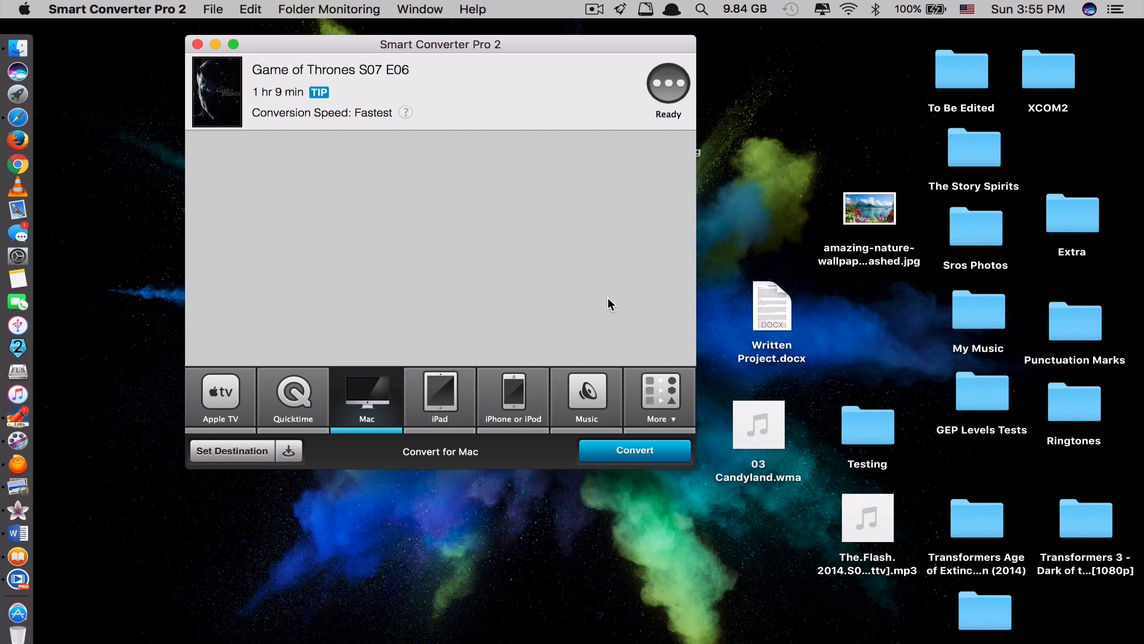
mouse_move(587, 432)
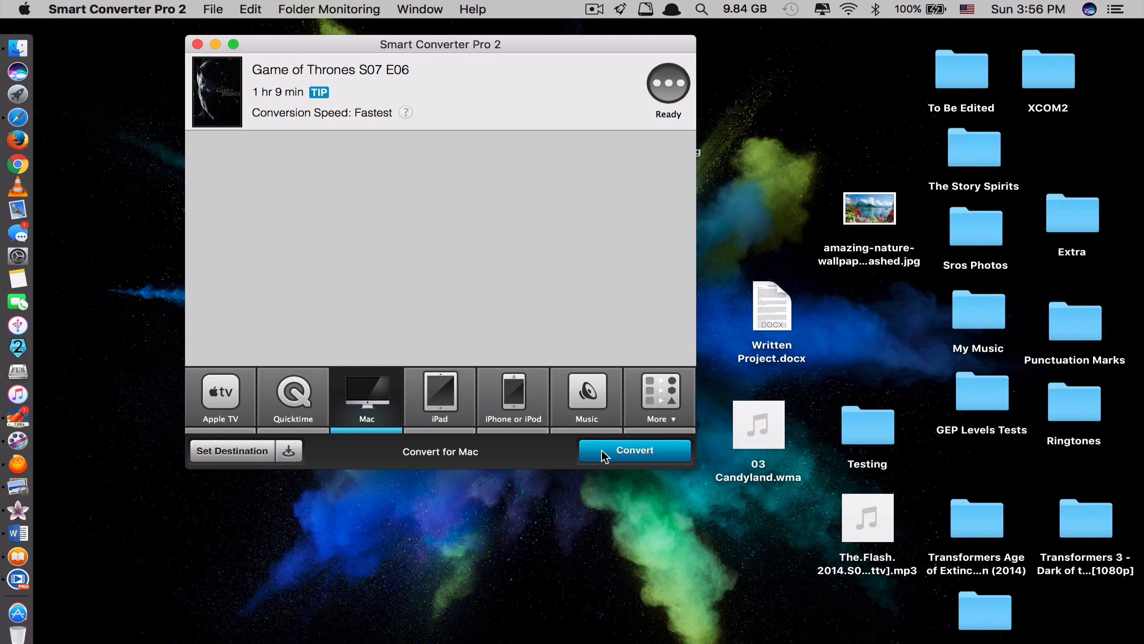
Convert the Game of Thrones S07E06 episode to a Mac MP4 on the desktop.
click(634, 450)
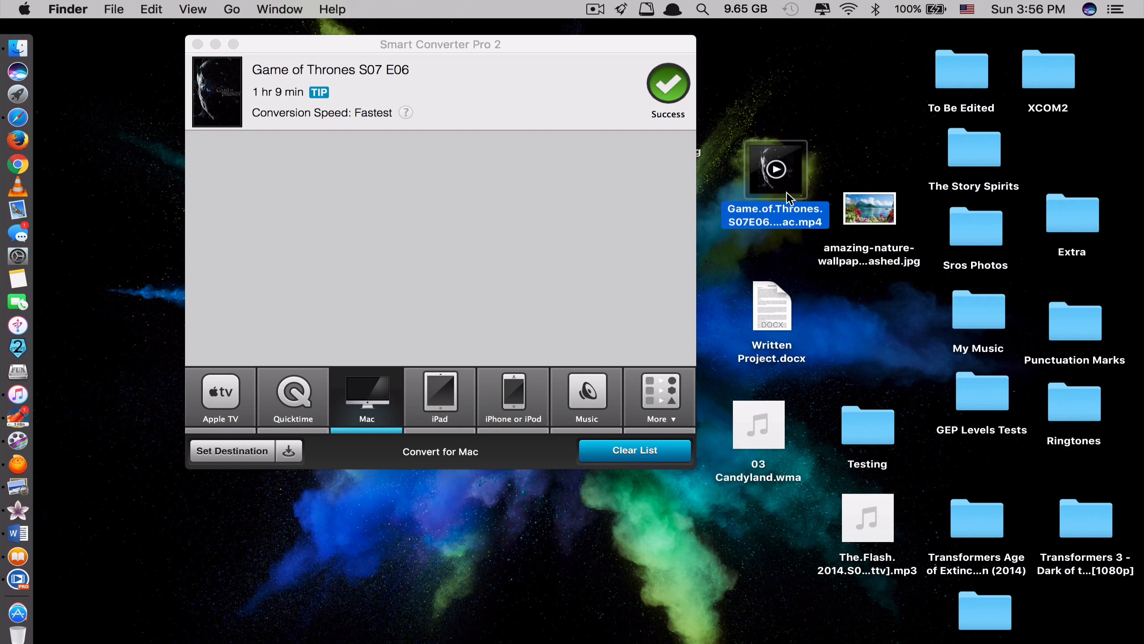
mouse_move(624, 270)
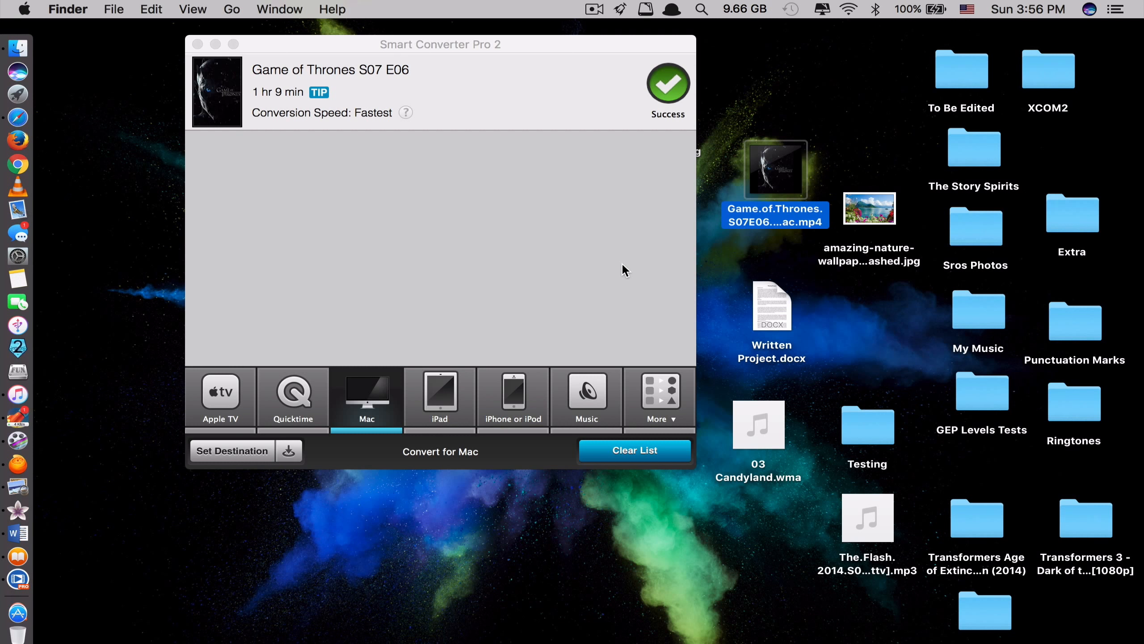
mouse_move(481, 230)
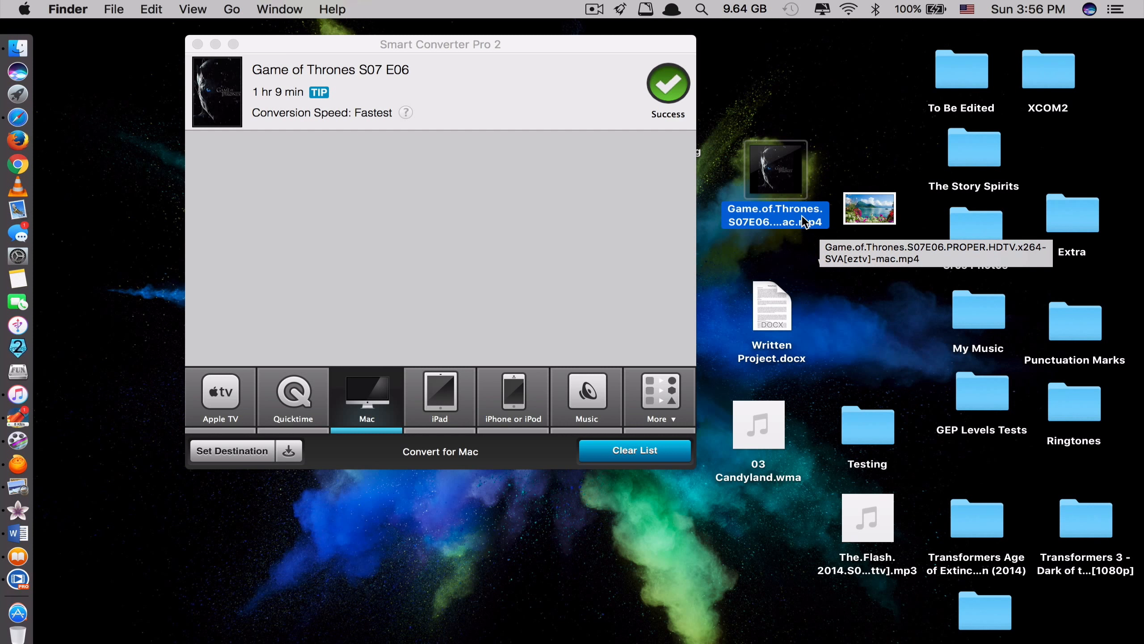
mouse_move(751, 231)
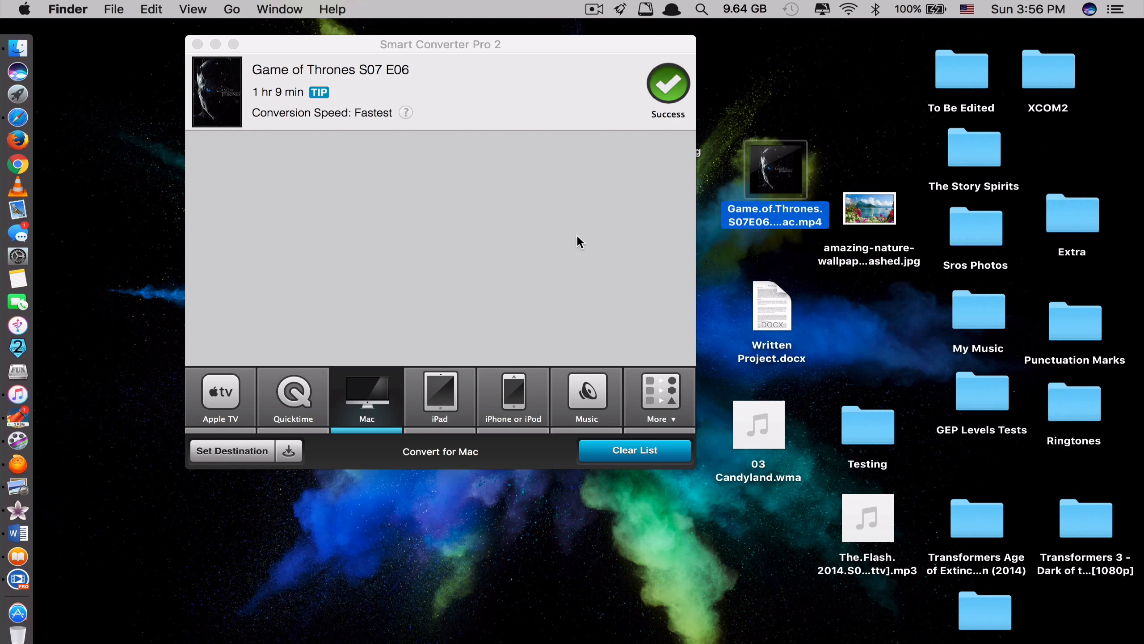
mouse_move(357, 98)
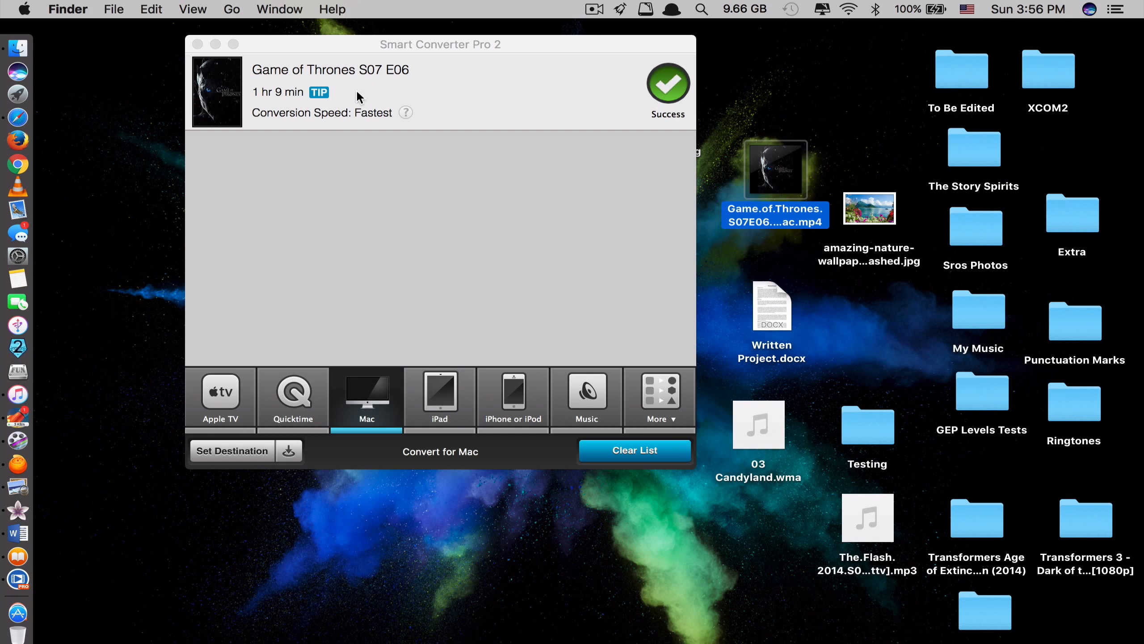
mouse_move(383, 119)
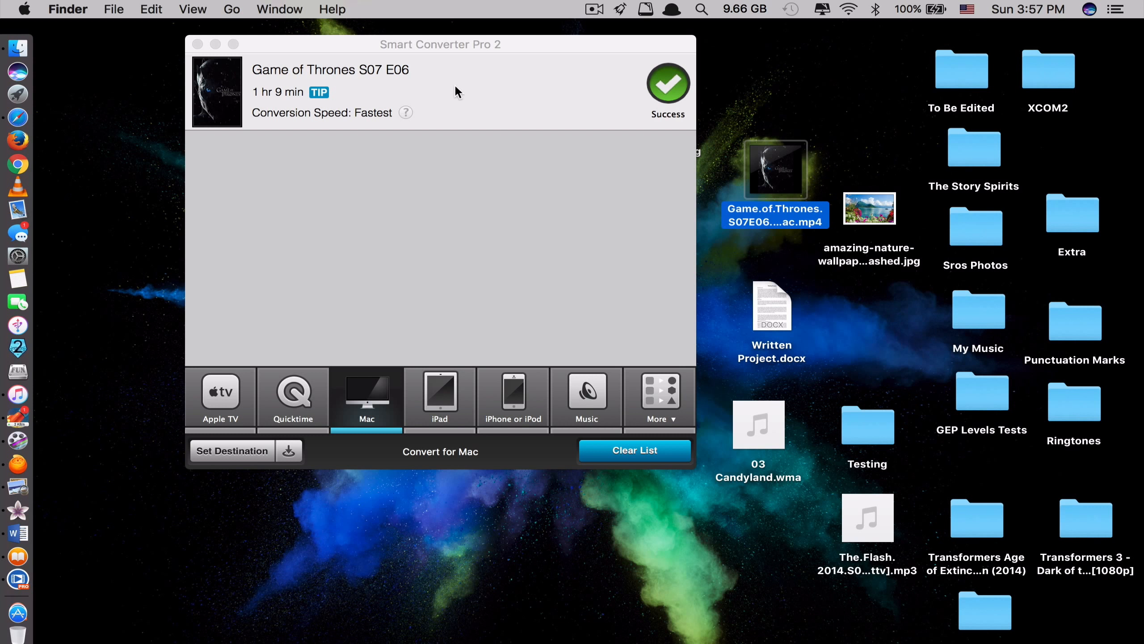
Return to the converter window after the episode's MP4 appears on the desktop.
click(586, 396)
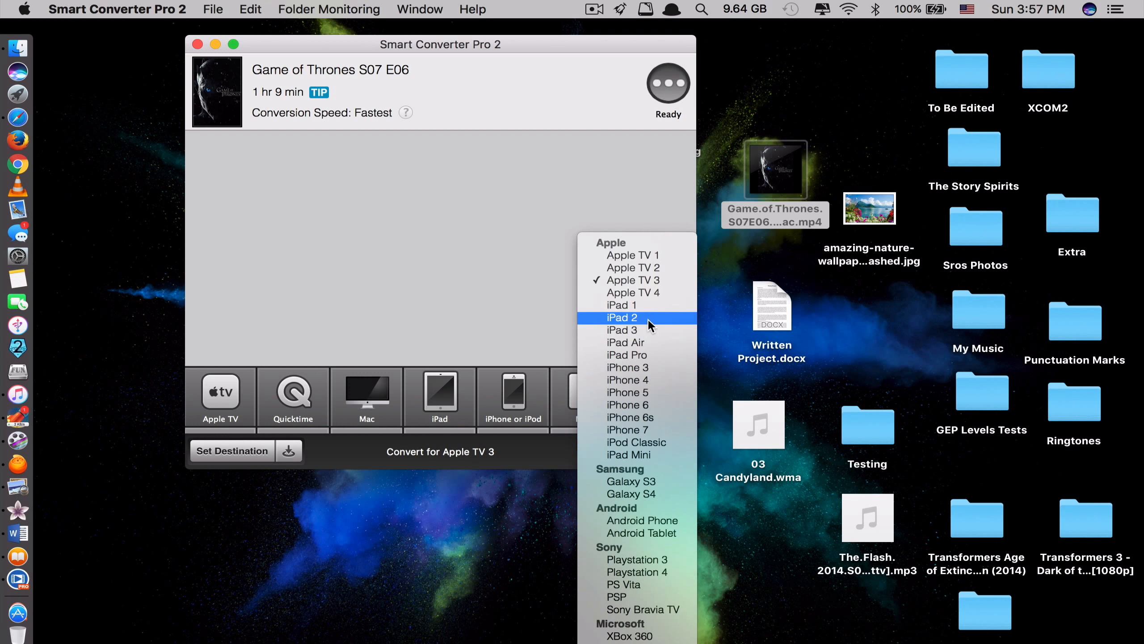
mouse_move(635, 330)
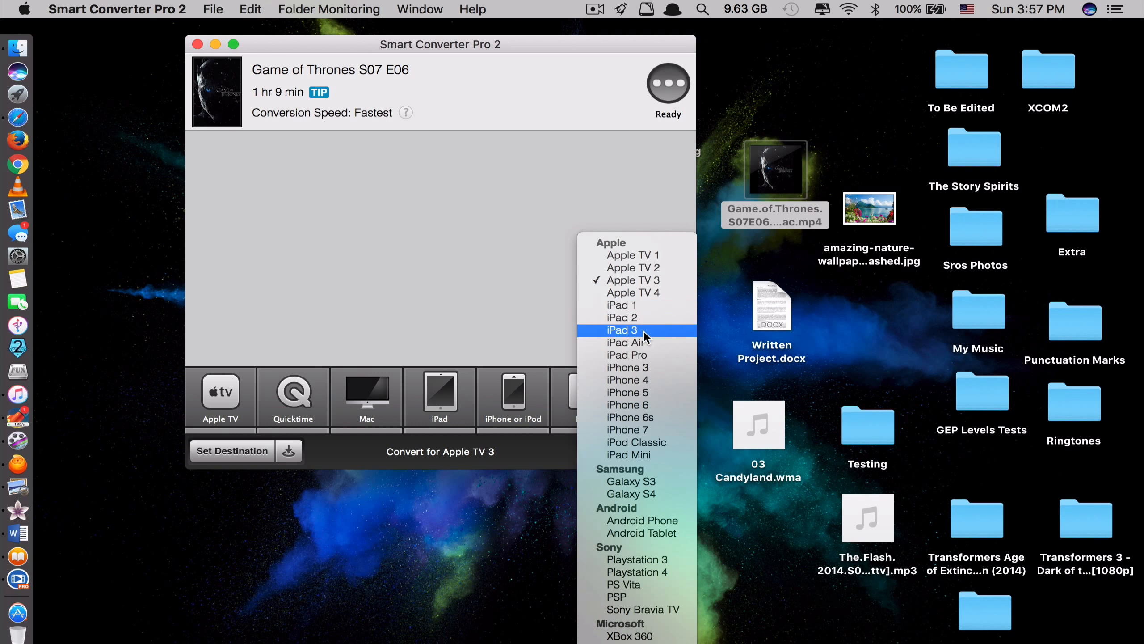
mouse_move(627, 355)
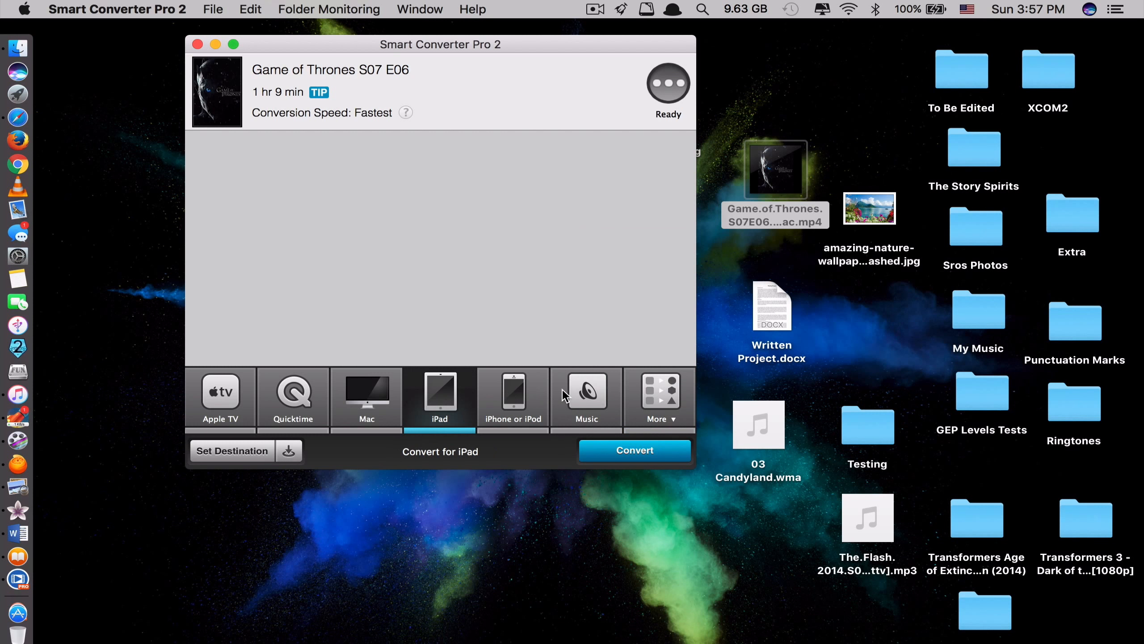
mouse_move(657, 410)
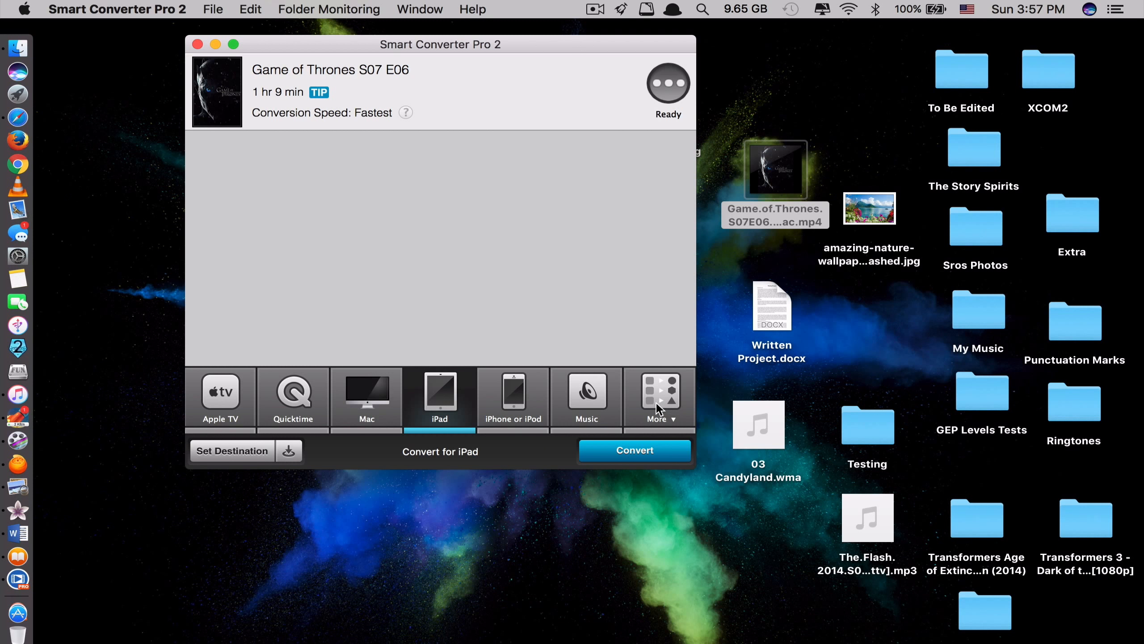
Open the More device preset menu showing Apple, Samsung, Android, Sony, Microsoft, Audio and Other.
click(657, 398)
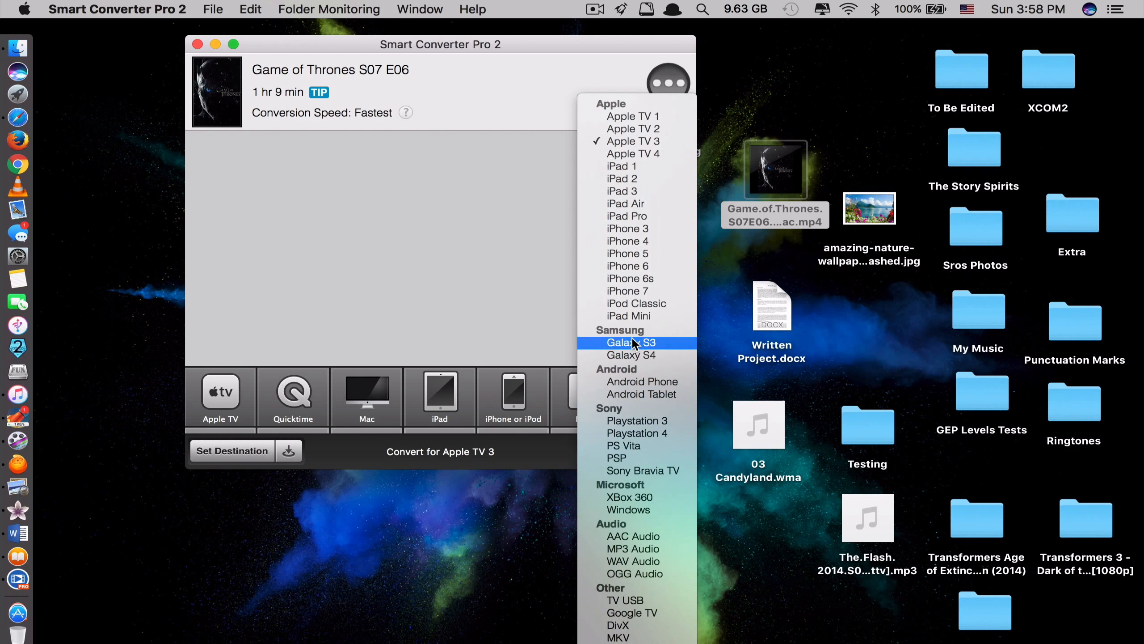
mouse_move(625, 371)
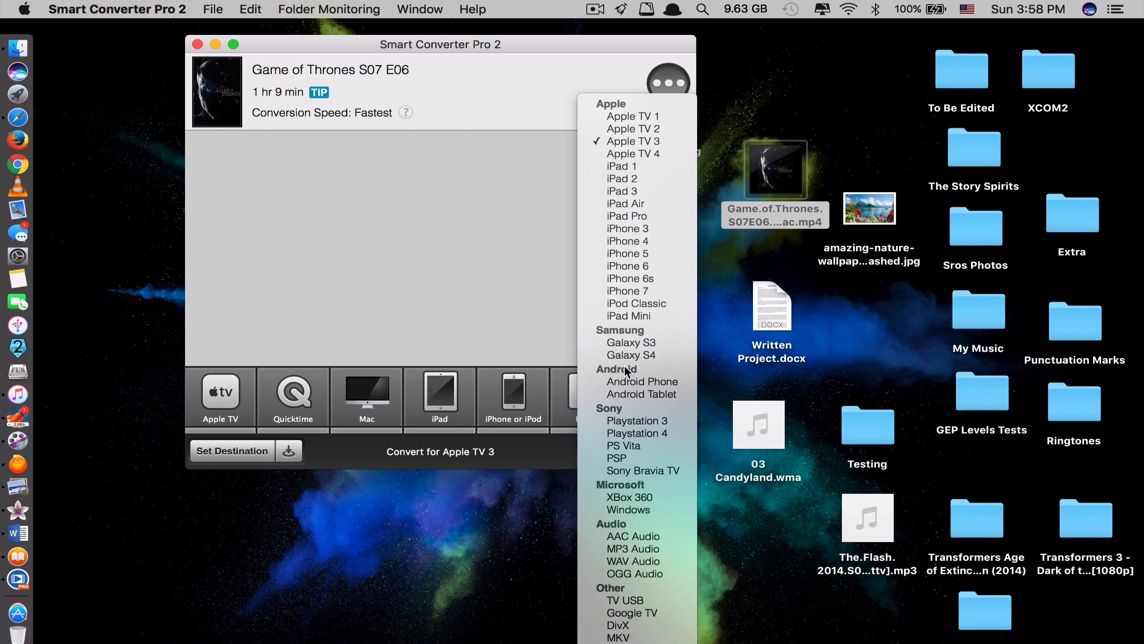